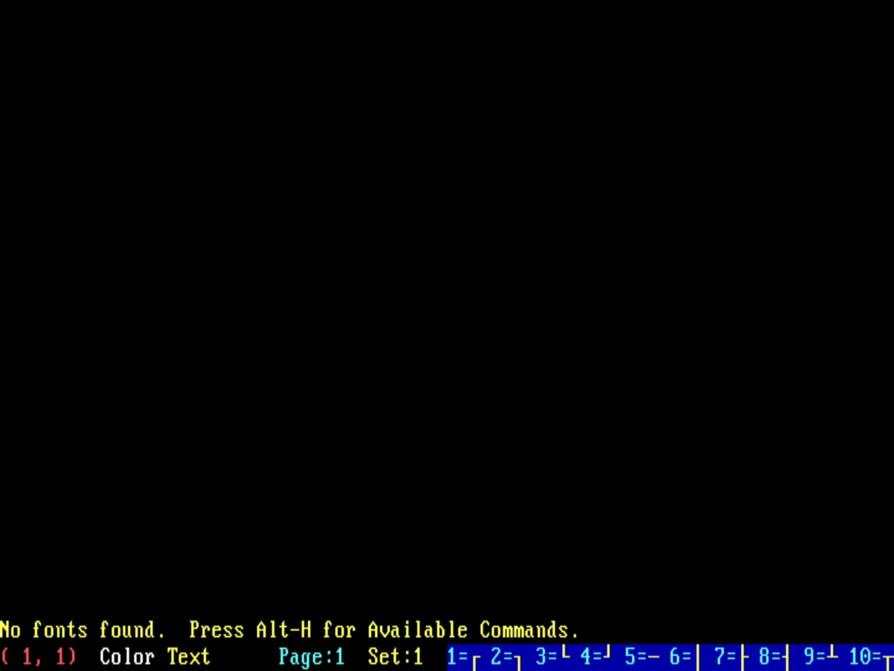
# Save the TheDraw screen image via Files > Save, choosing the C source format.
pyautogui.click(60, 13)
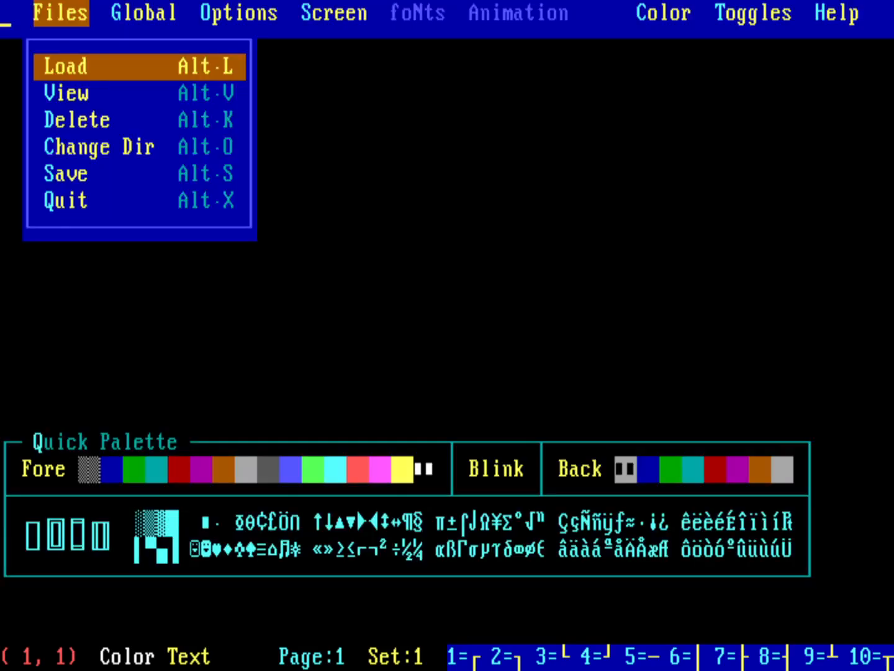
pyautogui.click(65, 173)
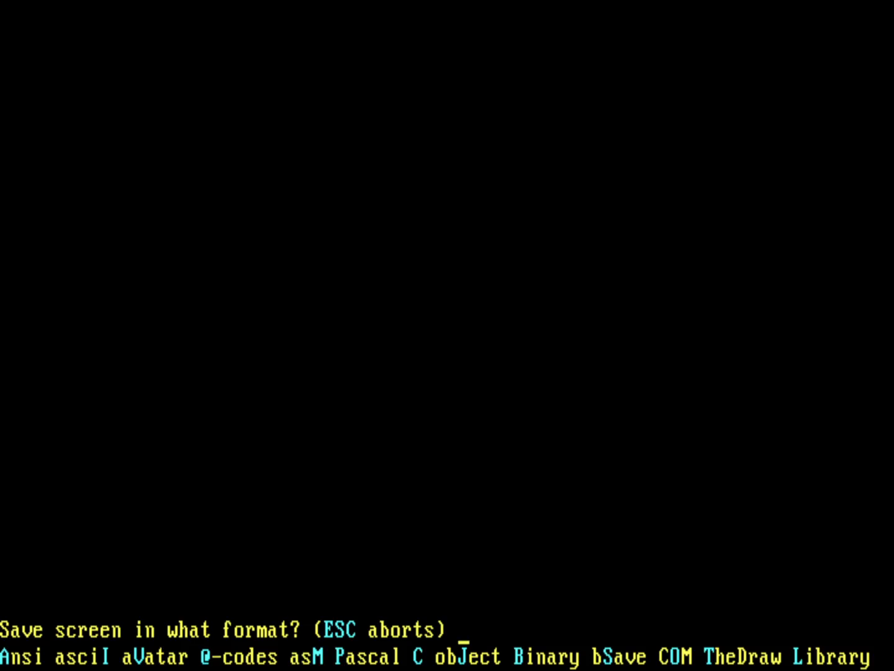
pyautogui.press('Escape')
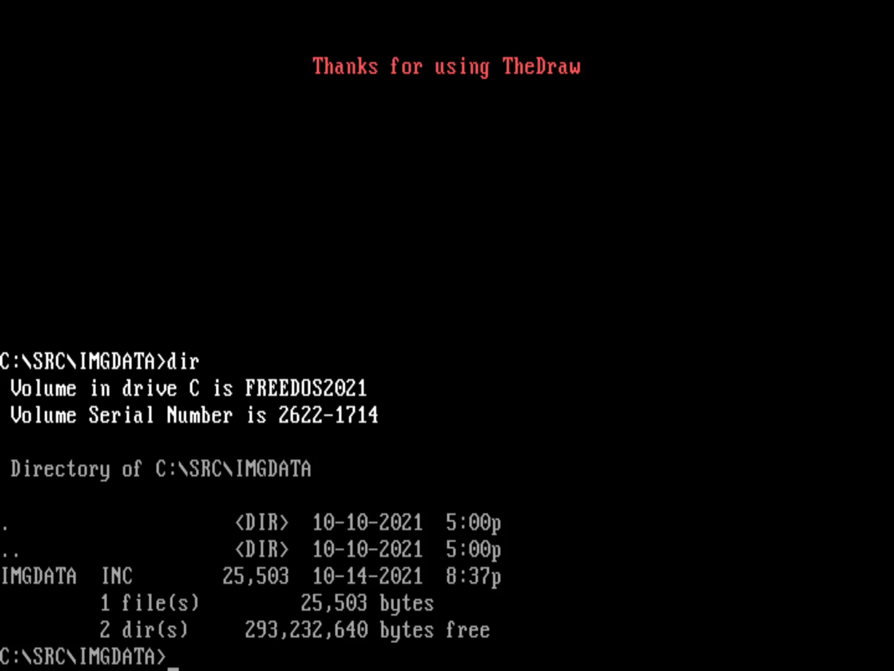
# View IMGDATA.INC page by page with the more command.
pyautogui.write('more')
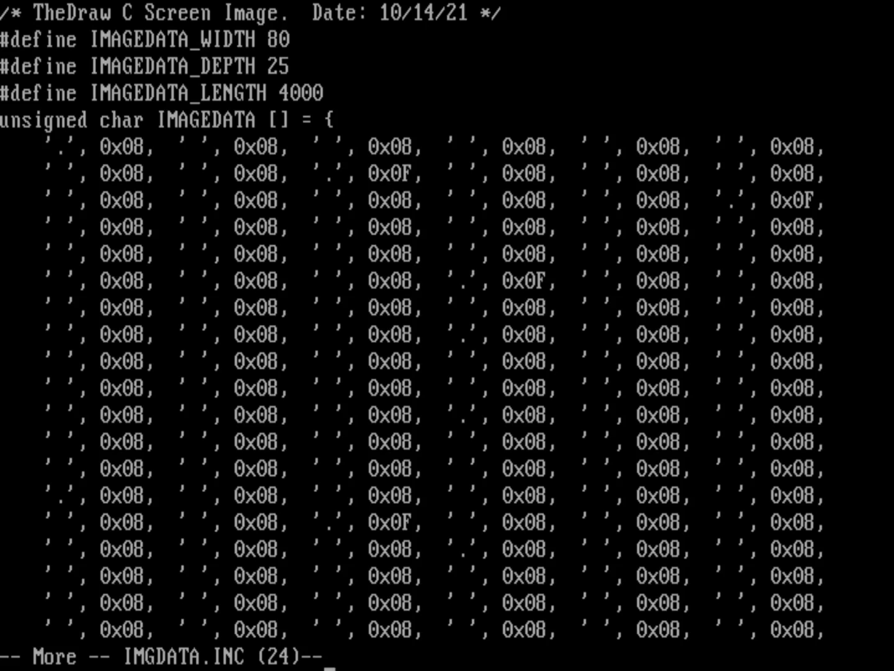
# Page through IMGDATA.INC a few screens, then cancel the listing with Ctrl+C.
pyautogui.press('space')
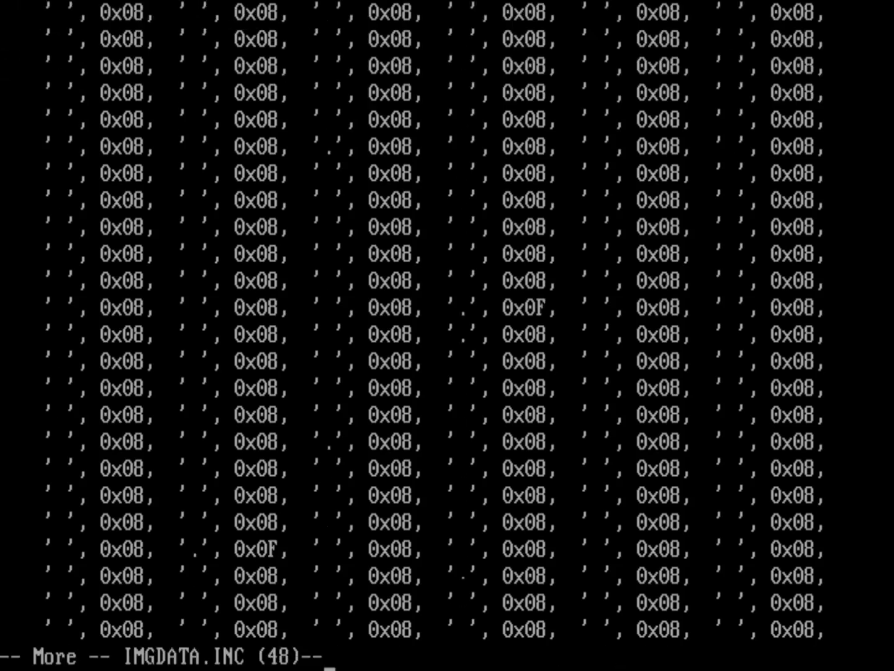
pyautogui.press('space')
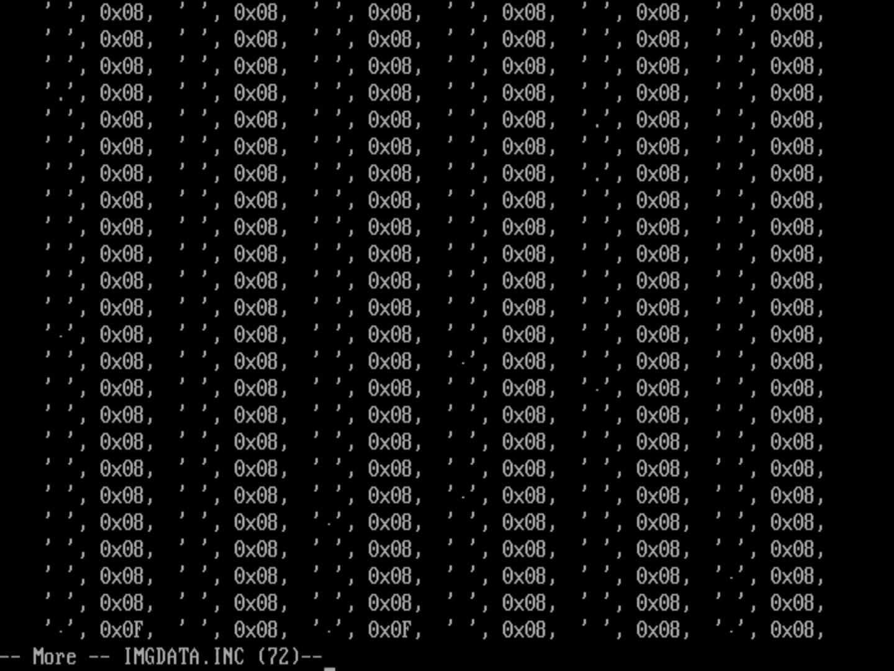
pyautogui.press('space')
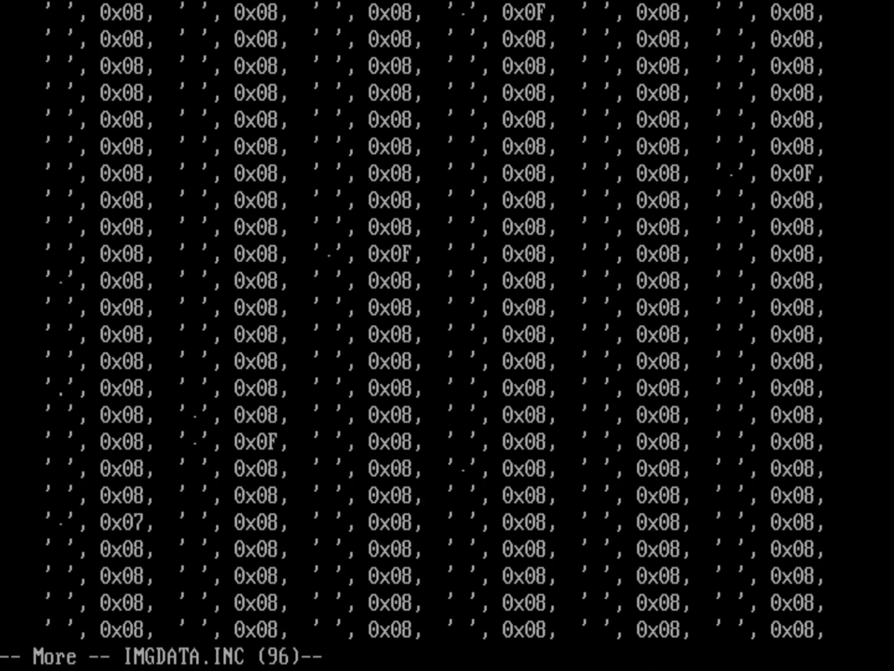
pyautogui.press('space')
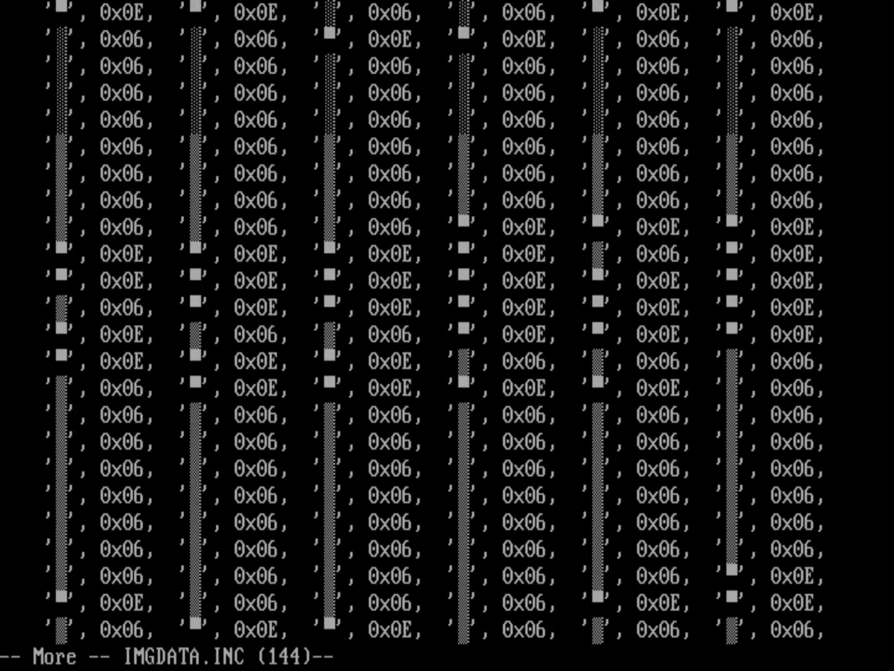
pyautogui.press('ctrl+c')
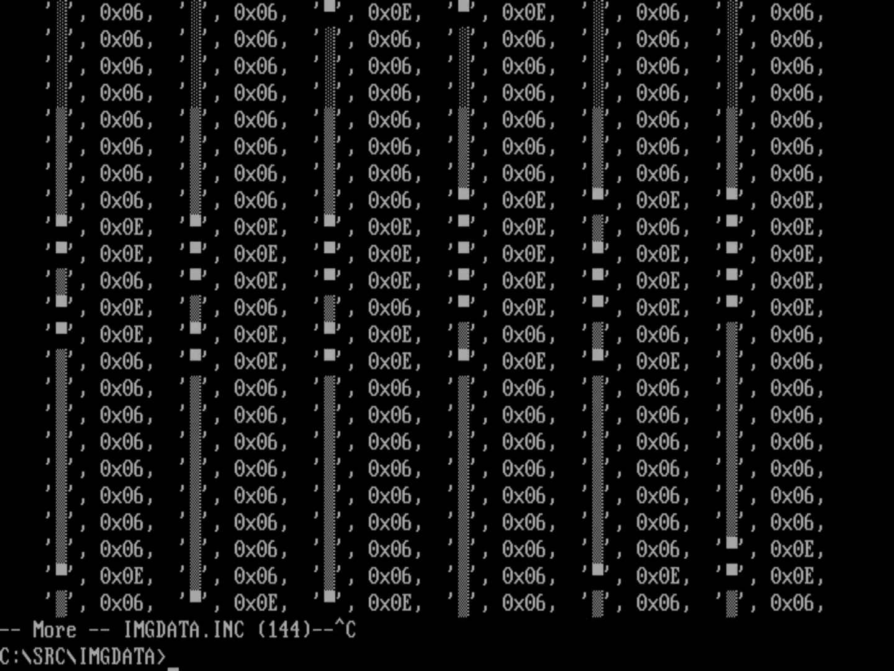
# List the directory again and enter the command 'fed hallow'.
pyautogui.write('dir')
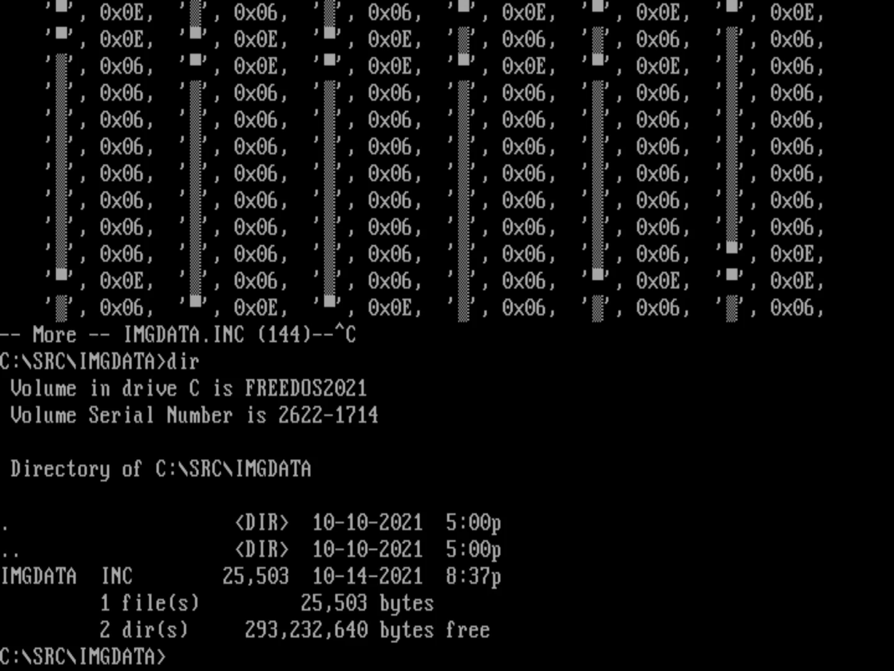
pyautogui.write('fed')
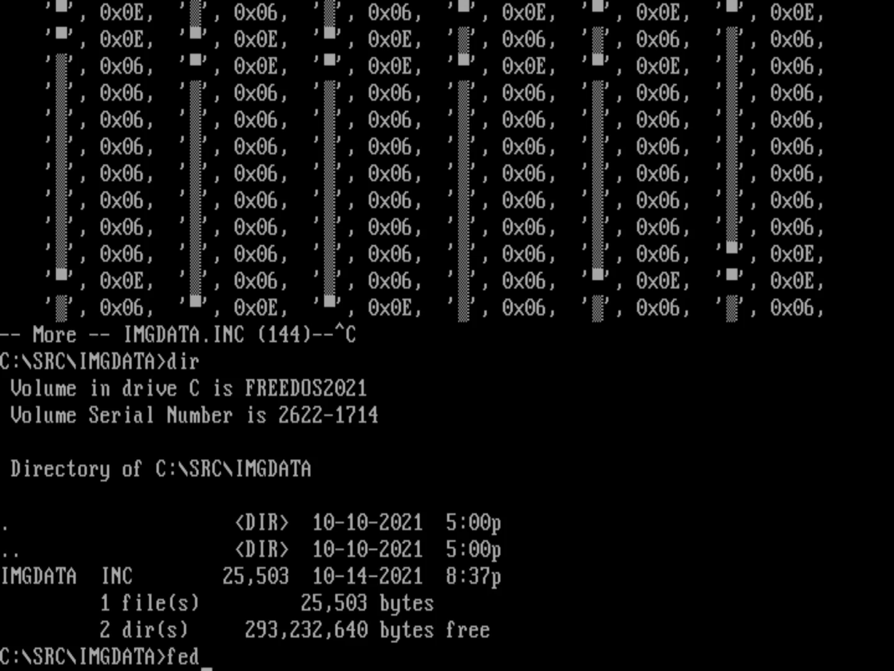
pyautogui.write('hallow')
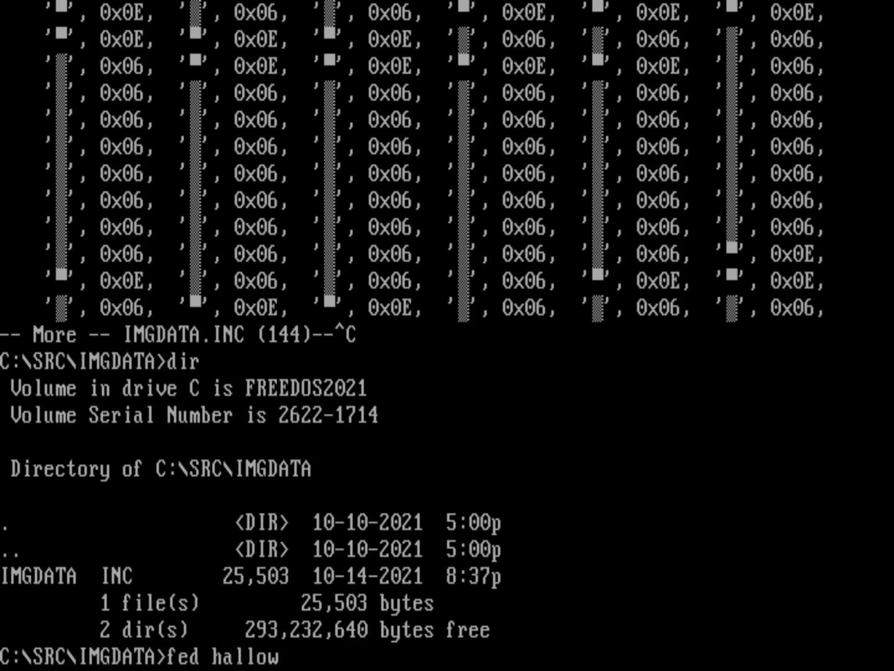
# Start hallown.c in FED with #include lines for stdio.h, conio.h and graph.h.
pyautogui.press('enter')
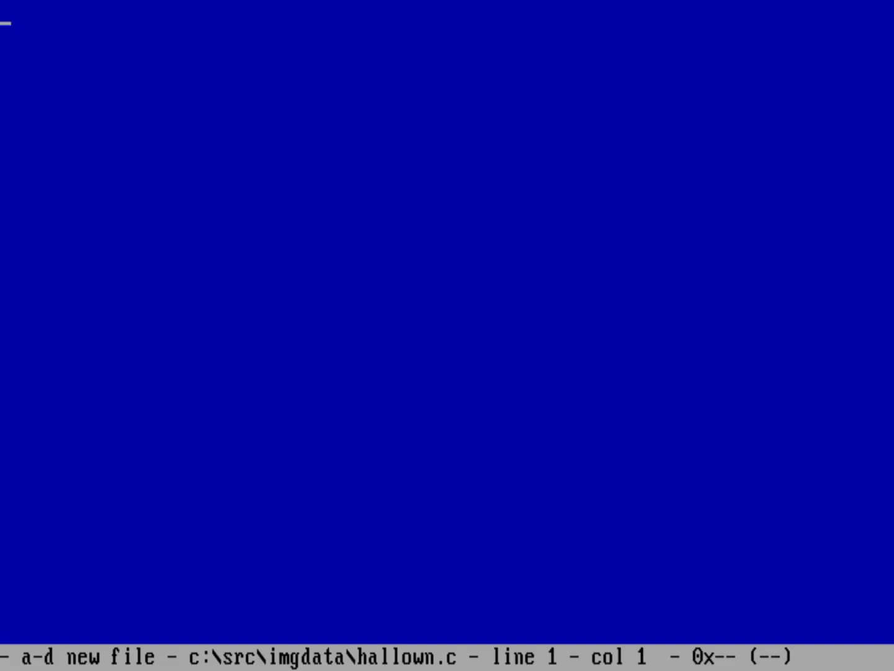
pyautogui.write('#inclu')
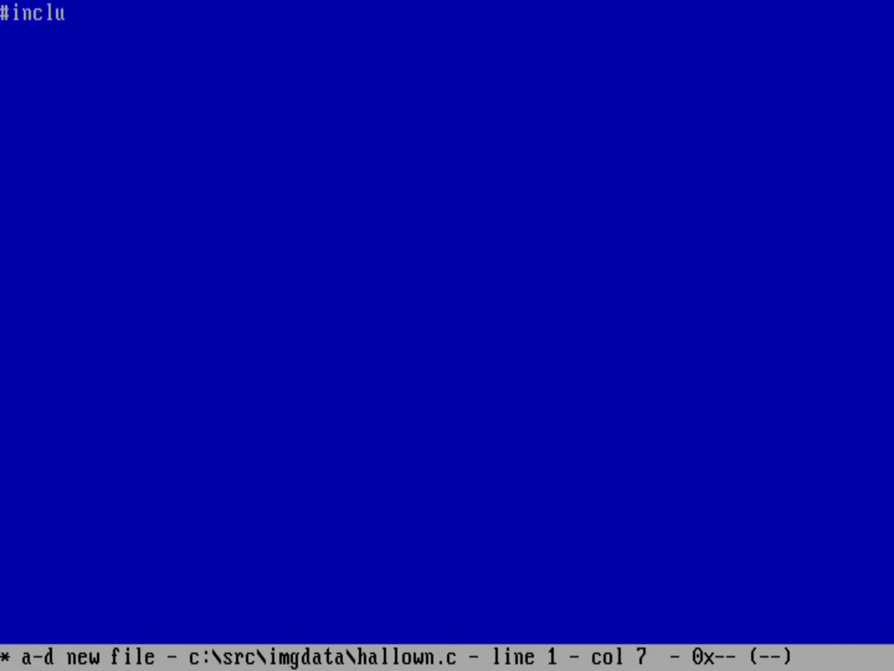
pyautogui.write('de <stdio.h>')
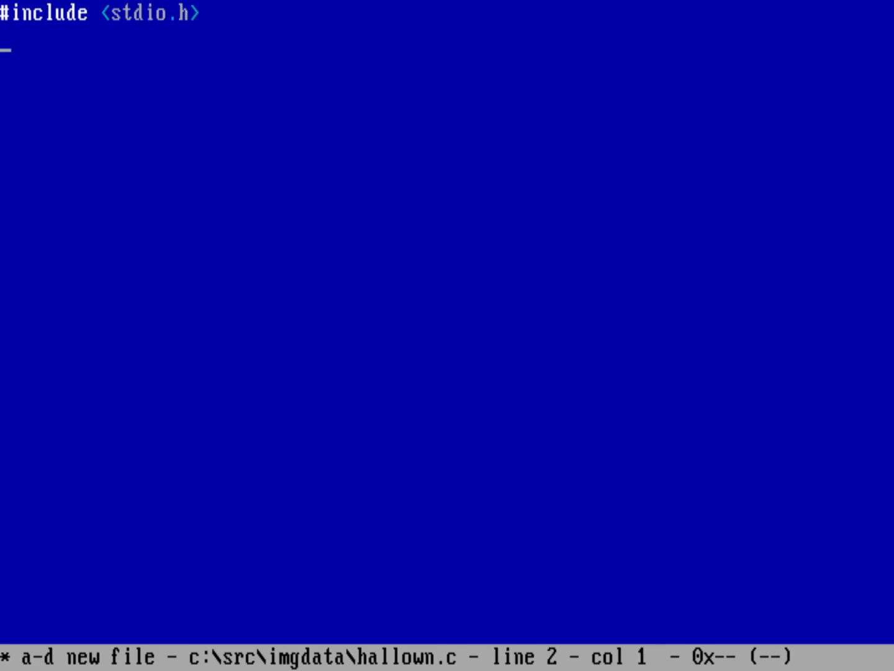
pyautogui.write('#')
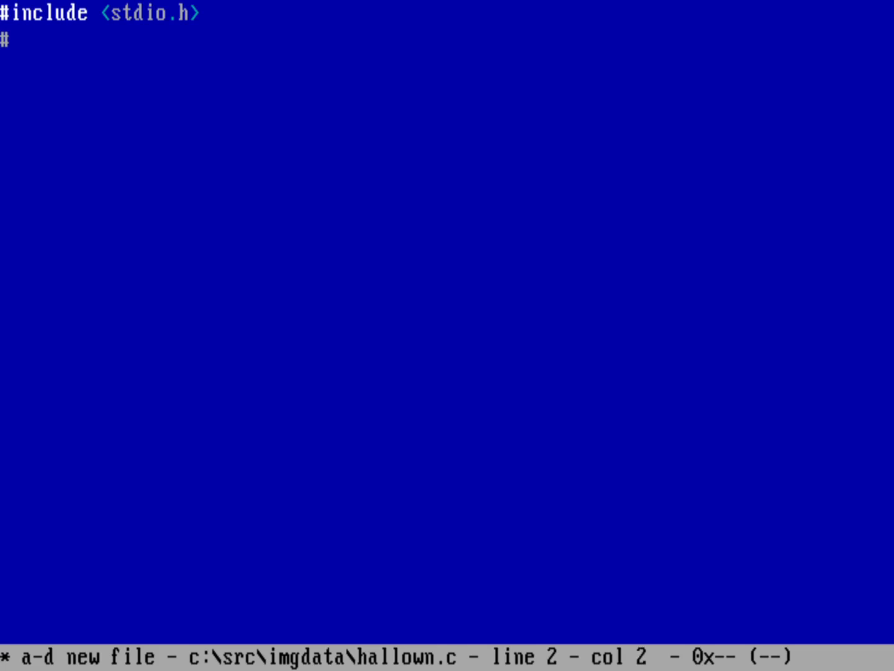
pyautogui.write('include <co')
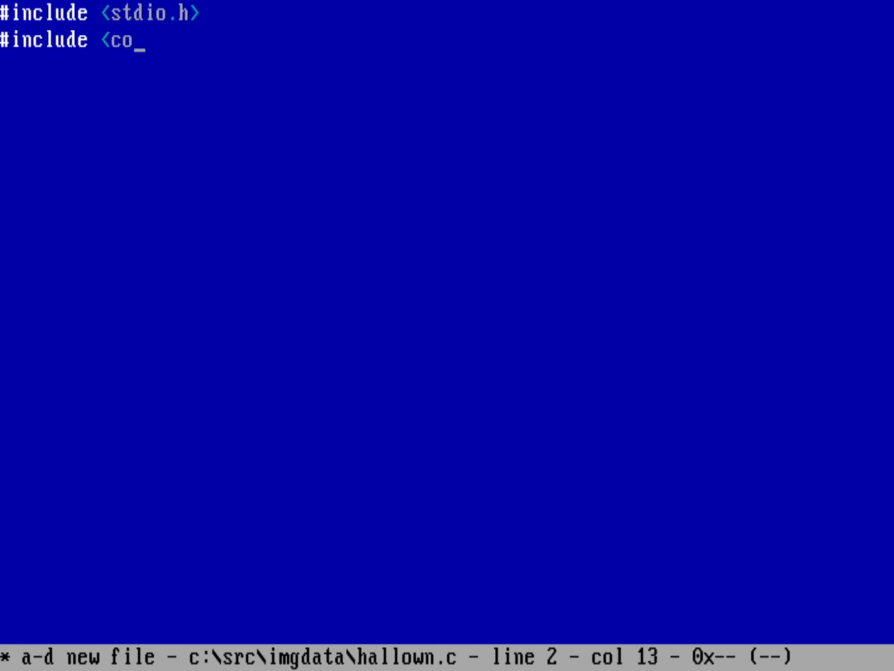
pyautogui.write('nio.h>')
pyautogui.write('#')
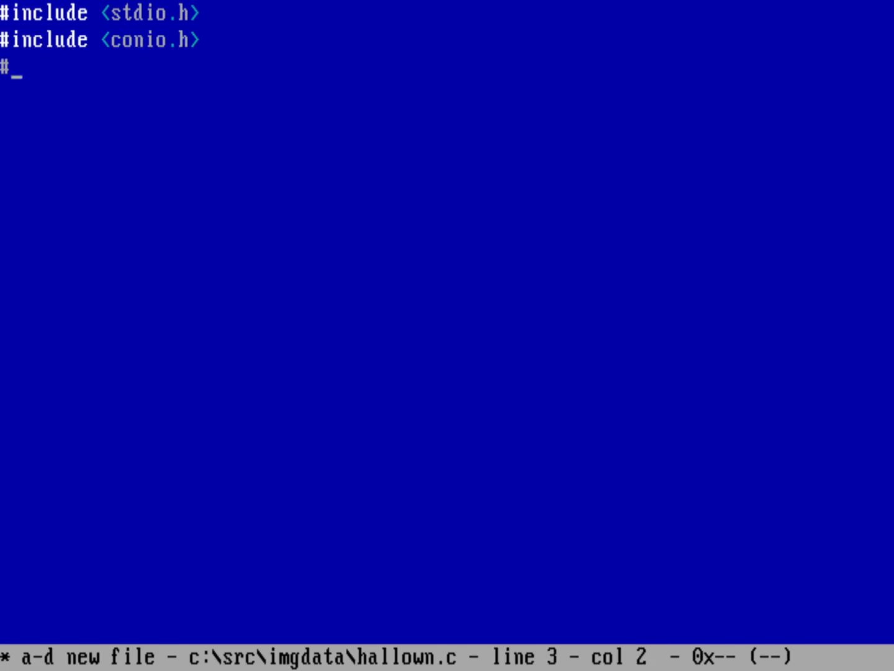
pyautogui.write('include')
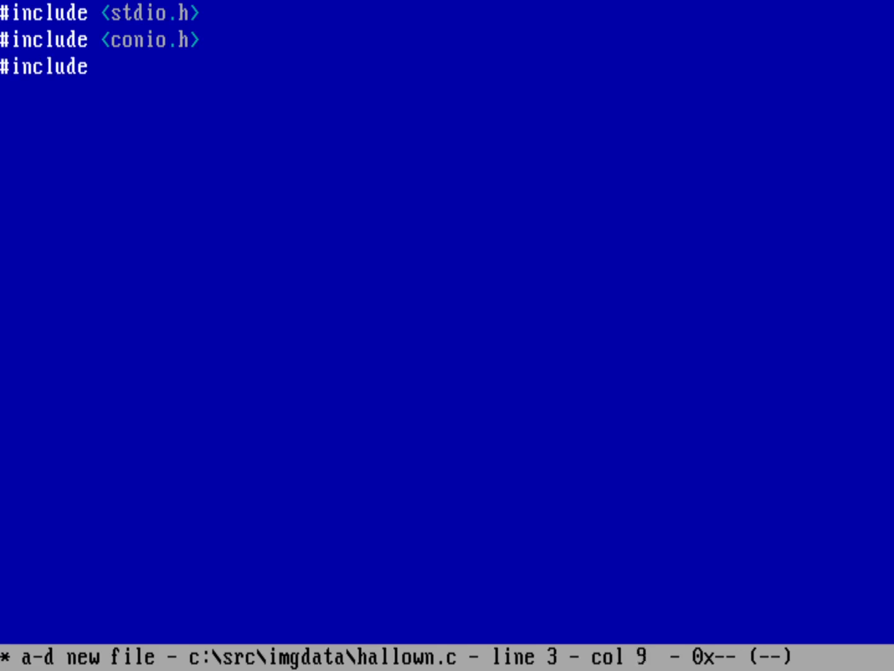
pyautogui.write('<graph.h>')
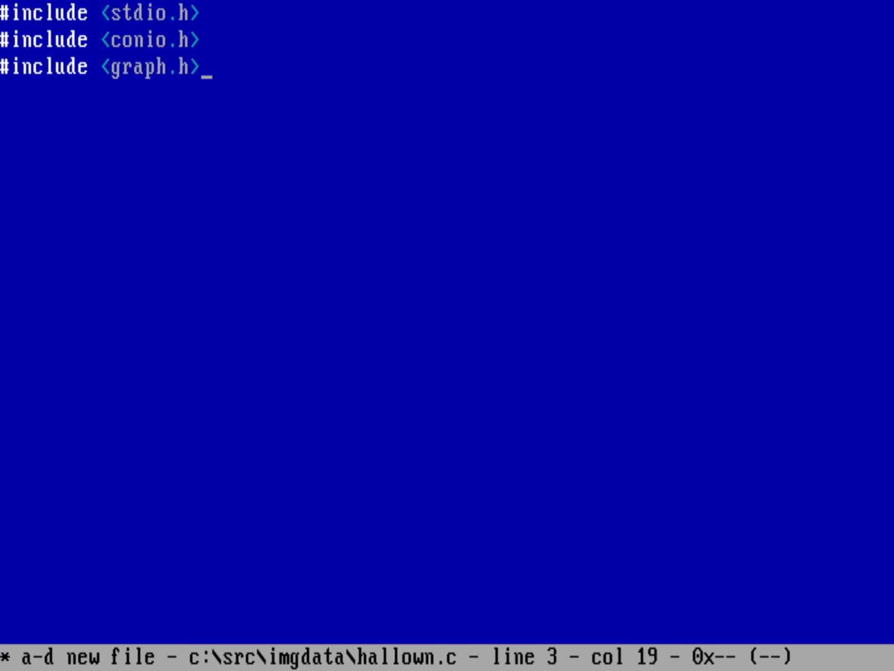
# After a blank line, add #include "imgdata.inc".
pyautogui.press('enter')
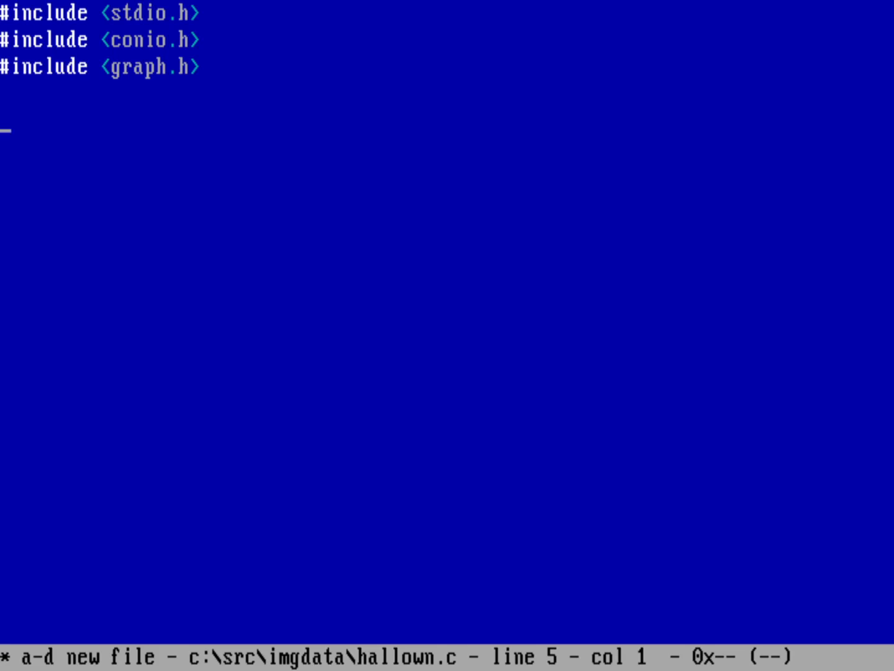
pyautogui.write('#incl')
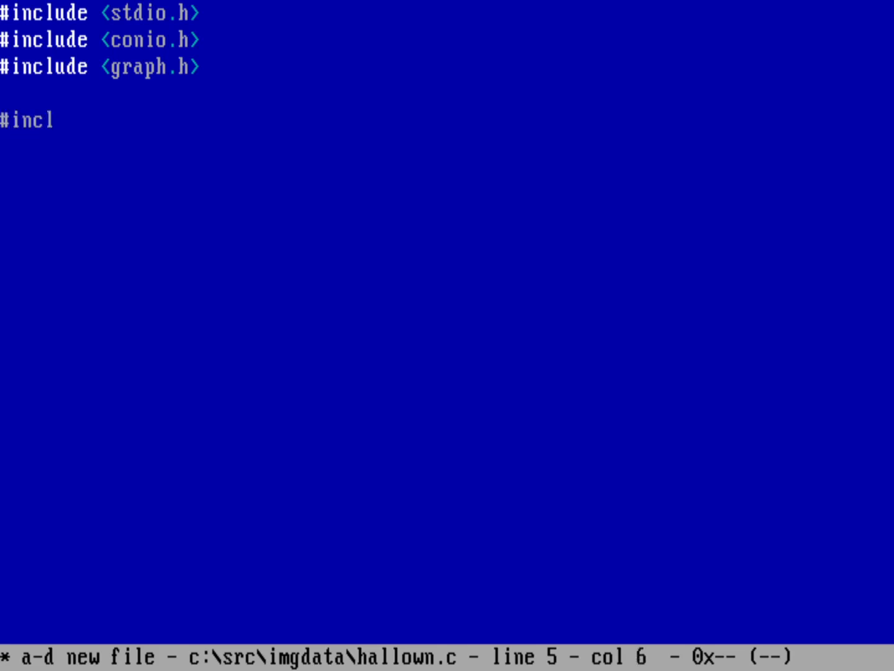
pyautogui.write('ude "img')
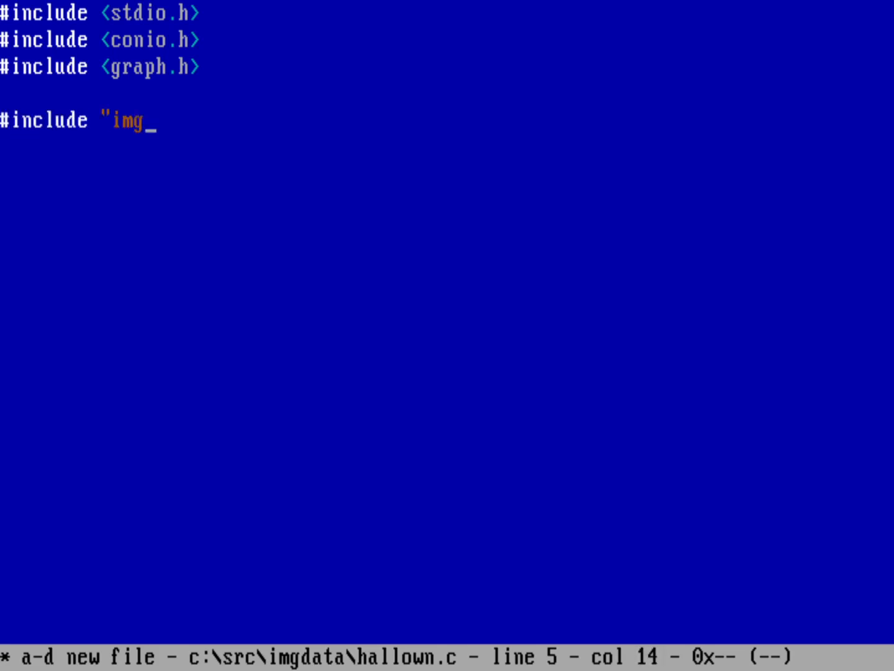
pyautogui.write('data.inc"')
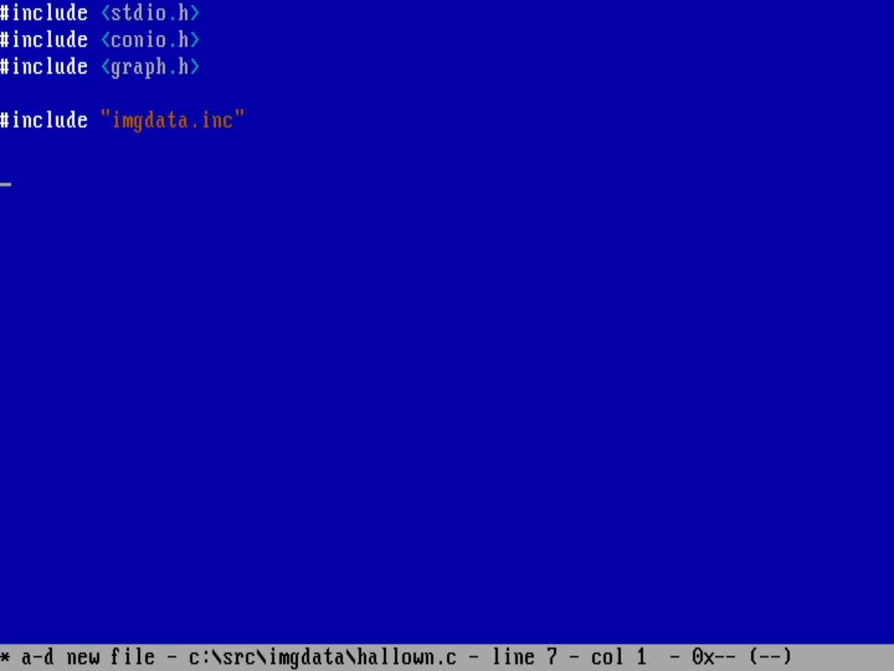
# Define void textattr(int attr) with braces and a /* 0bbbffff */ bit-layout comment.
pyautogui.write('v')
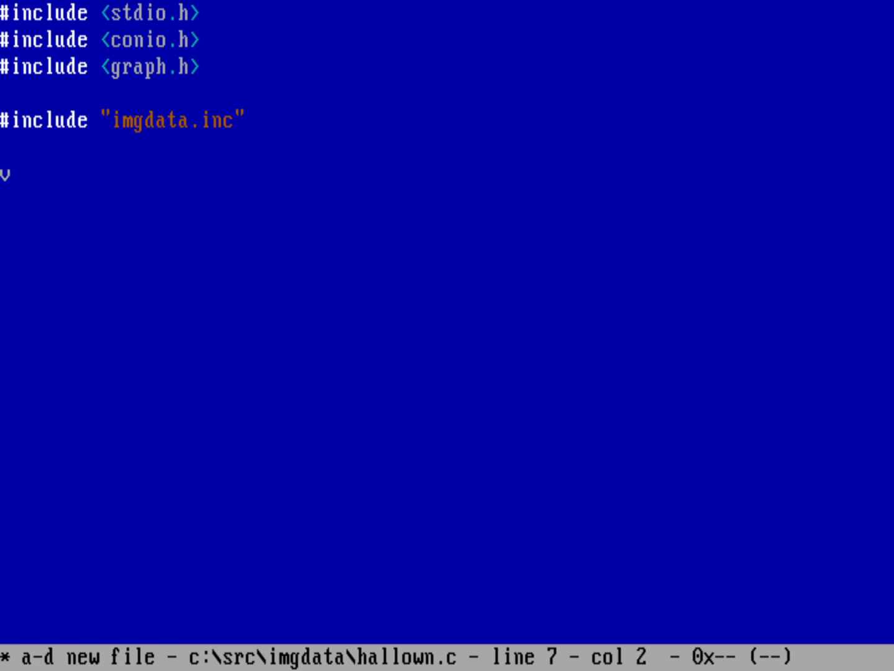
pyautogui.write('void')
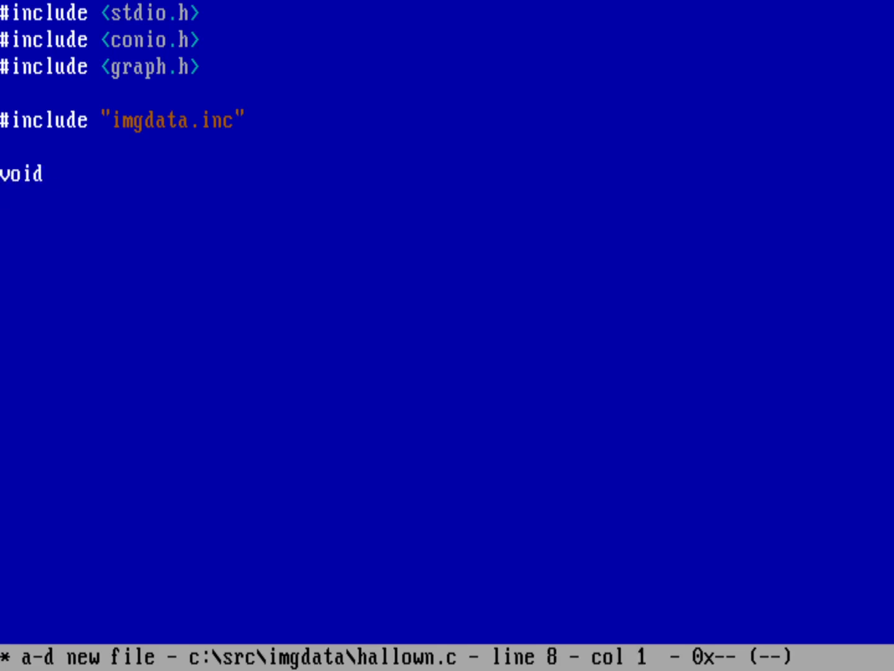
pyautogui.write('textattr')
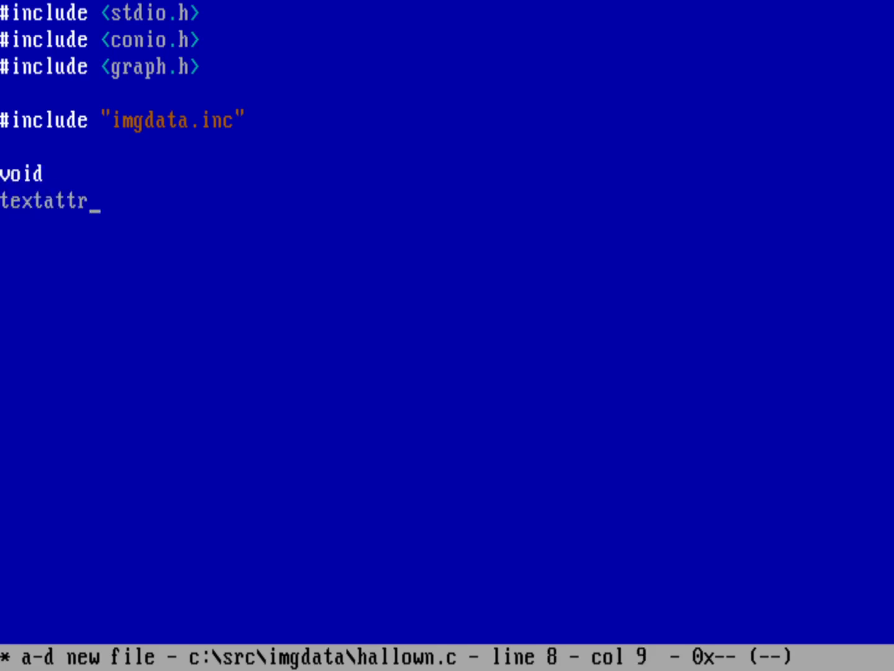
pyautogui.write('(')
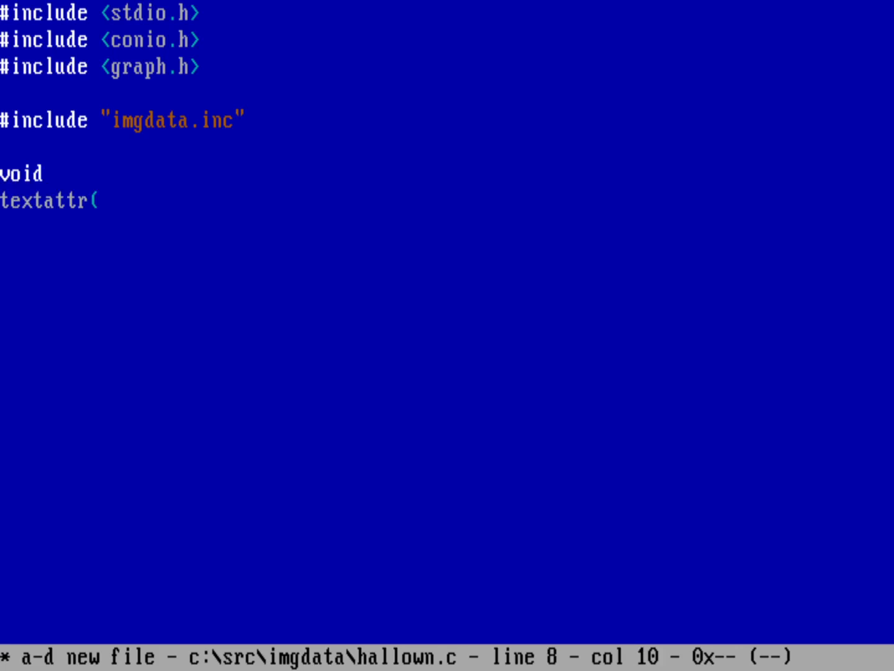
pyautogui.write('int attr')
pyautogui.click(447, 227)
pyautogui.write('{')
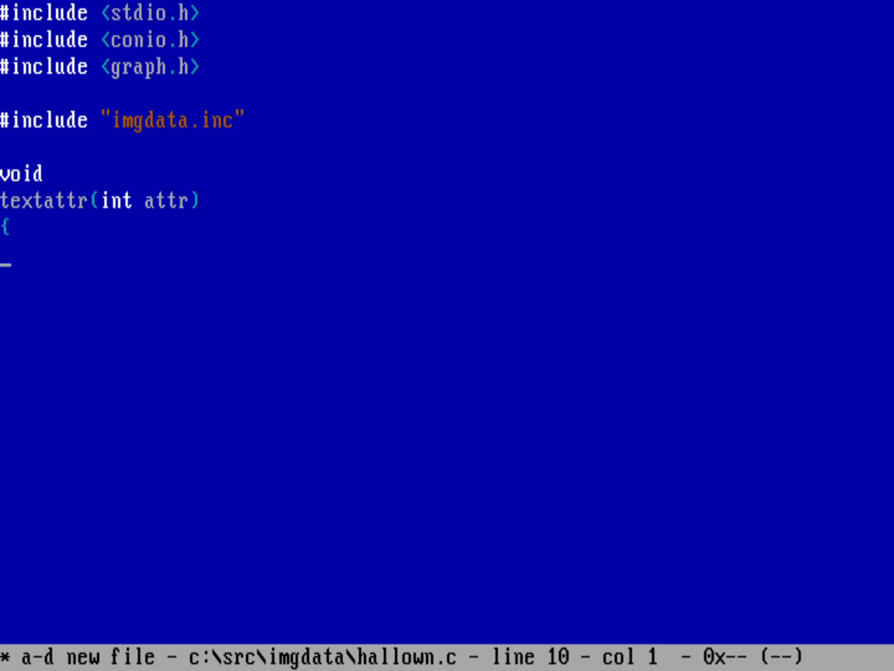
pyautogui.write('}')
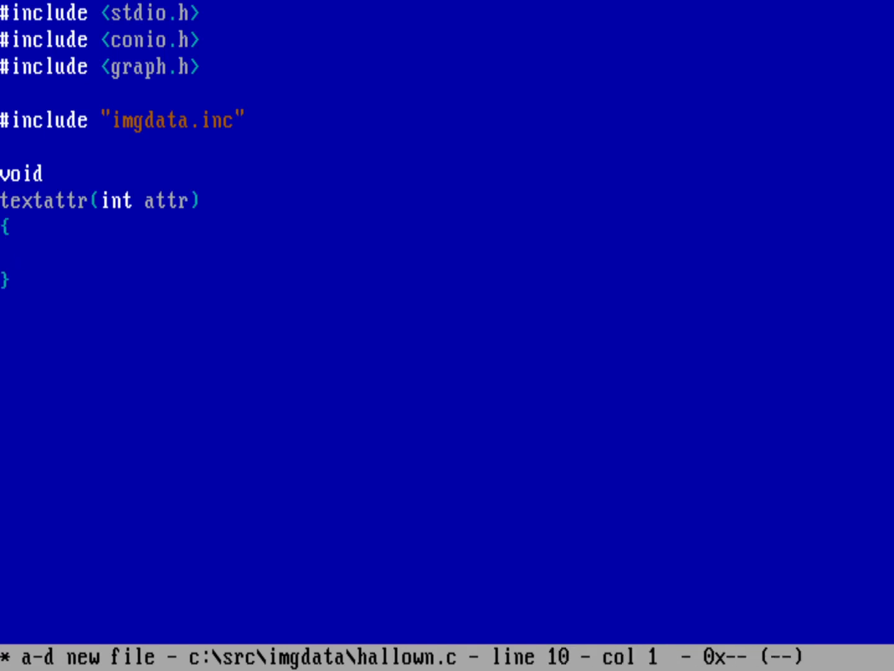
pyautogui.write('/*')
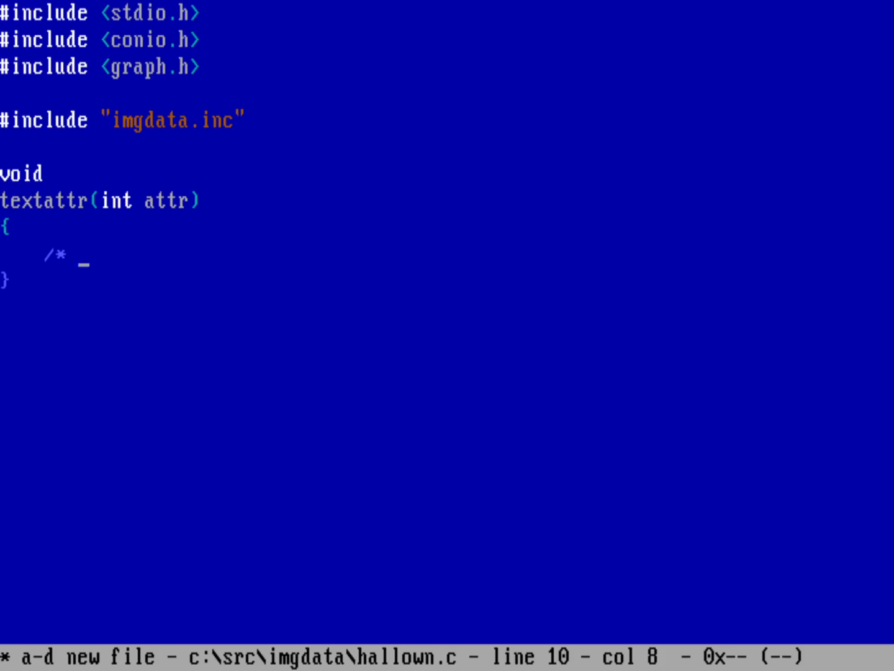
pyautogui.write('0')
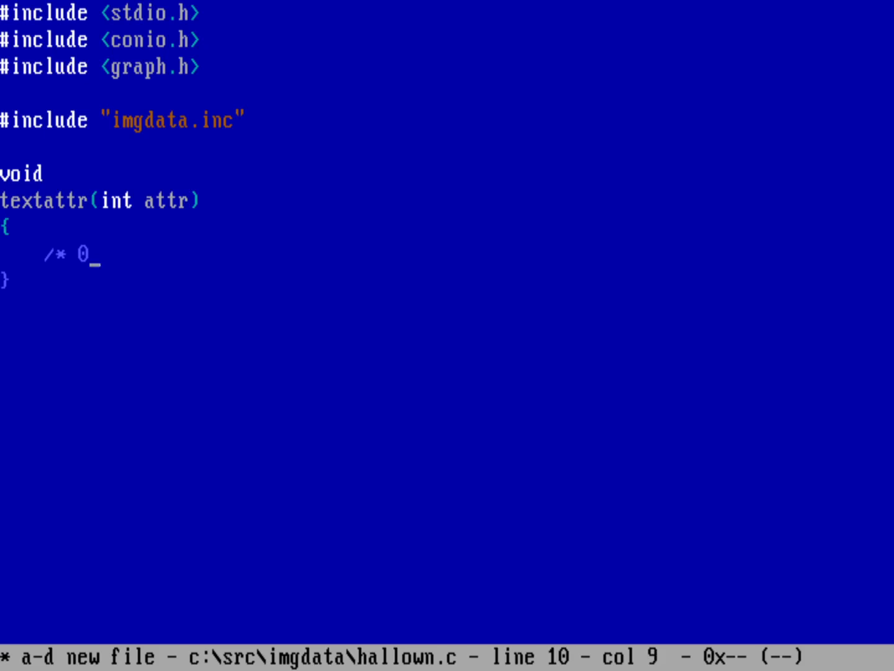
pyautogui.write('bb')
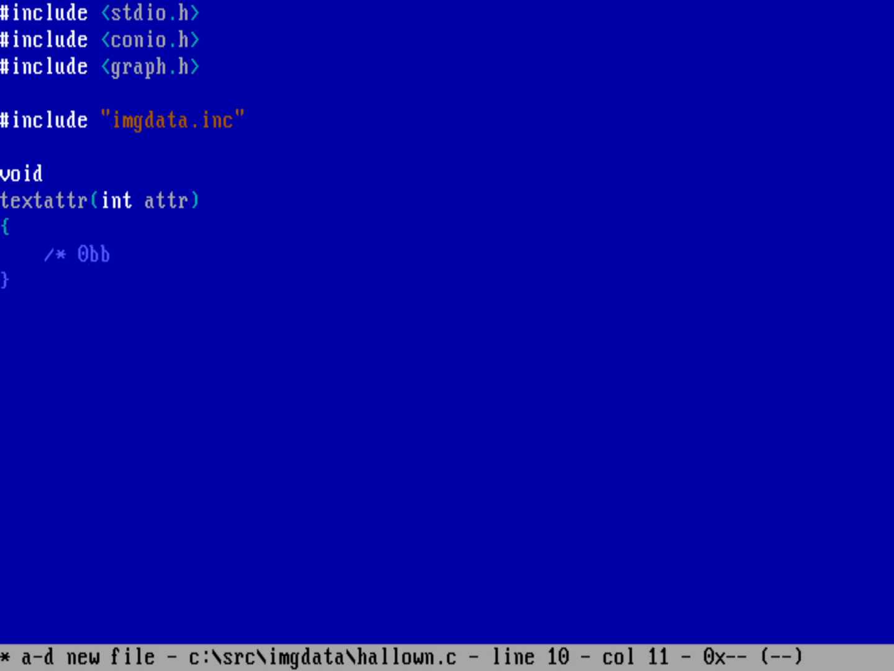
pyautogui.write('b')
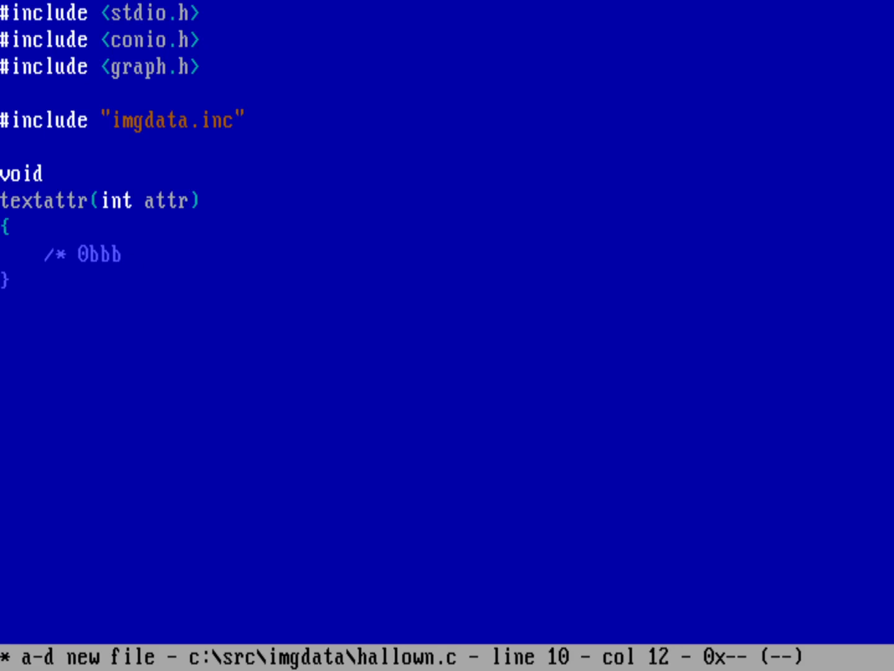
pyautogui.write('fff')
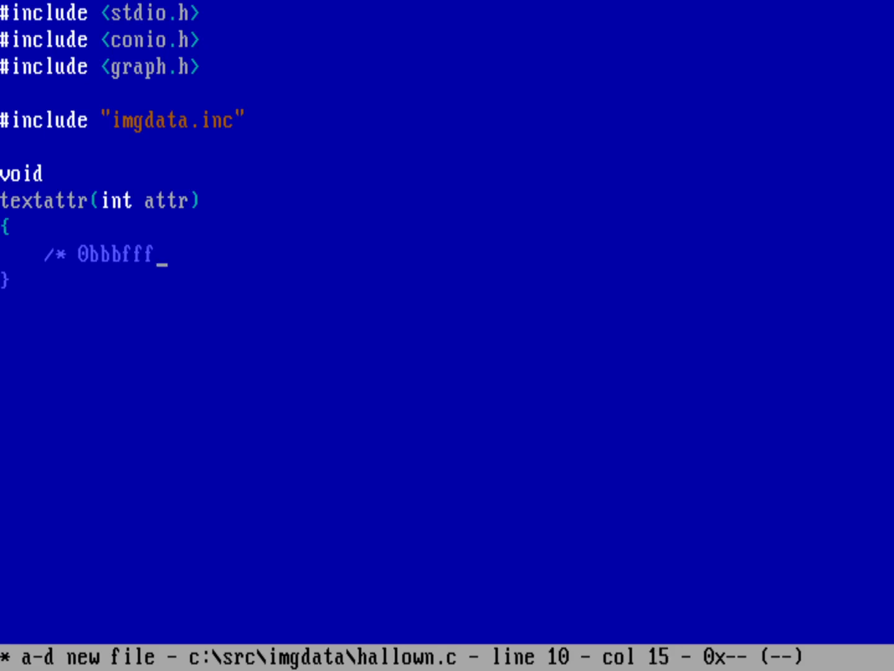
pyautogui.write('f')
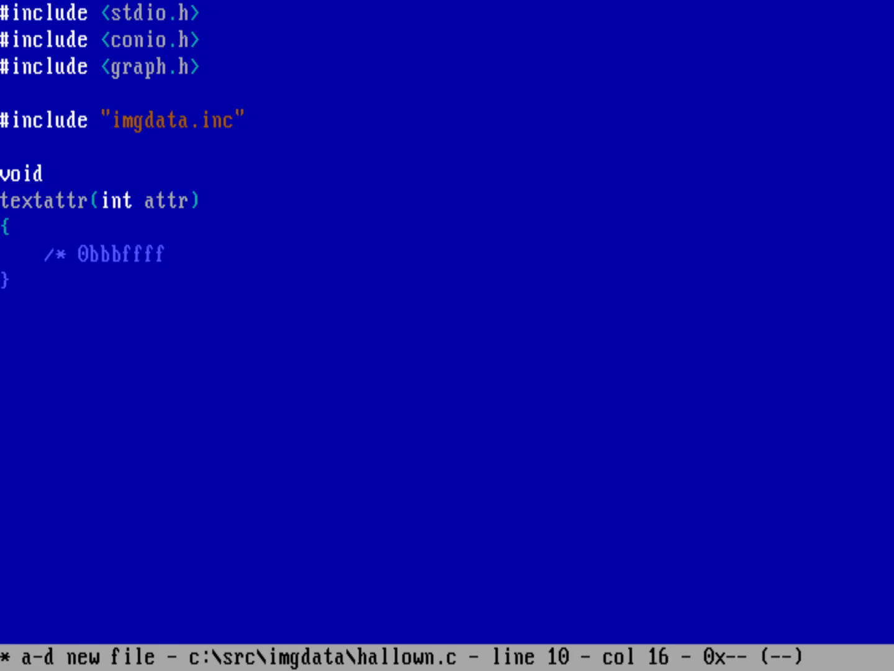
pyautogui.write('*/')
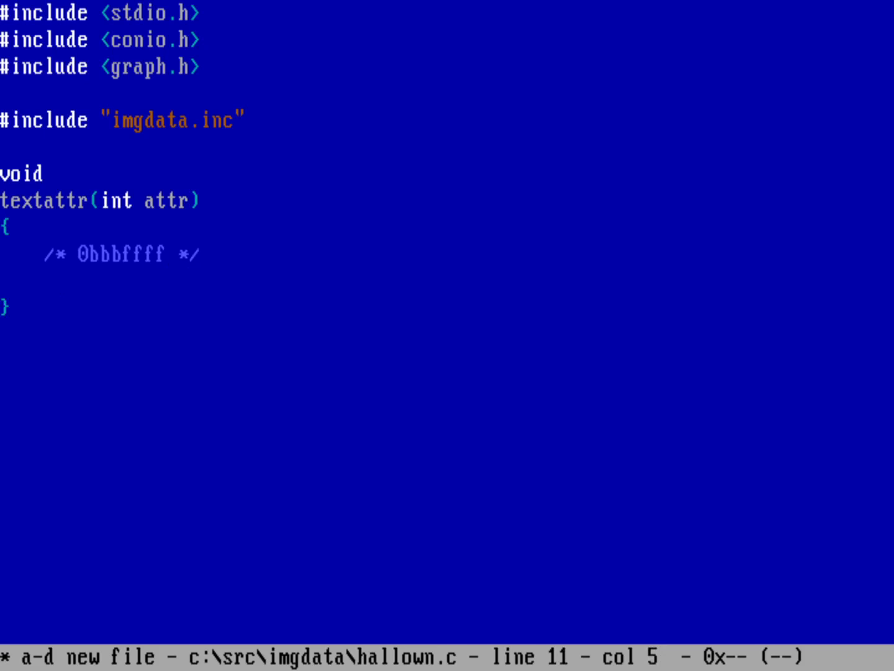
# Add a comment table of values 0, 1, 2, 7, 8, 15 with their binary equivalents.
pyautogui.press('Enter')
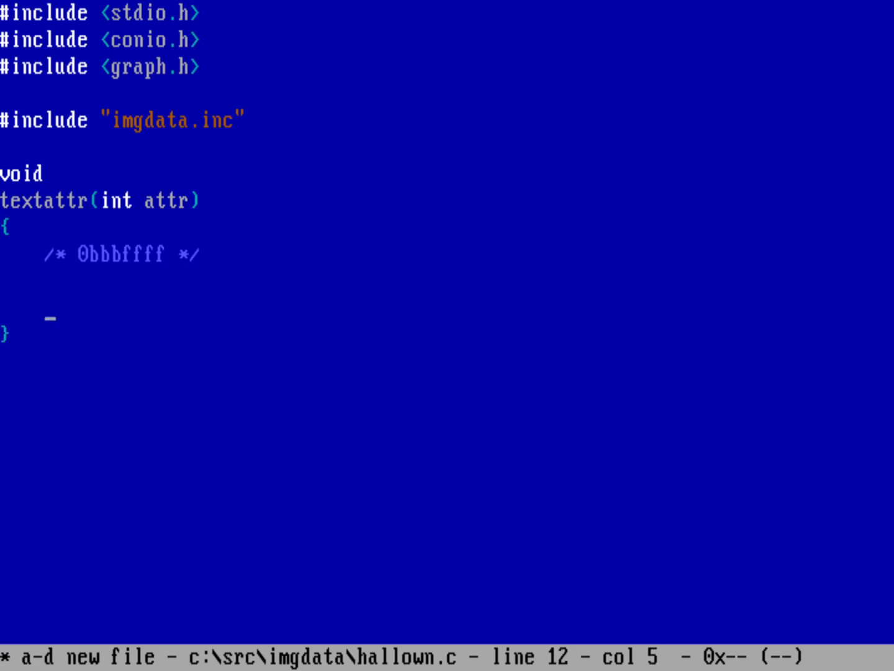
pyautogui.write('/*')
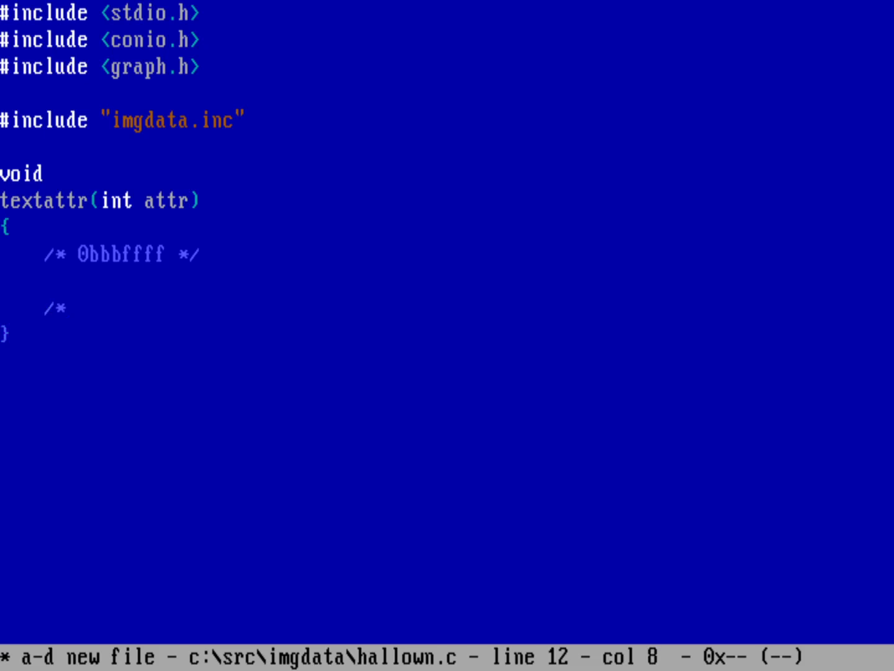
pyautogui.write('0')
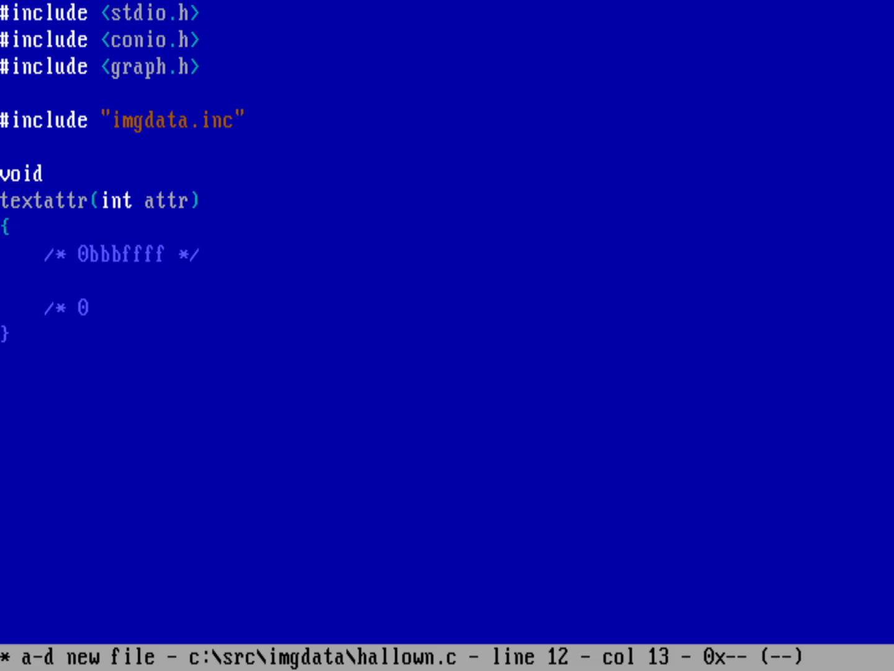
pyautogui.write('0000')
pyautogui.write('1')
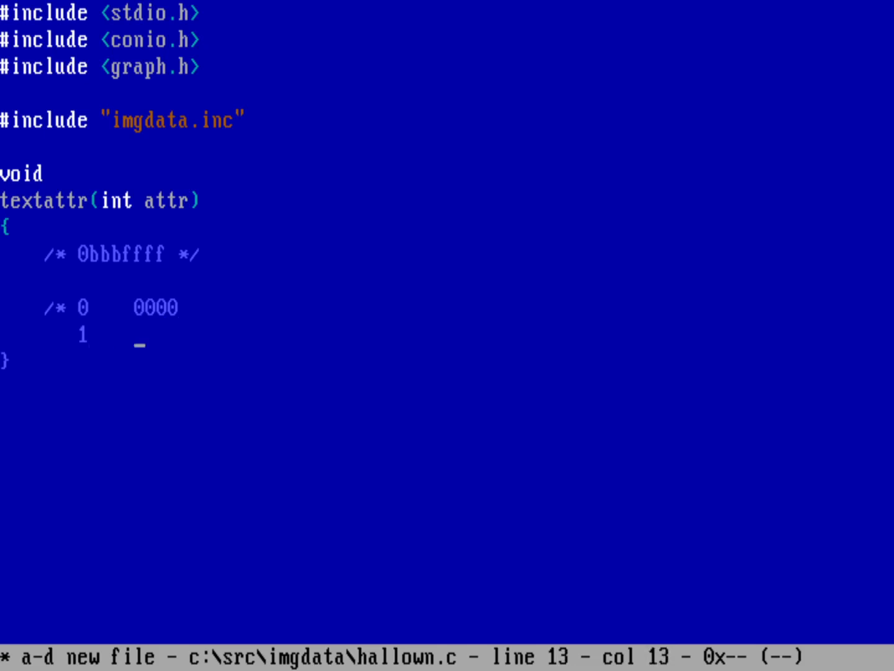
pyautogui.write('0001')
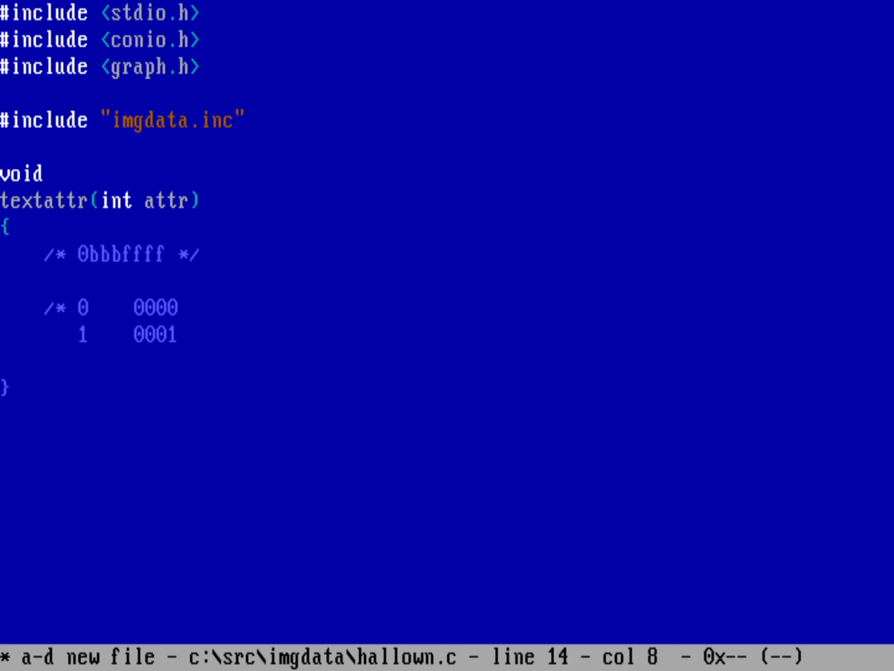
pyautogui.write('2')
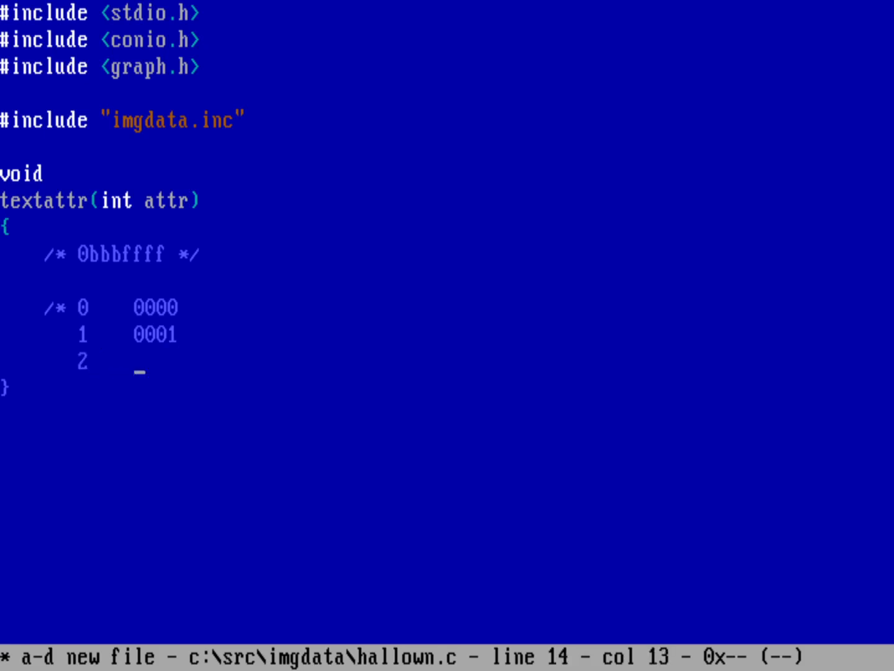
pyautogui.write('0010')
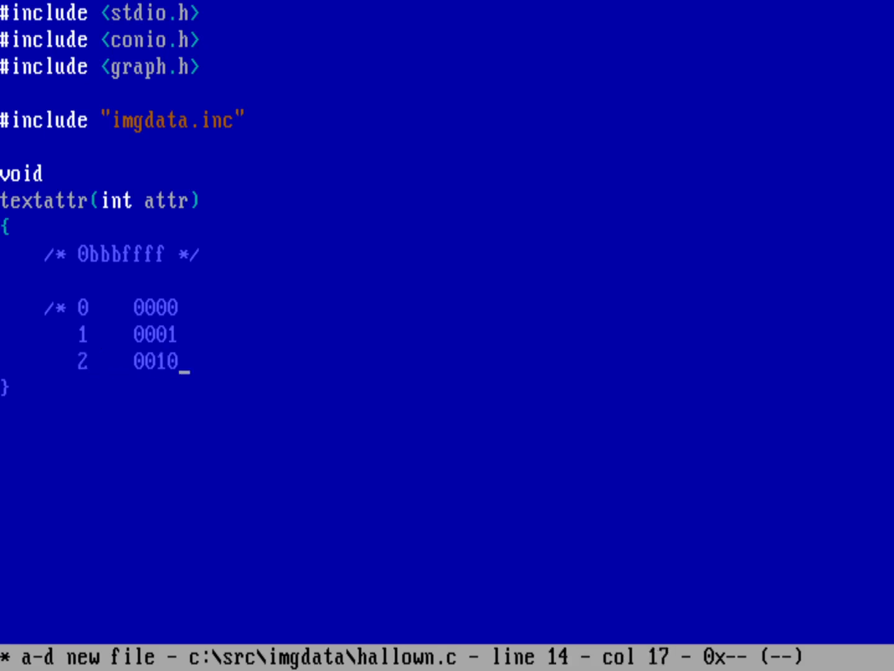
pyautogui.press('enter')
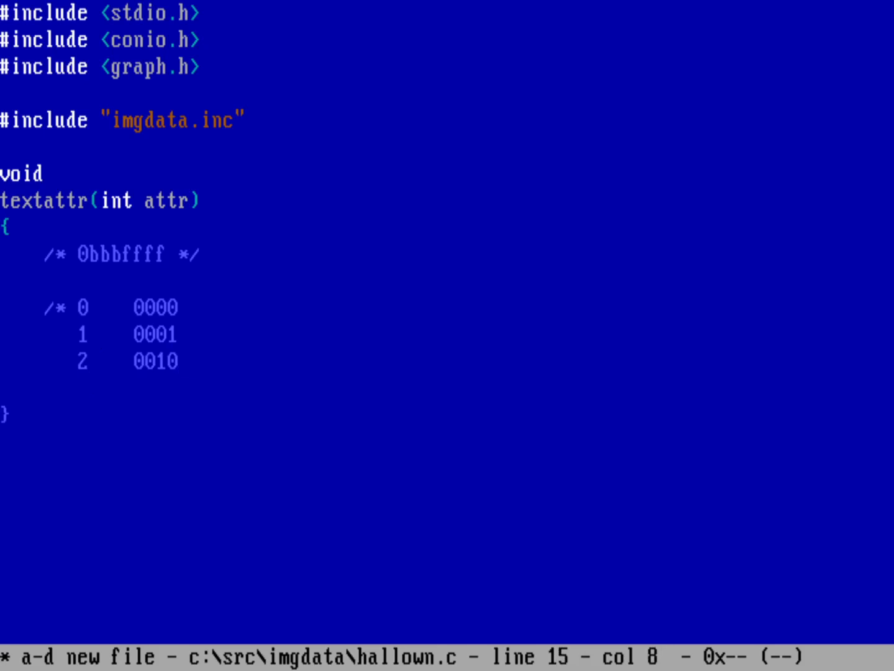
pyautogui.write('7')
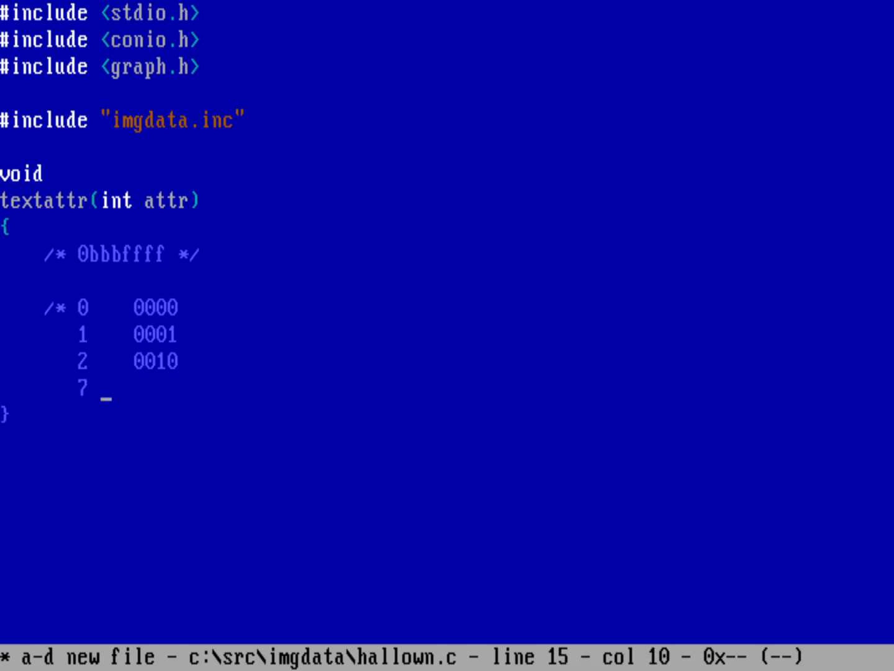
pyautogui.write('0111')
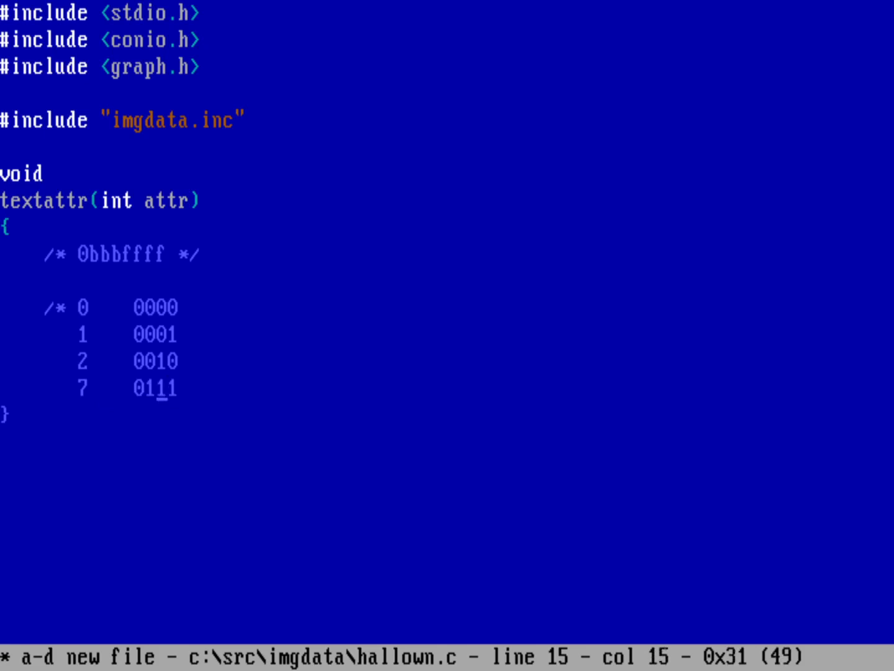
pyautogui.press('Left')
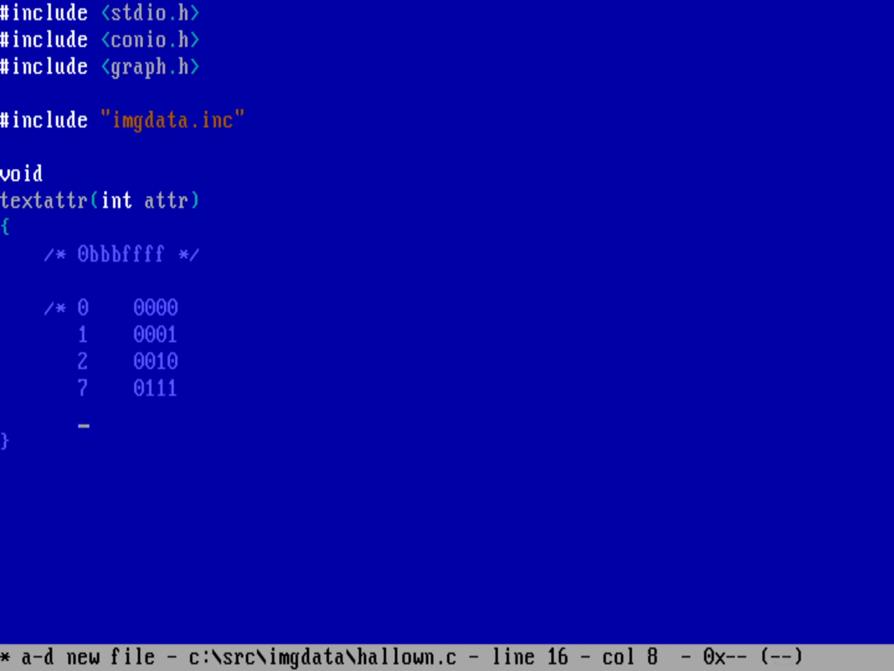
pyautogui.write('8')
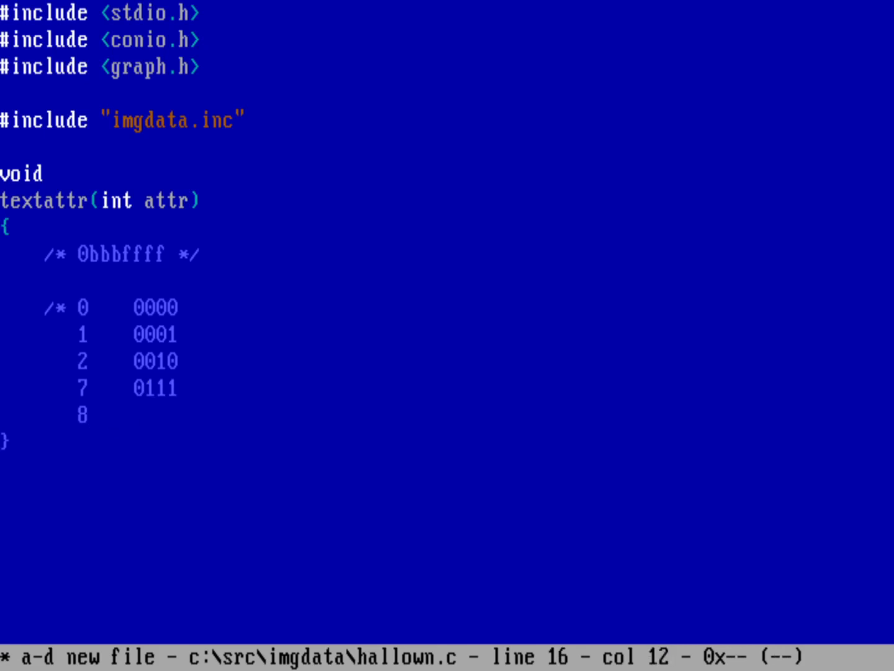
pyautogui.write('1000')
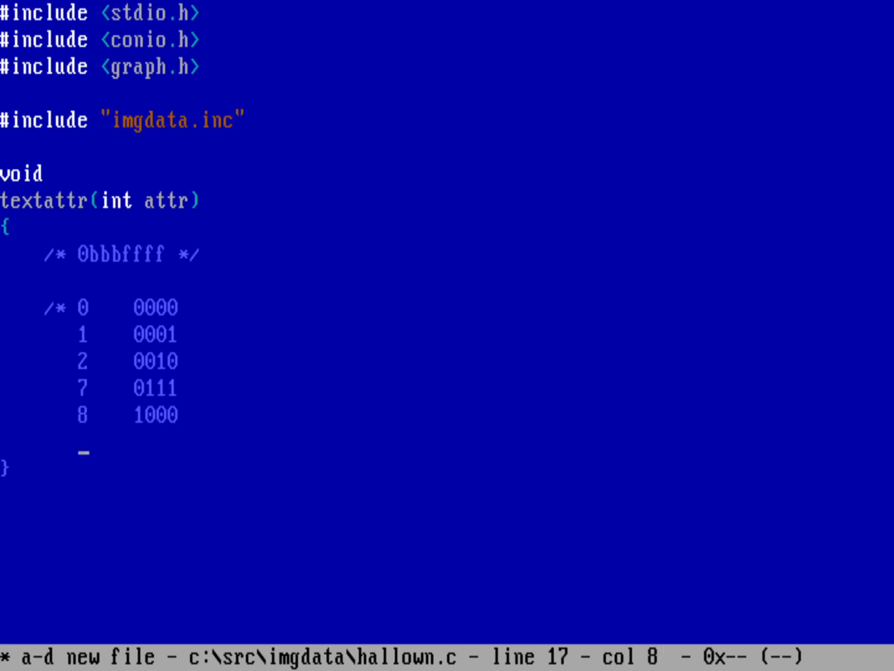
pyautogui.write('15')
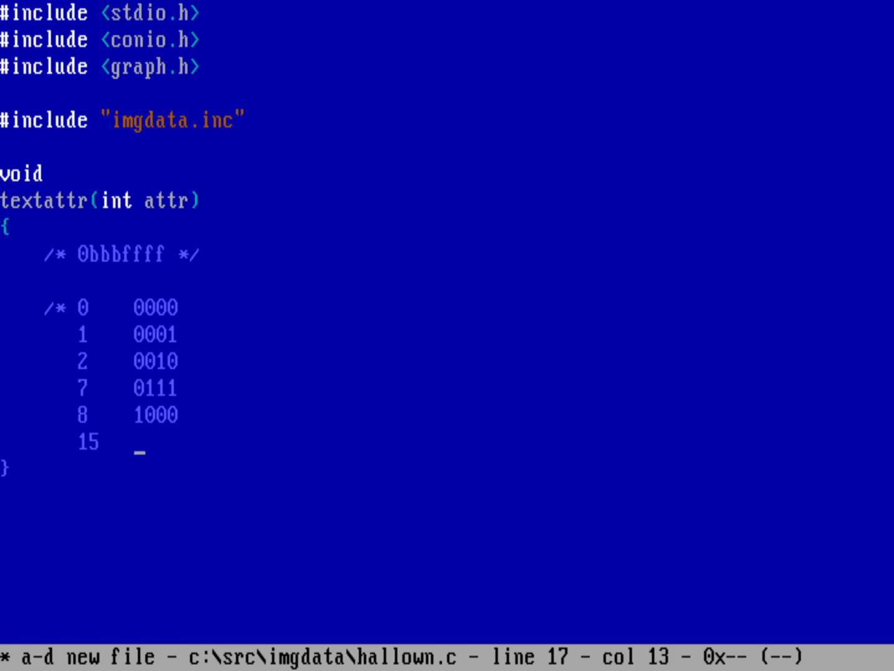
pyautogui.write('1111')
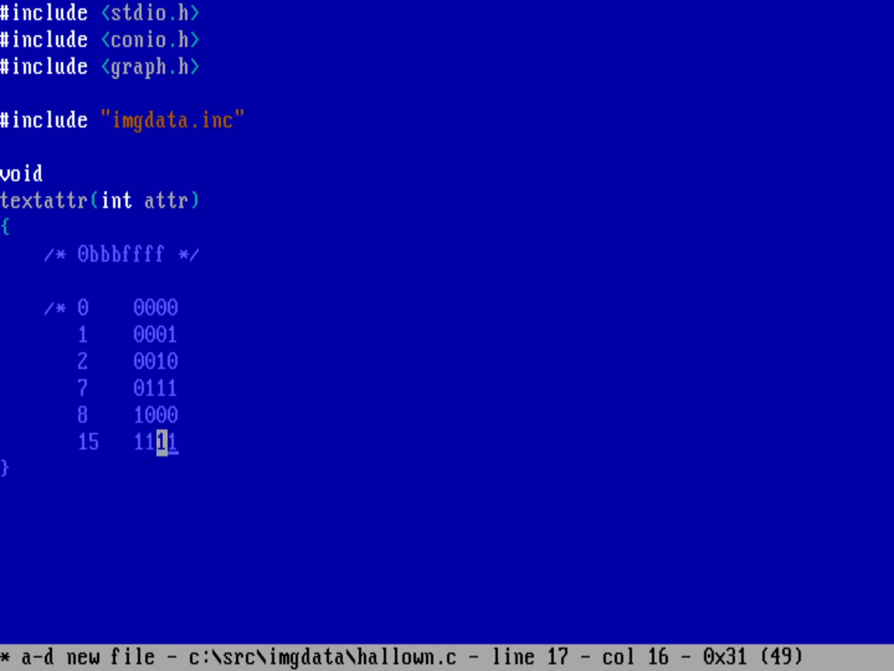
pyautogui.press('Left')
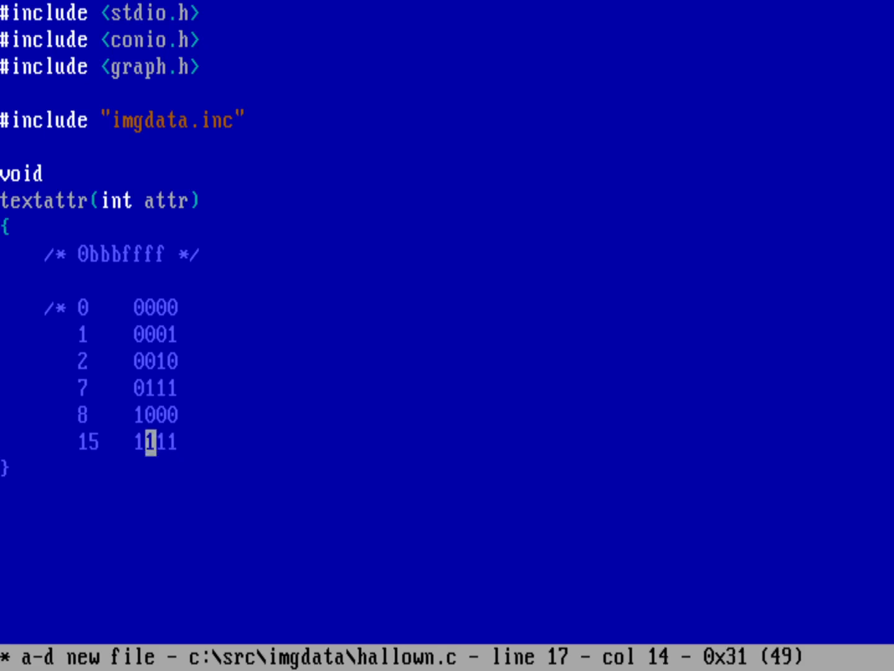
pyautogui.press('Left')
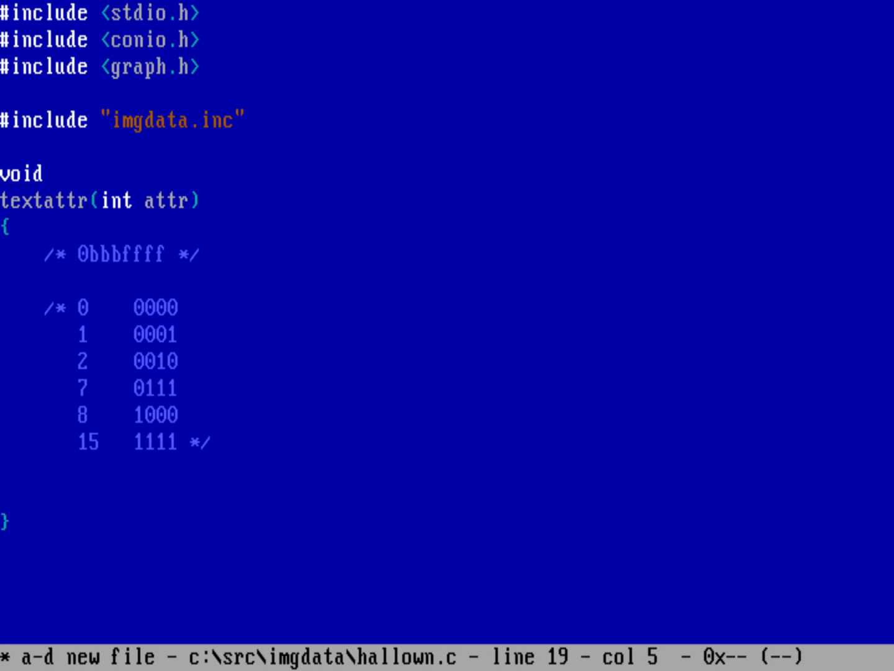
# Write _settextcolor(attr & 15); with a /* 0000ffff */ comment in textattr.
pyautogui.write('--')
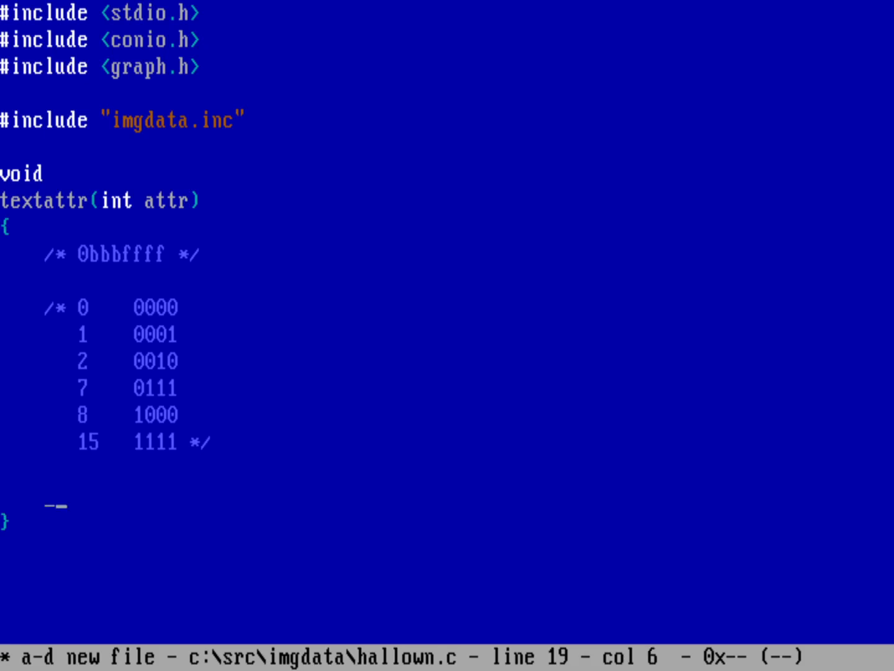
pyautogui.write('_settextco')
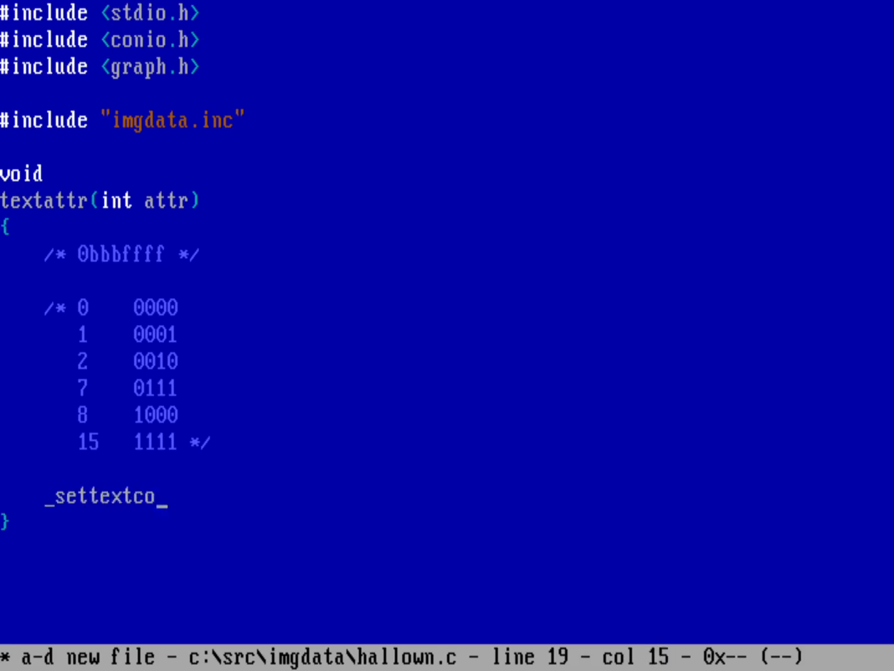
pyautogui.write('lor(')
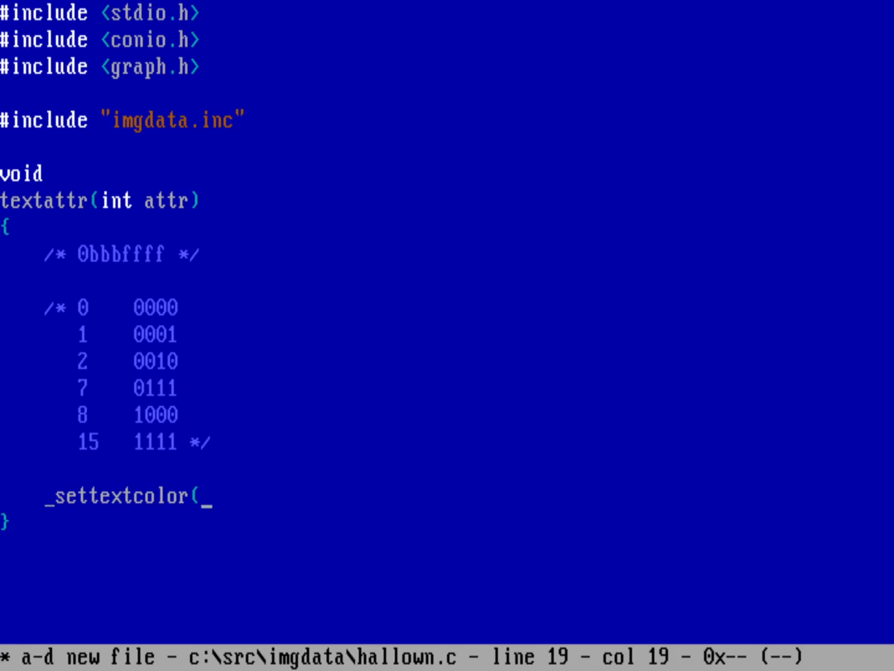
pyautogui.write('attr')
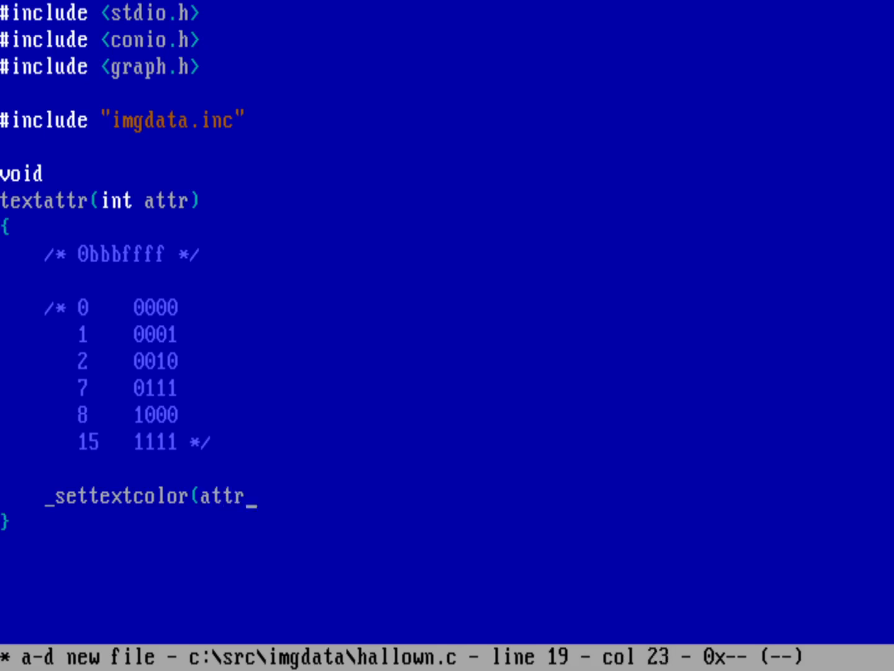
pyautogui.write('&')
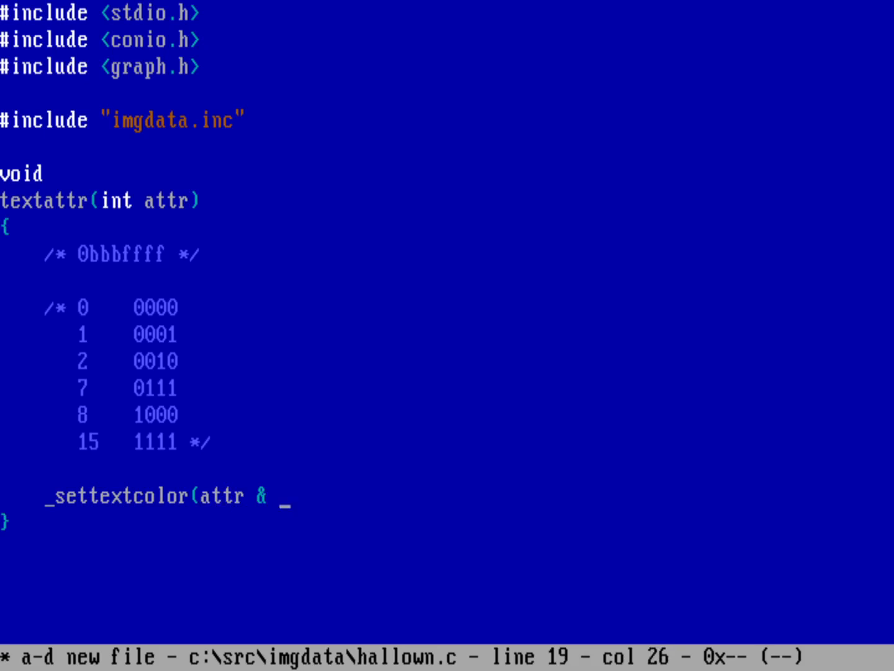
pyautogui.write('15)')
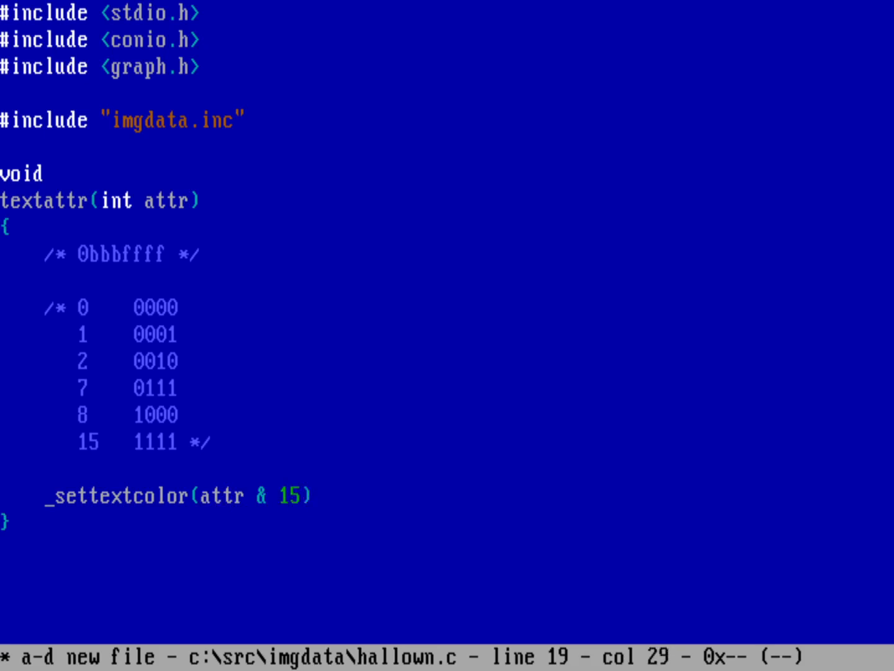
pyautogui.write('; /*')
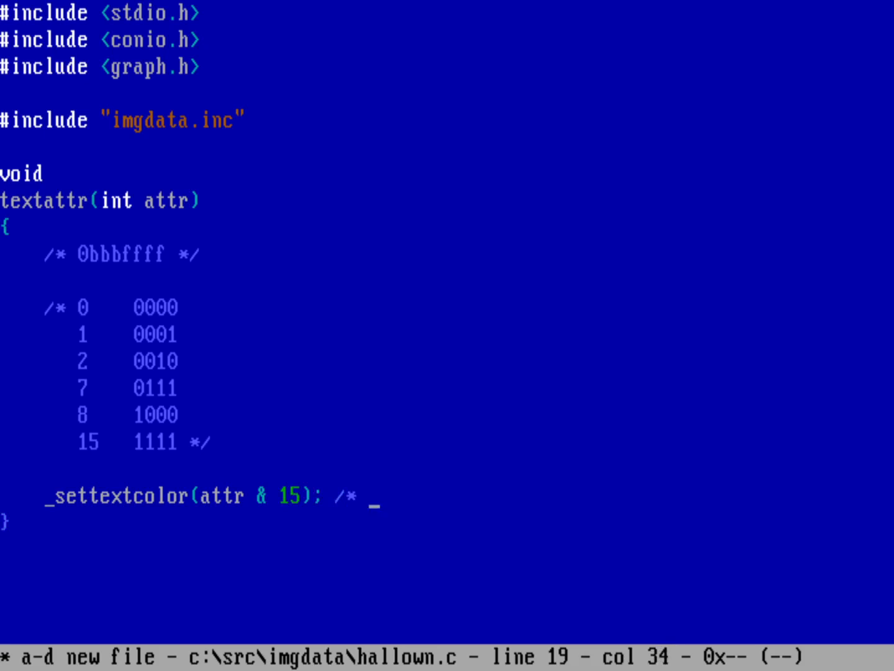
pyautogui.write('0000')
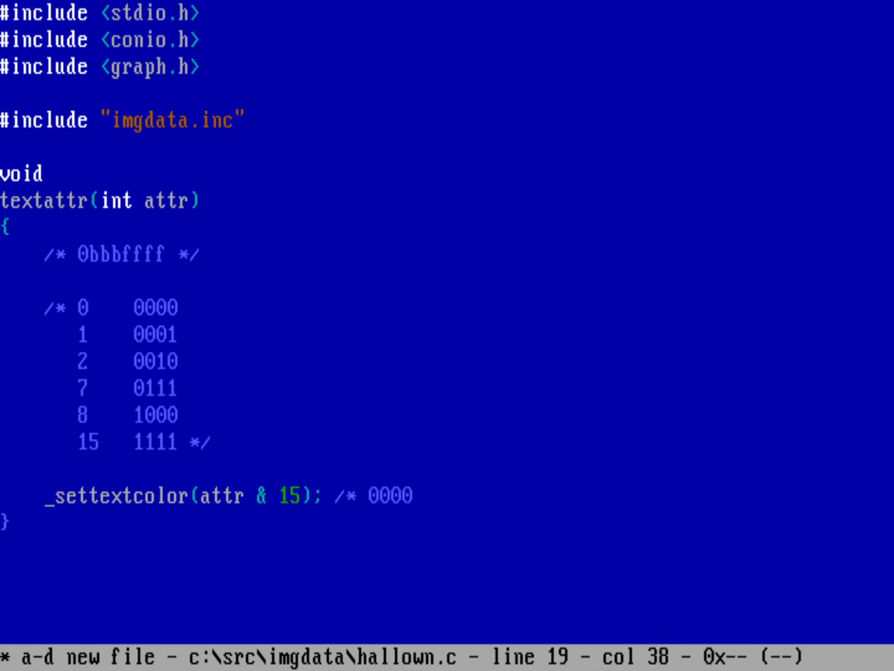
pyautogui.write('fff')
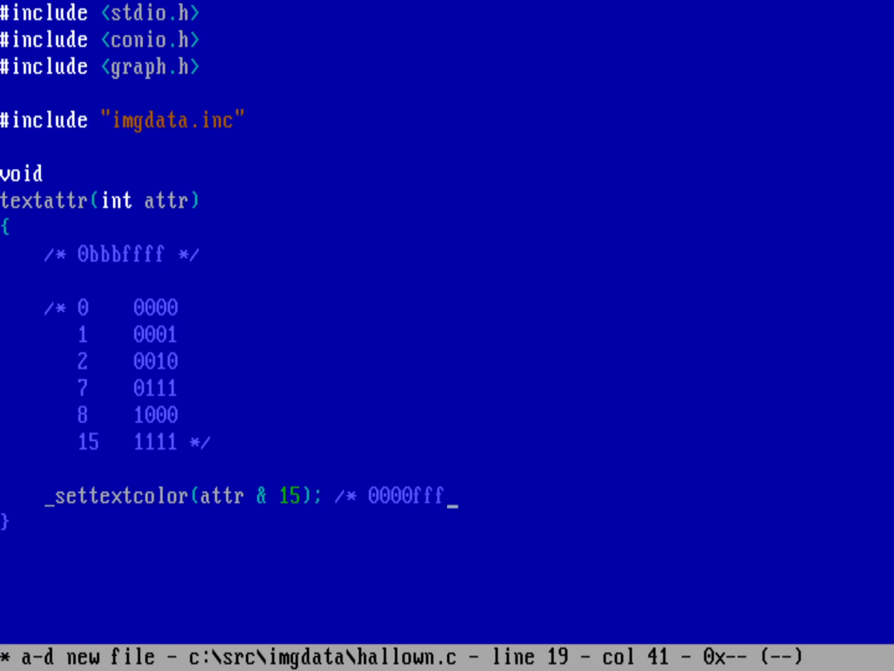
pyautogui.write('f */')
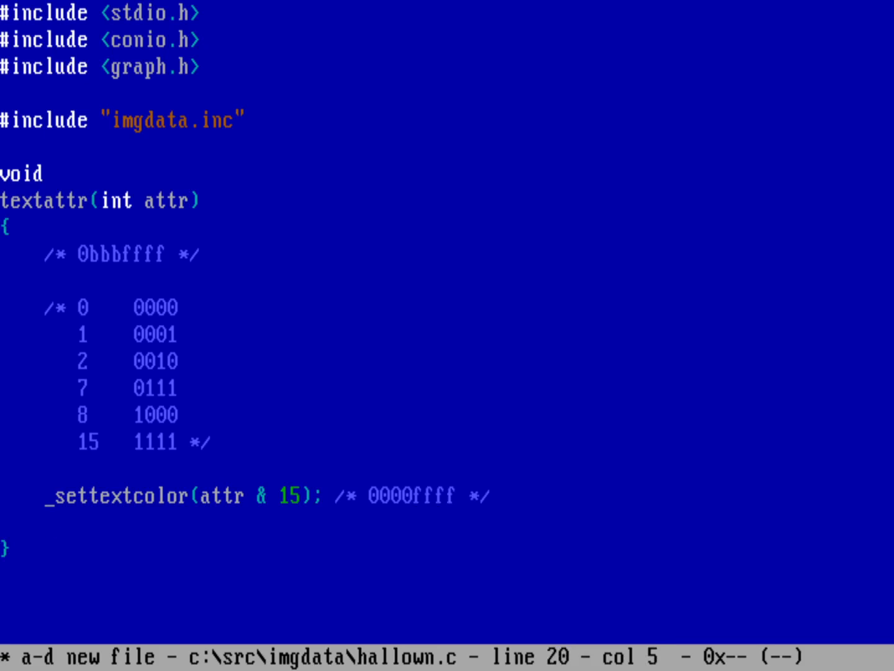
# Write _setbkcolor((attr)>>4) & 7); in textattr.
pyautogui.write('_setb')
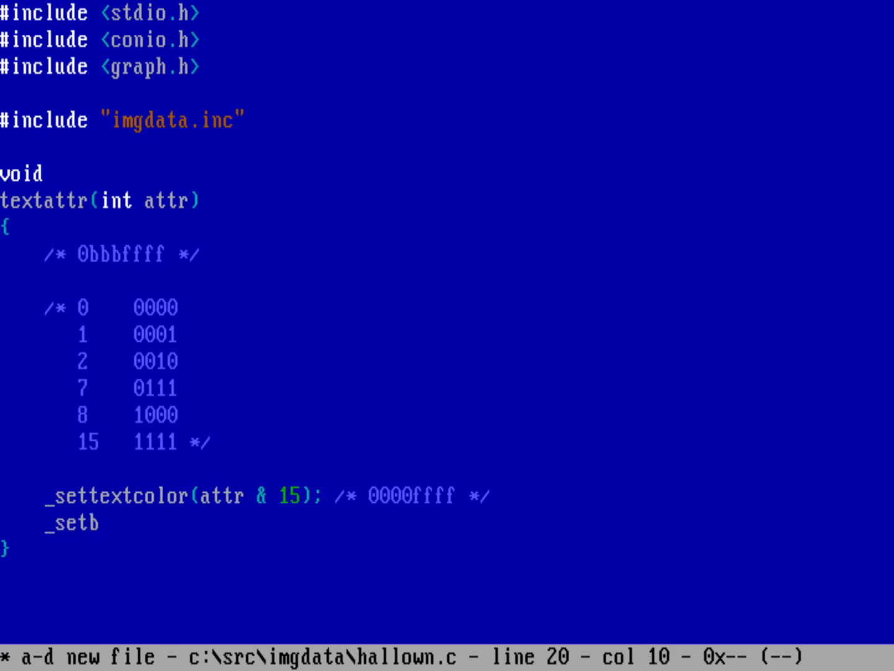
pyautogui.write('kcolor(')
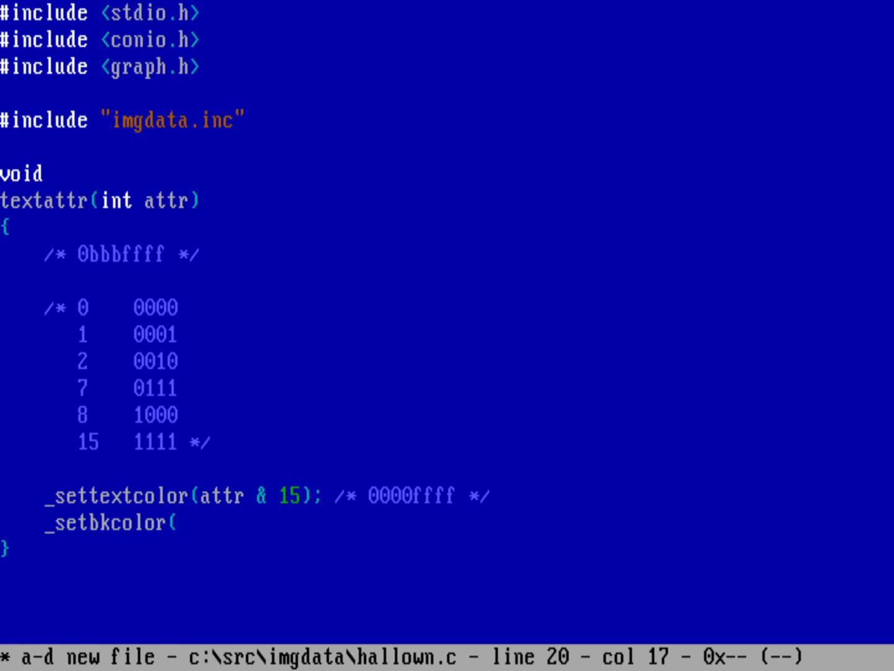
pyautogui.write('_')
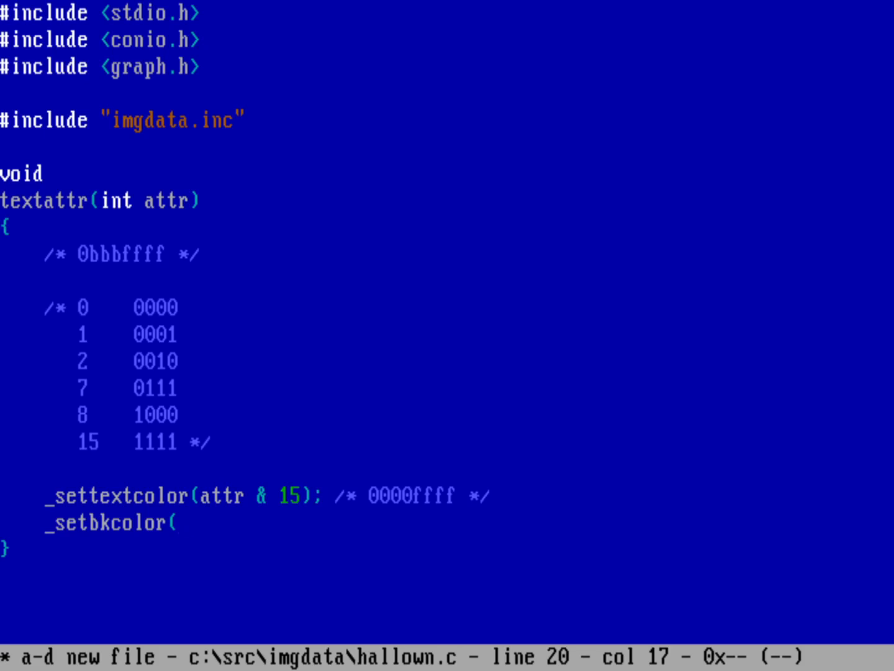
pyautogui.write('(')
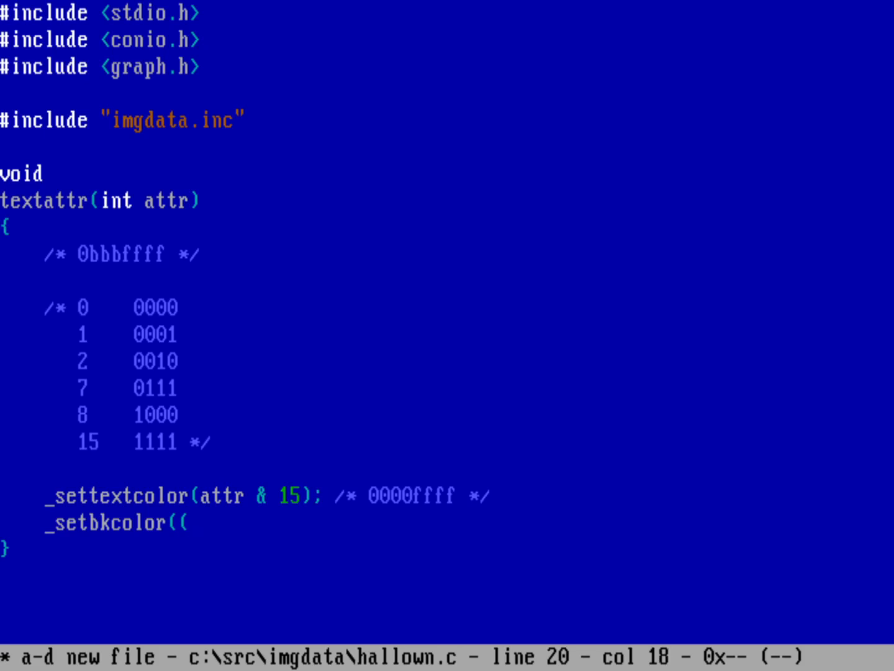
pyautogui.write('attr')
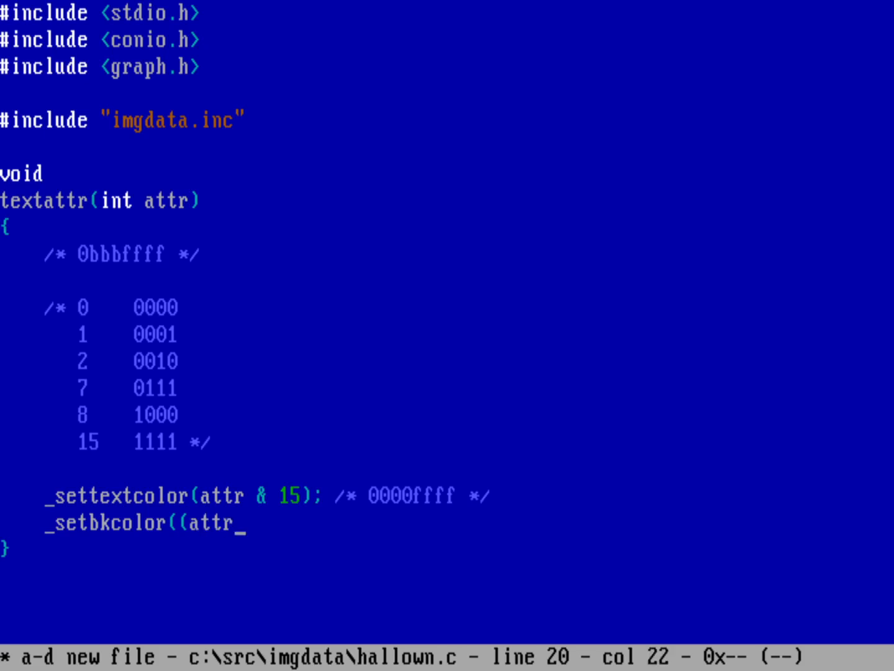
pyautogui.write('>>4')
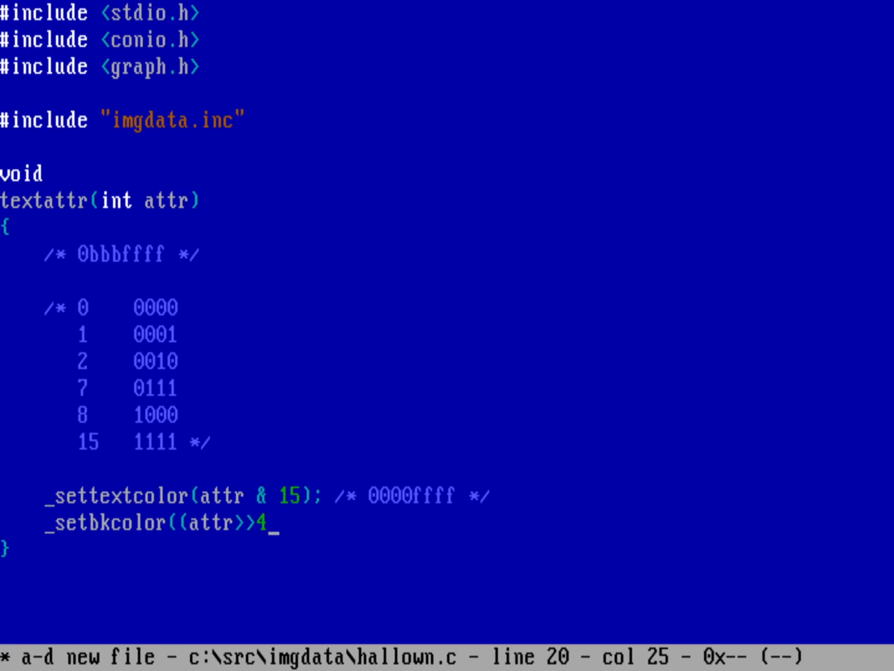
pyautogui.write(') &')
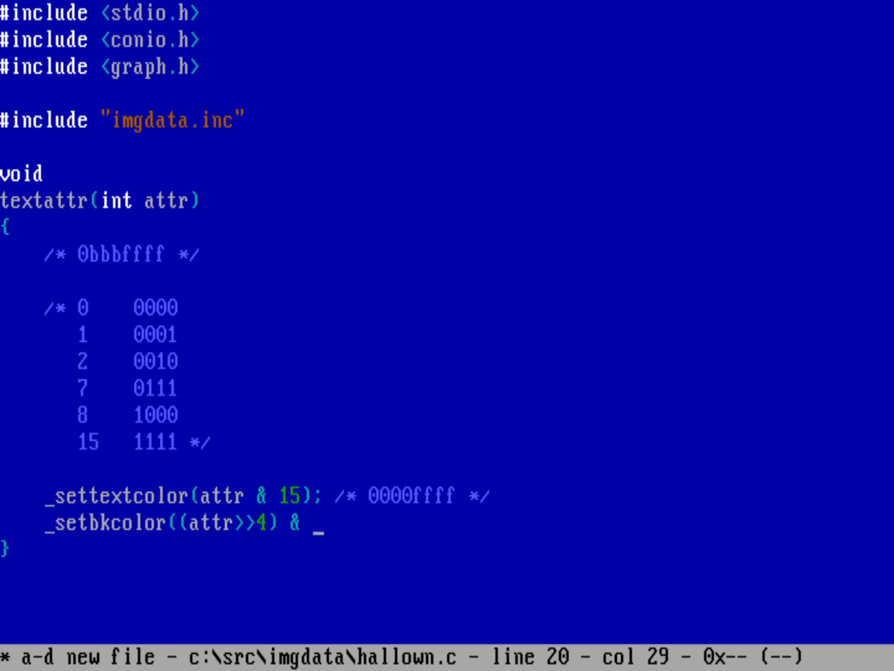
pyautogui.write('7);')
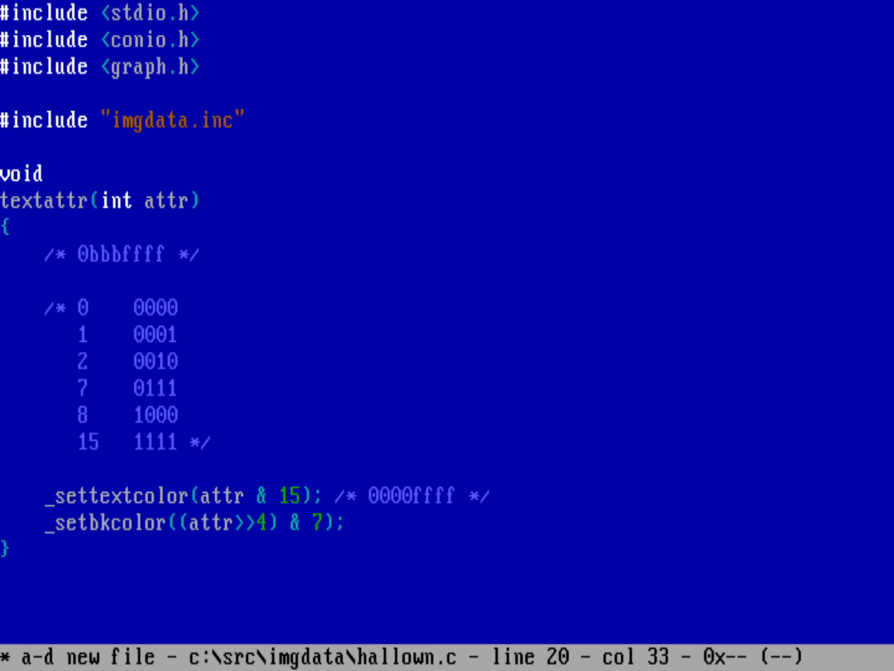
# Add the /* 0bbb0000 */ comment and begin int main() below the function.
pyautogui.write('/*')
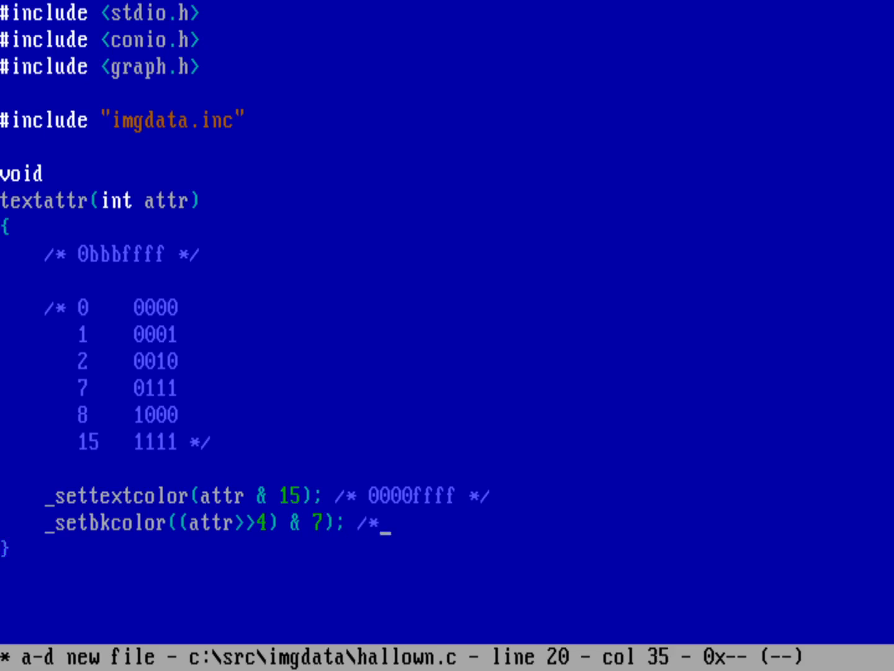
pyautogui.write('0')
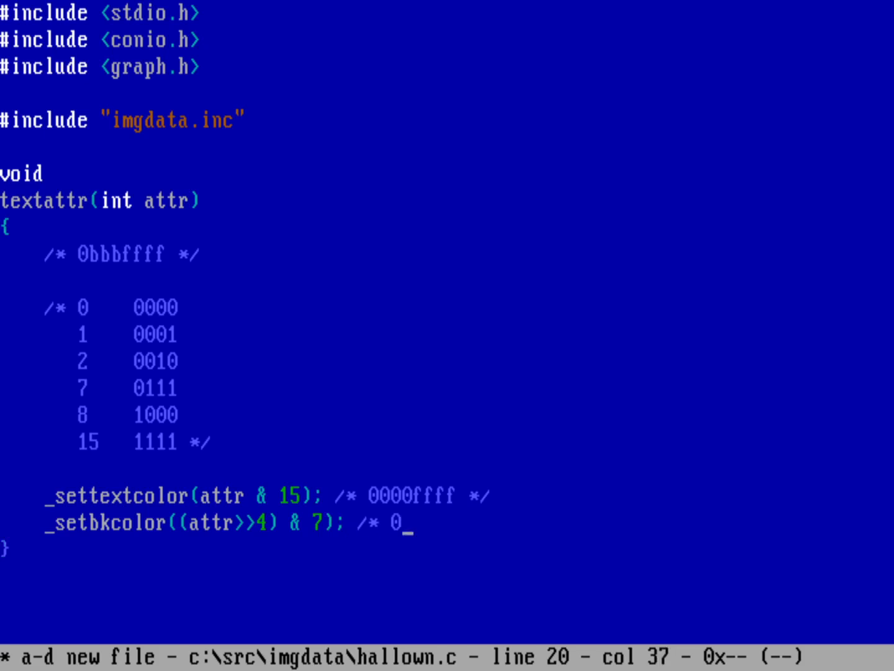
pyautogui.write('bbb')
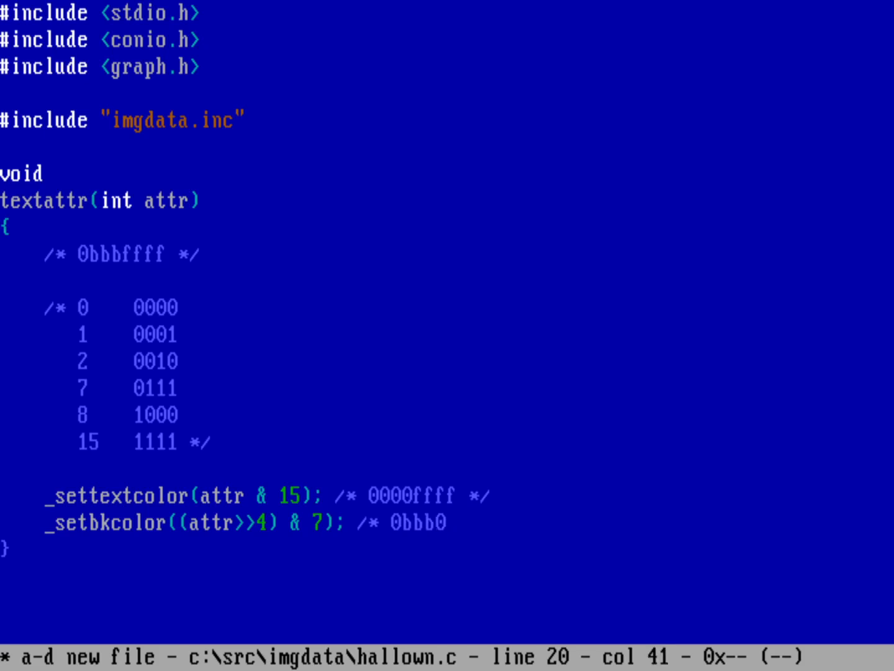
pyautogui.write('000 */')
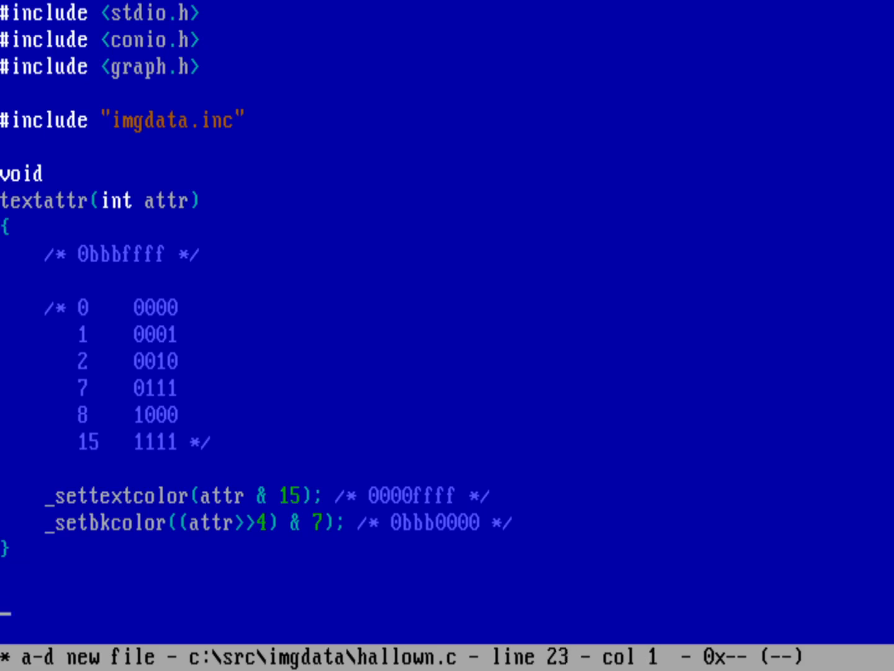
pyautogui.write('int')
pyautogui.write('main()')
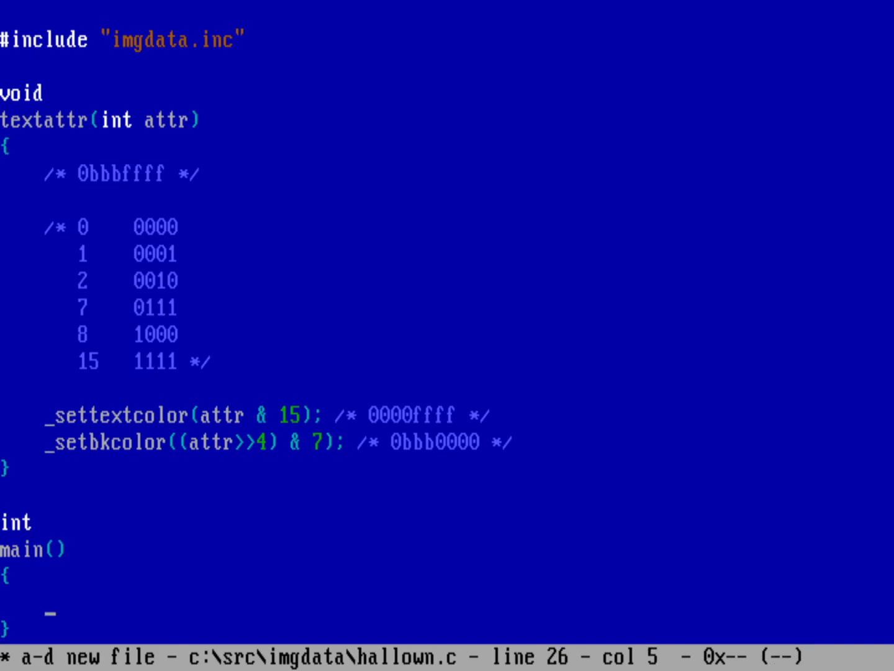
# Declare int pos;, int attr; and char *ch; inside main().
pyautogui.press('Backspace')
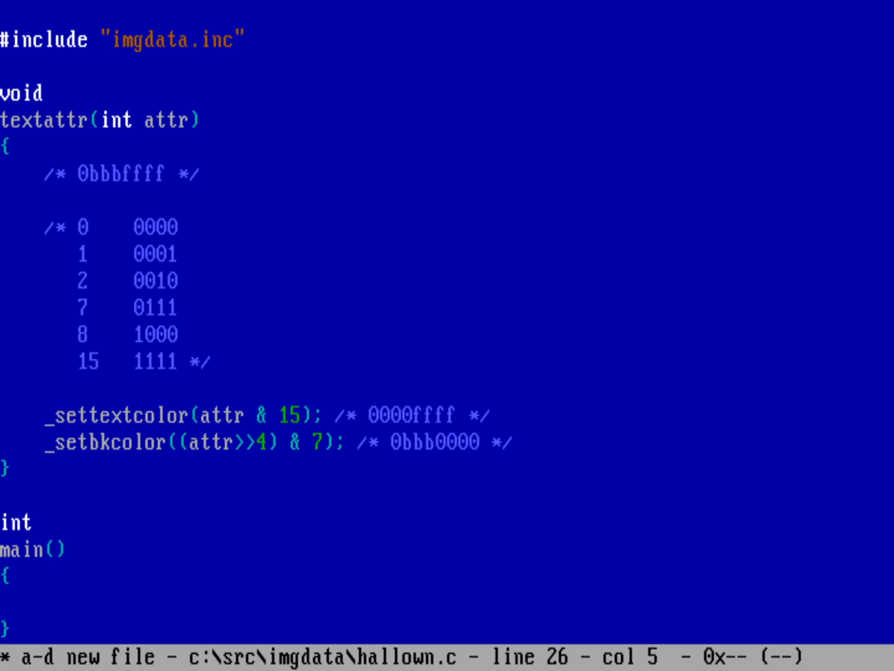
pyautogui.write('int pos')
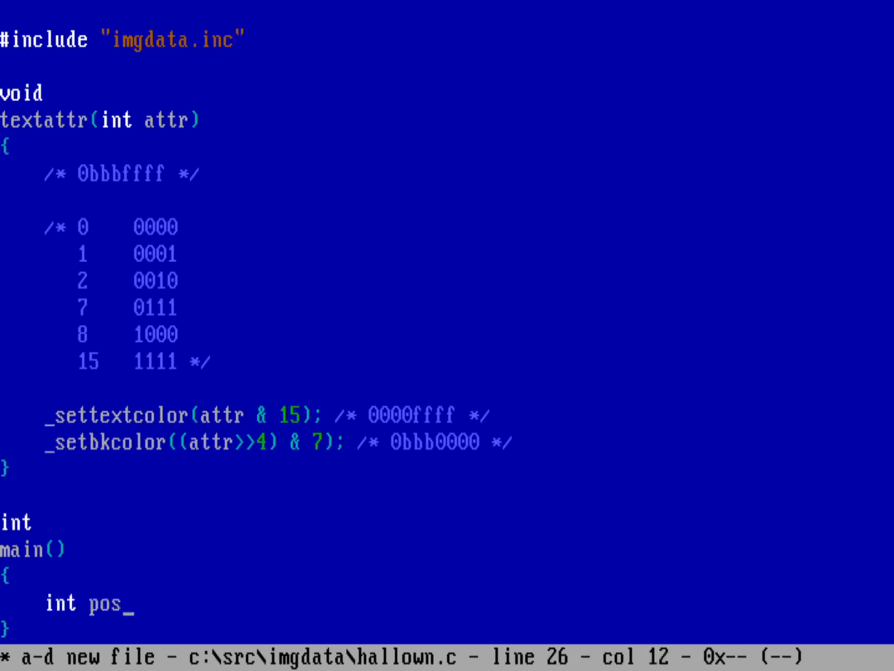
pyautogui.write(';')
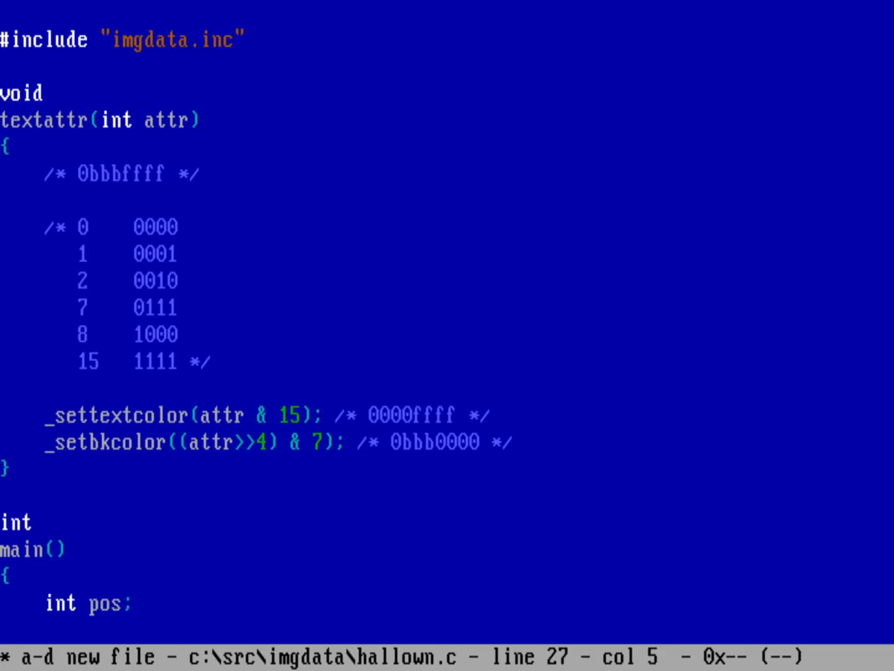
pyautogui.write('int attr;')
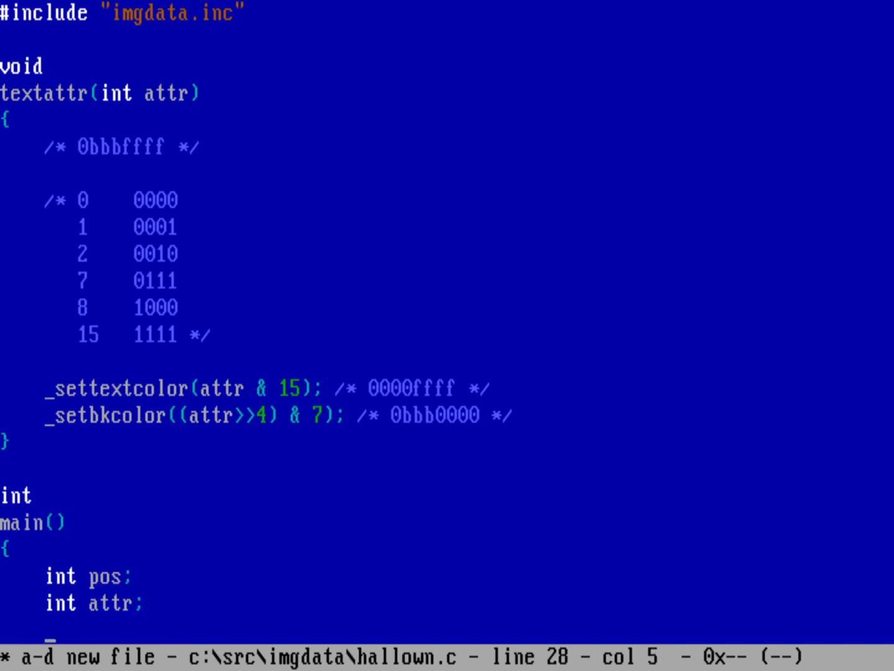
pyautogui.write('c')
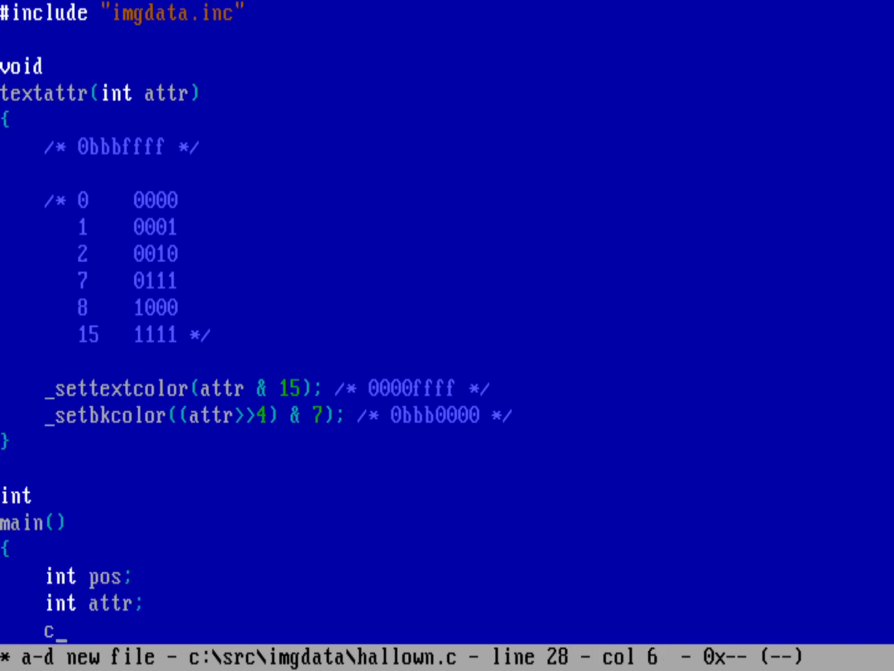
pyautogui.write('har')
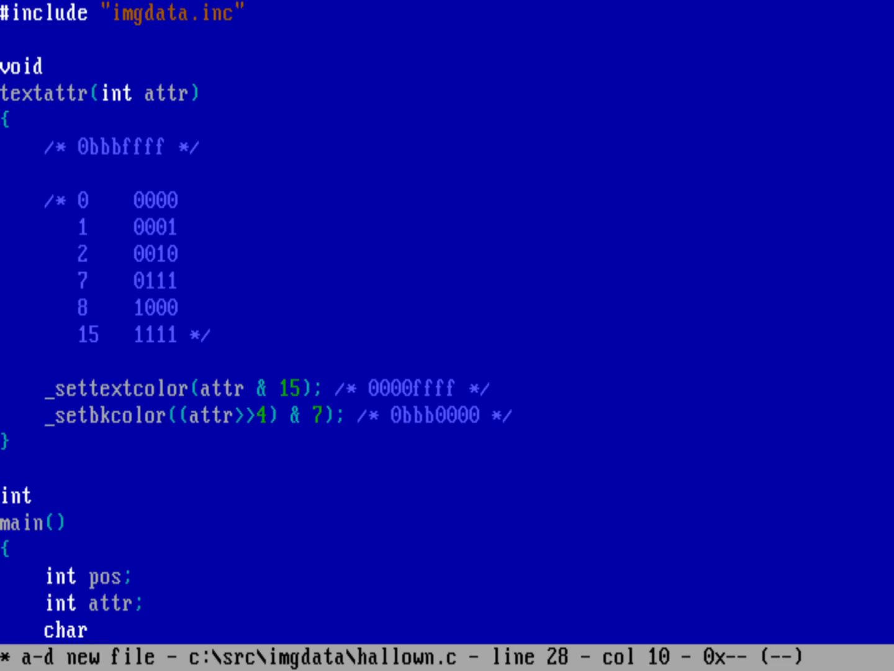
pyautogui.write('*')
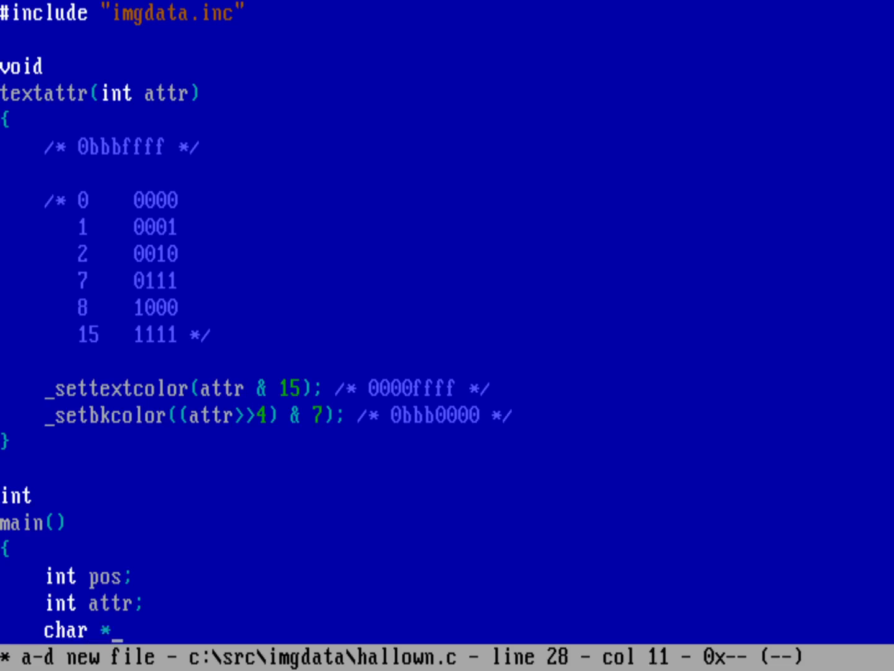
pyautogui.write('ch')
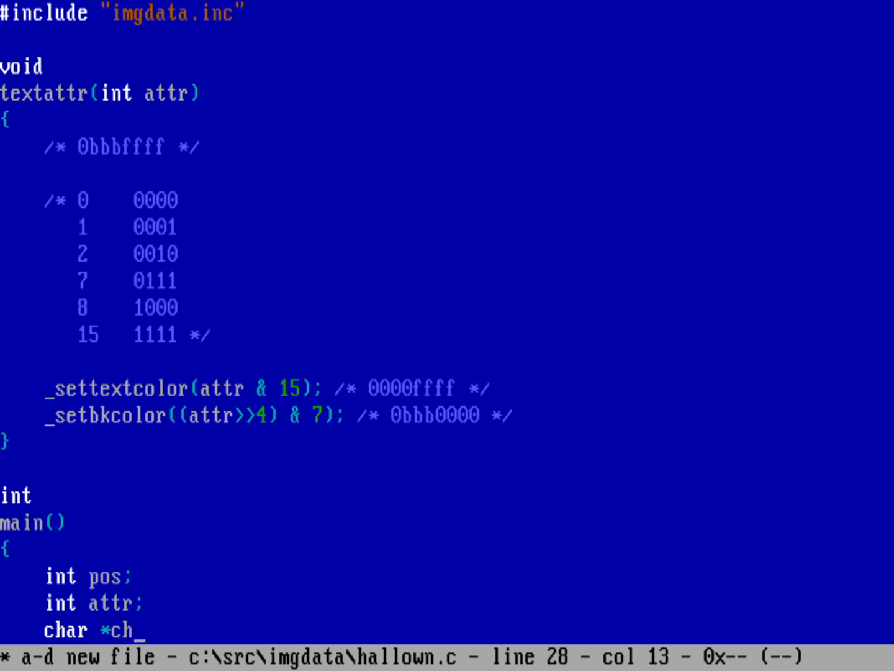
pyautogui.write(';')
pyautogui.write('_setvide')
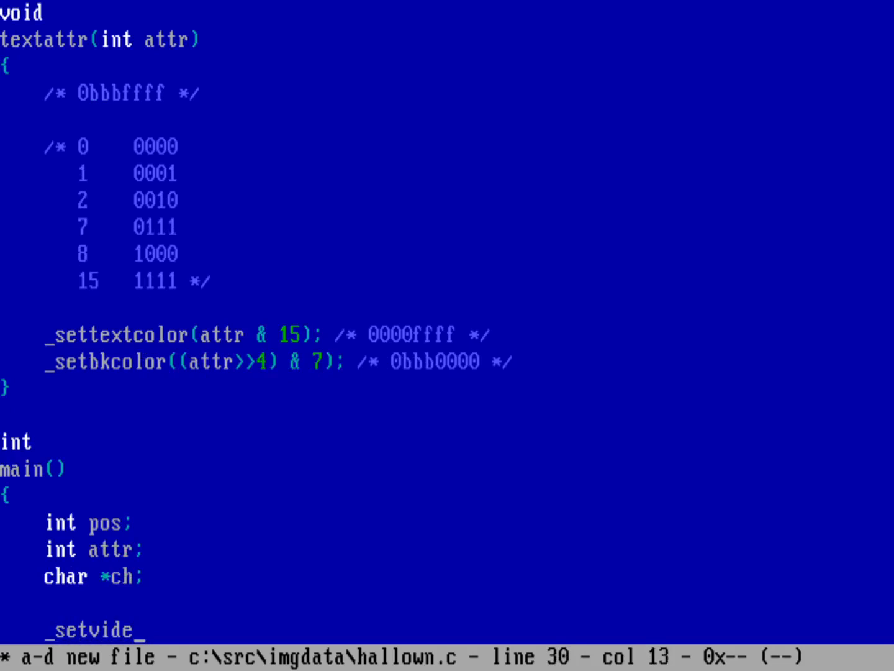
# Call _setvideomode(_TEXTC80); and _settextposition(1,1); with a /* top left */ comment.
pyautogui.write('omode(')
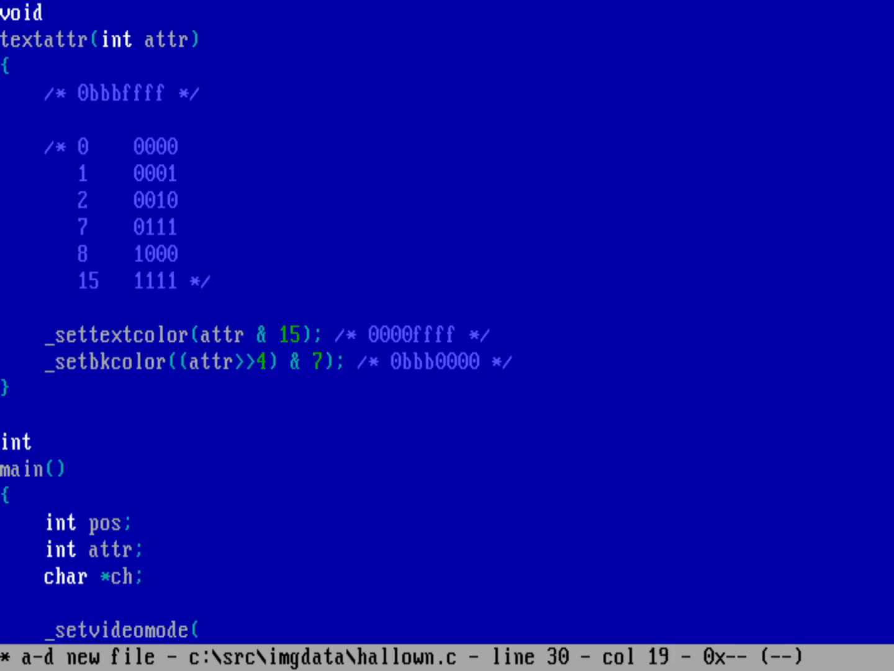
pyautogui.write('_TEXT_')
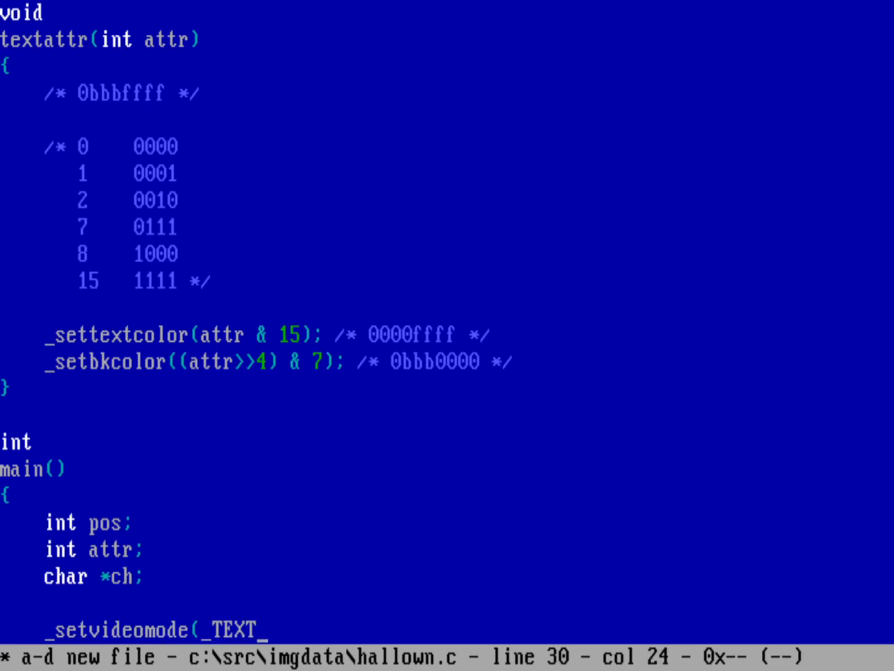
pyautogui.write('C80)')
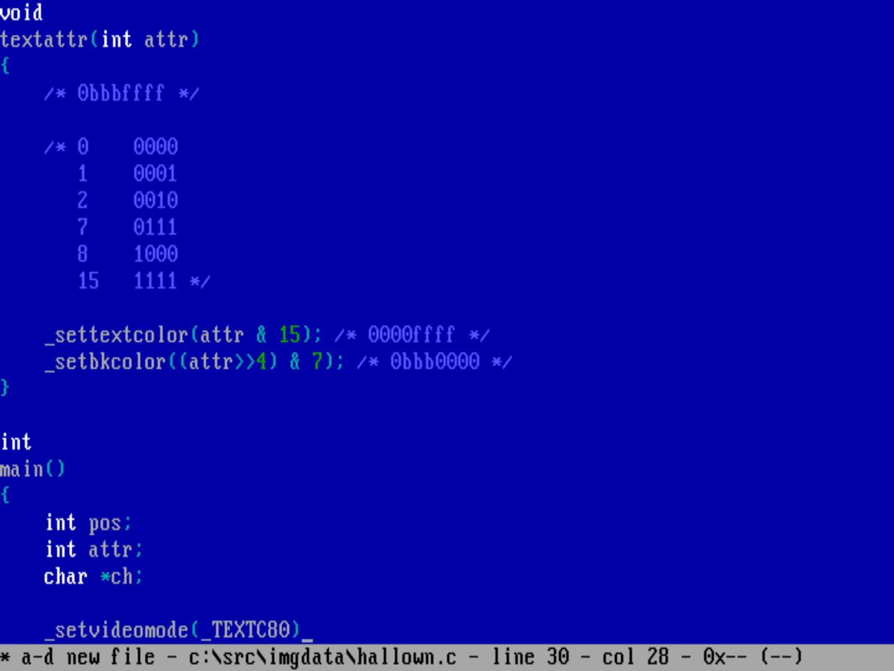
pyautogui.write(';')
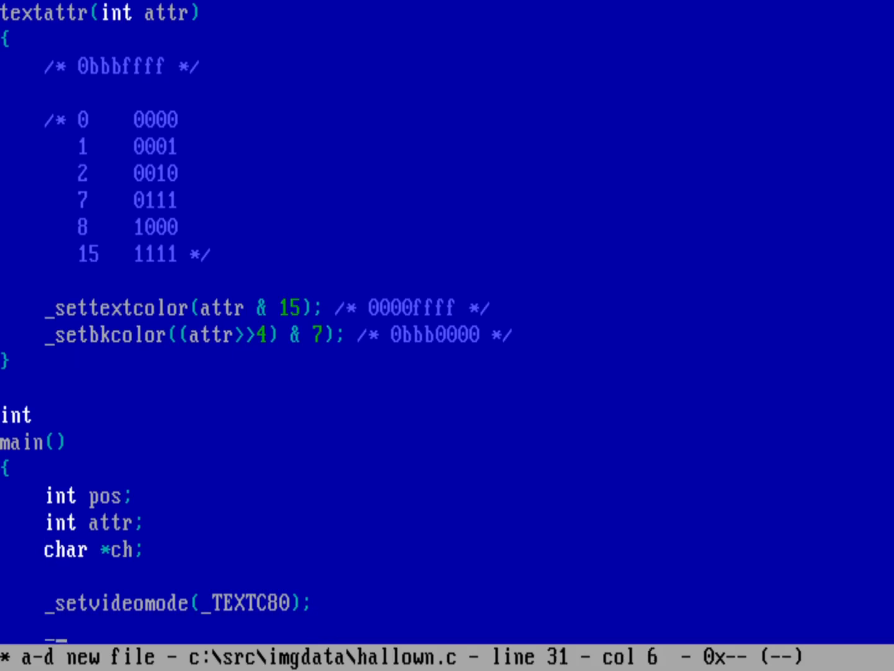
pyautogui.write('_set')
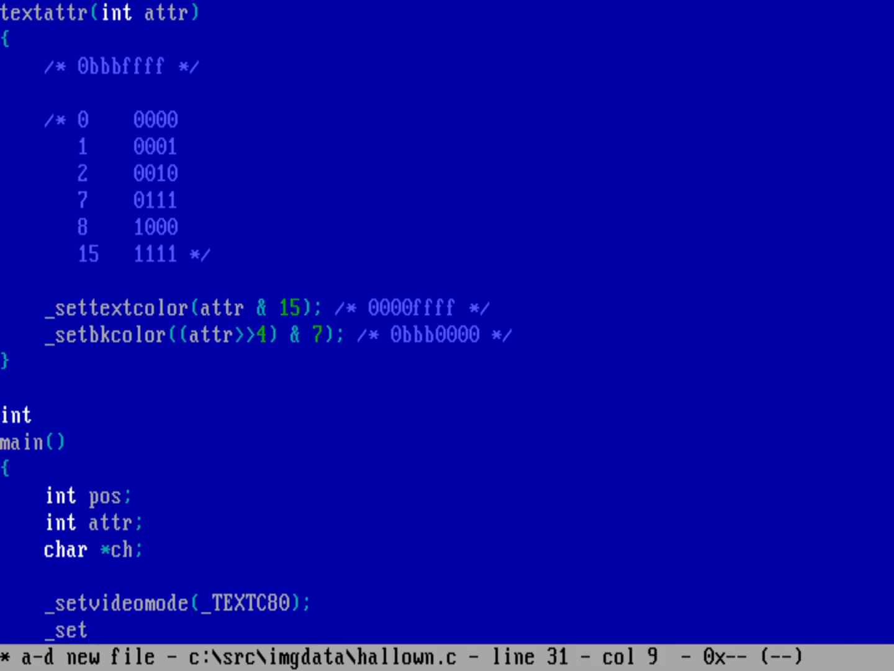
pyautogui.write('textposition(1,')
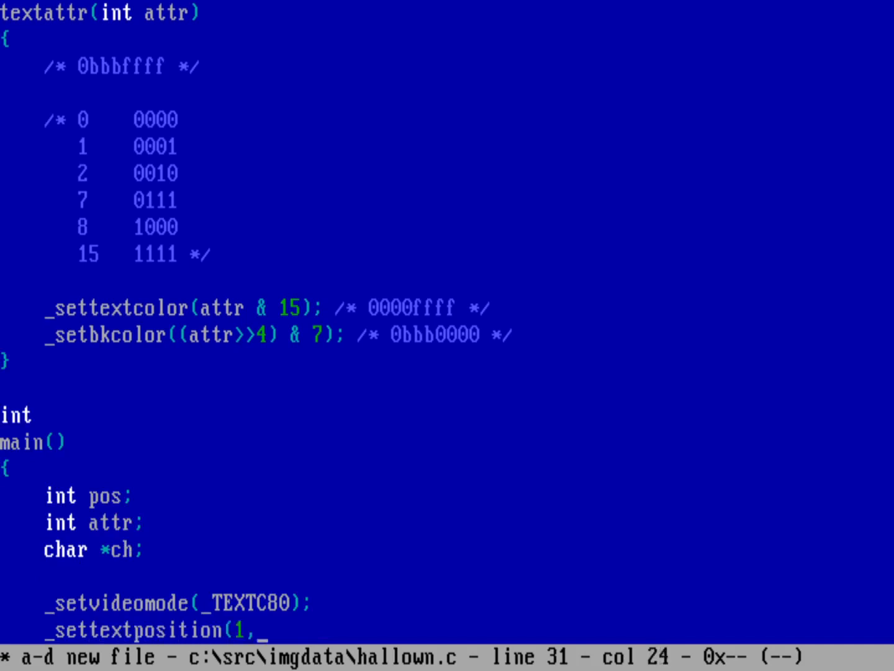
pyautogui.write('1); /* top left */')
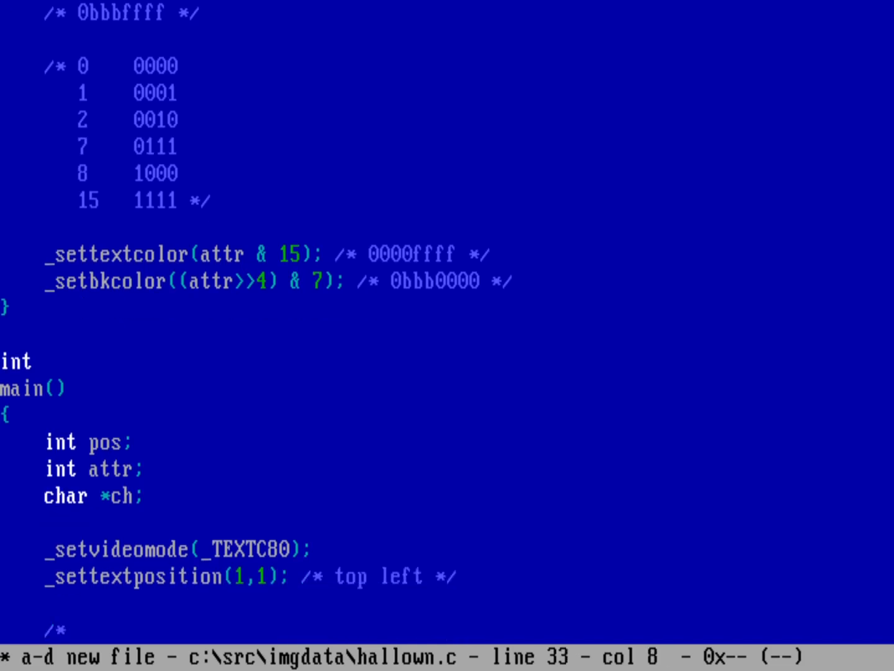
# Add comments 'draw the array' and 'print the top 24 lines .. 80 x 24 x 2 = 3840'.
pyautogui.write('draw the array */')
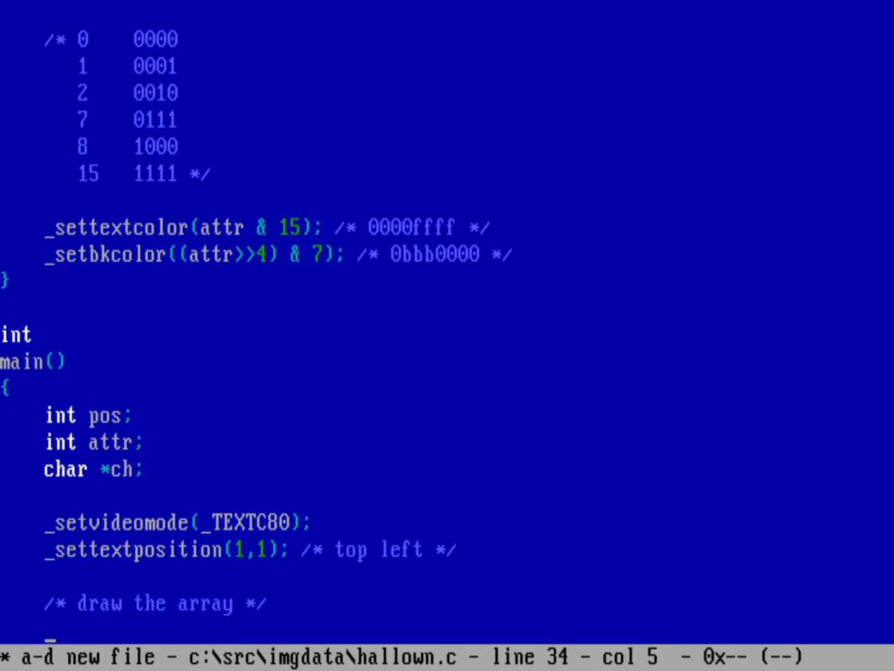
pyautogui.scroll(-3)
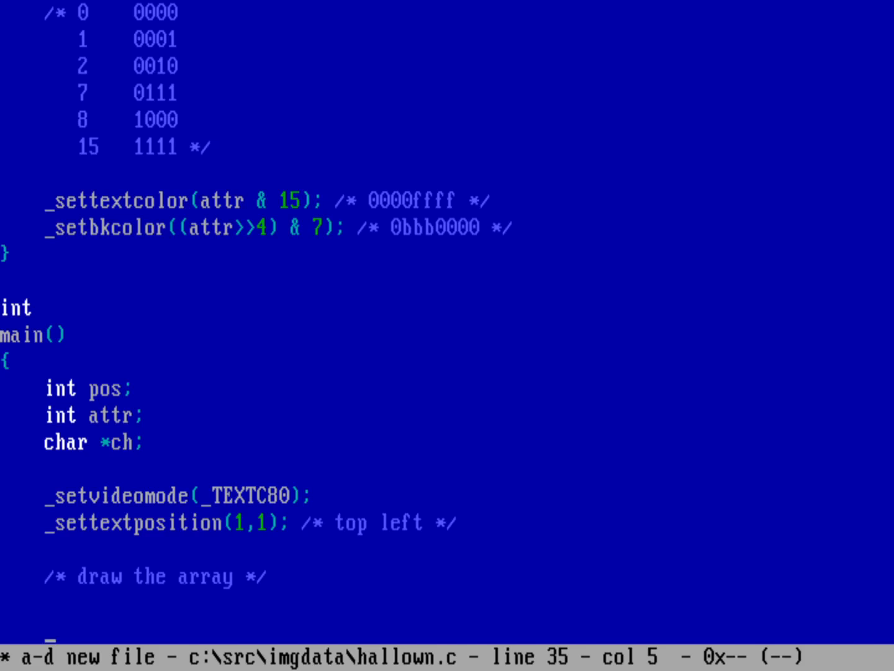
pyautogui.write('/* print the top 24')
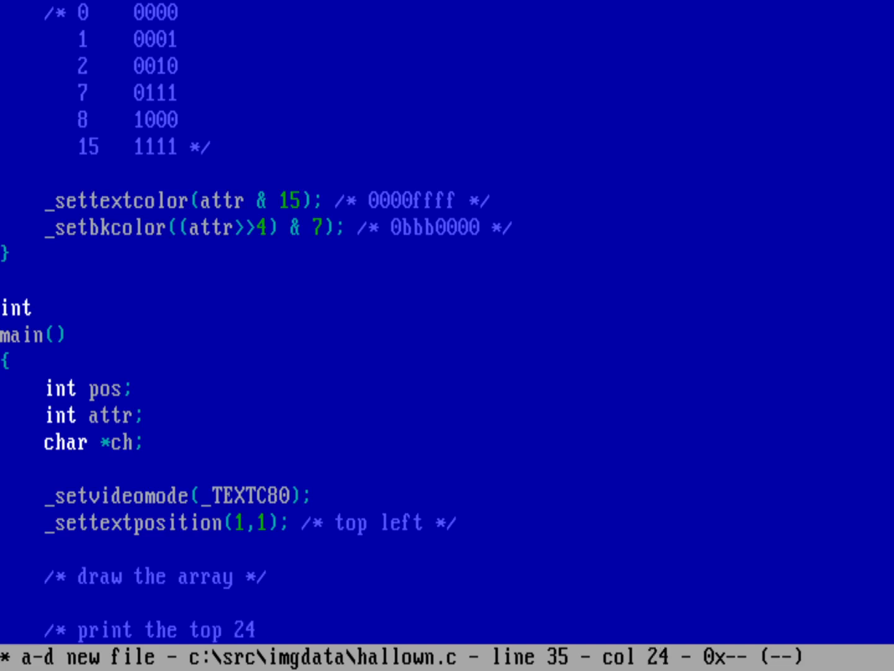
pyautogui.write('lines .. 80 x 24')
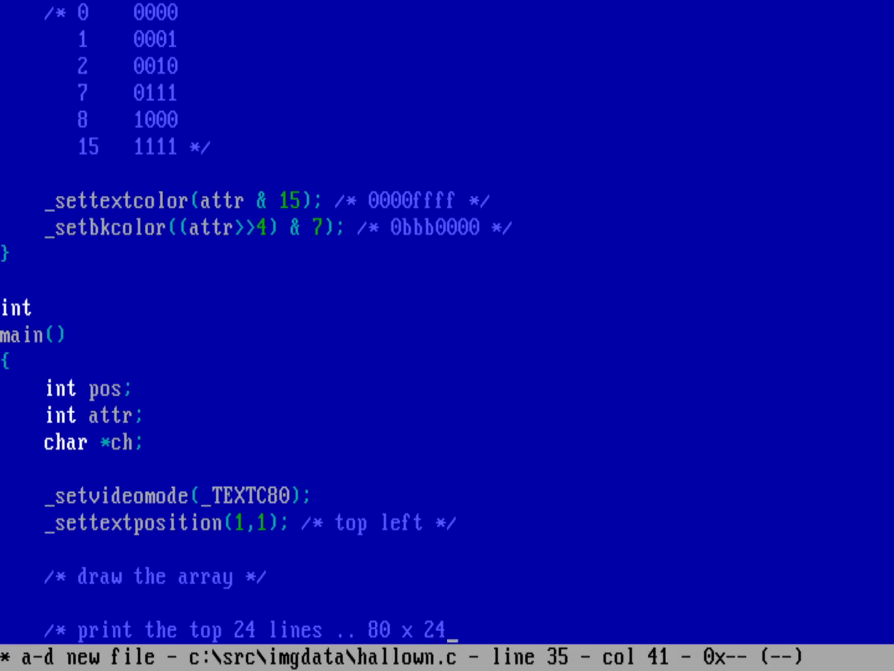
pyautogui.press('Right')
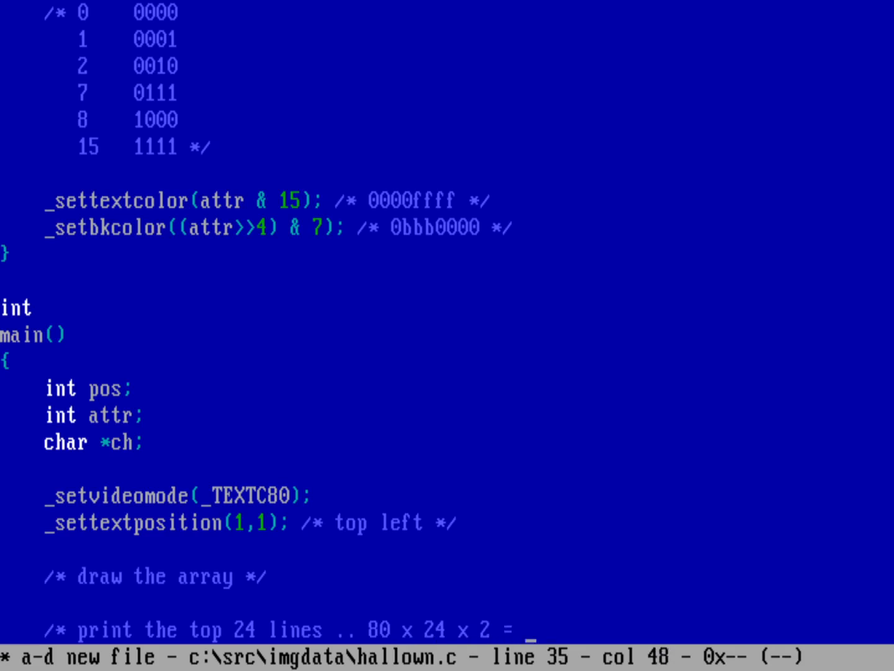
pyautogui.write('3')
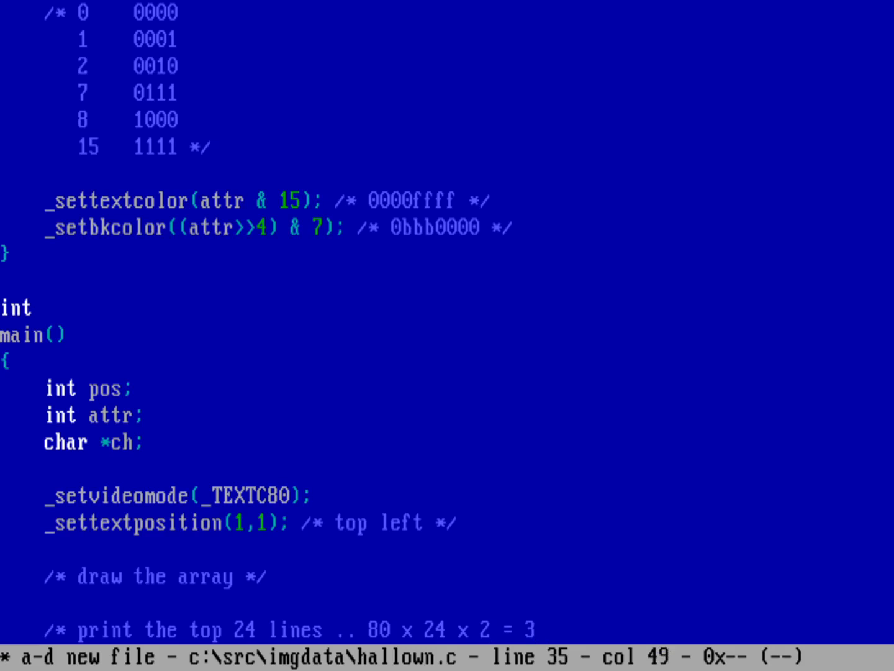
pyautogui.write('840 */')
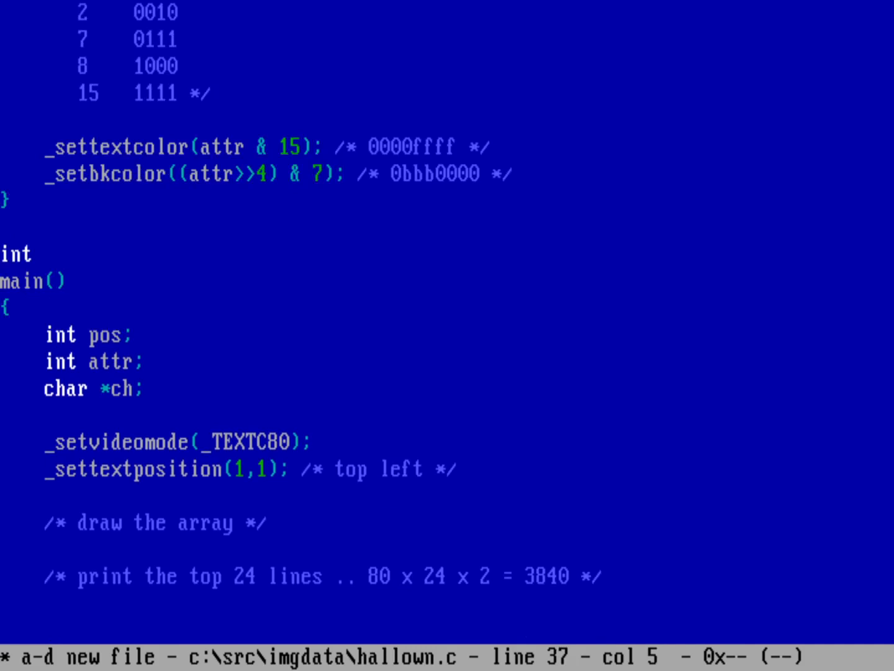
# Write the loop header for (pos = 0; pos < 3840; pos += 2) { in main.
pyautogui.write('for (')
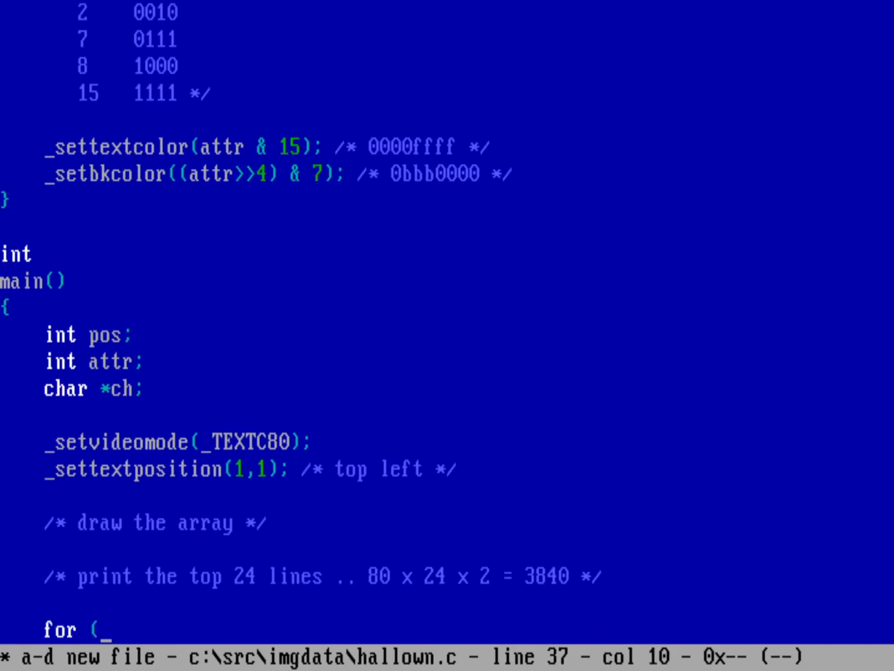
pyautogui.write('pos = 0; pos <')
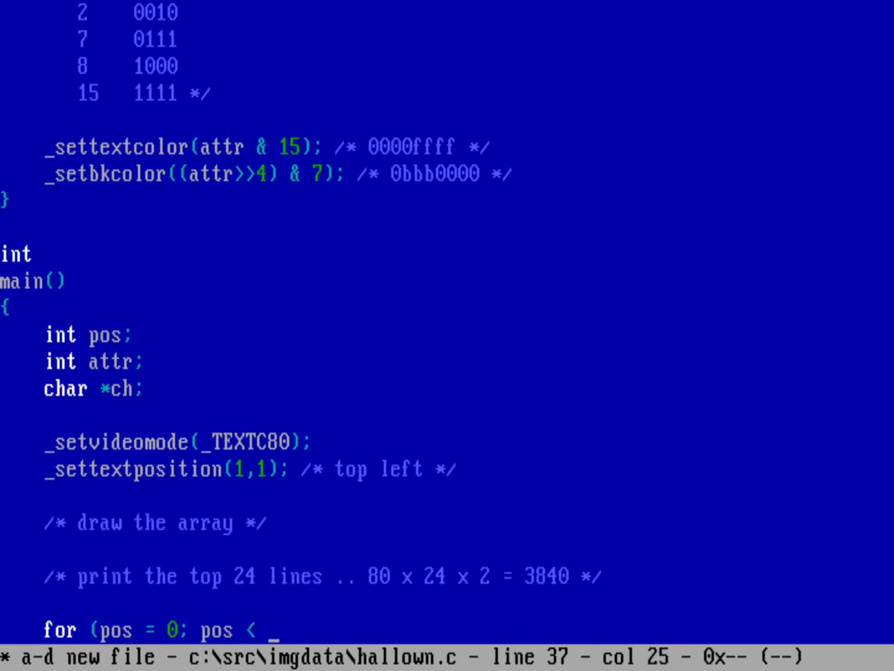
pyautogui.write('3840;')
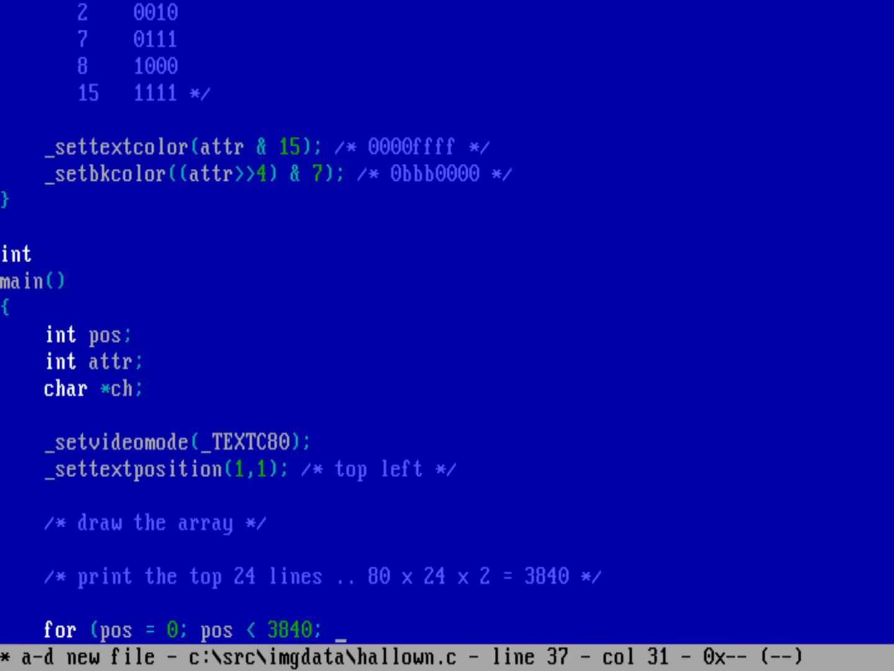
pyautogui.write('pos += 2) {')
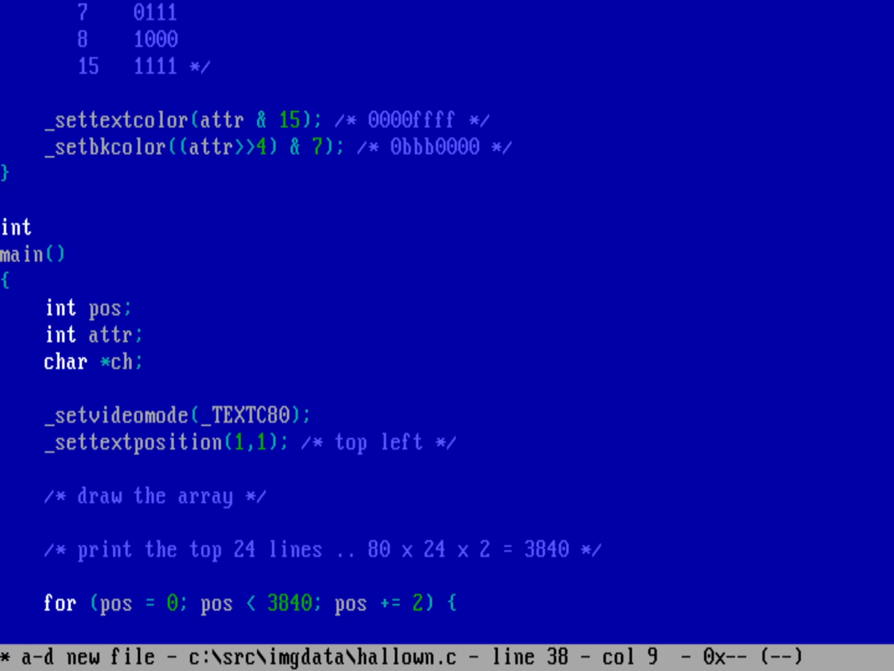
# Assign ch from &IMAGEDATA[pos] with a pointer comment inside the loop.
pyautogui.write('_out')
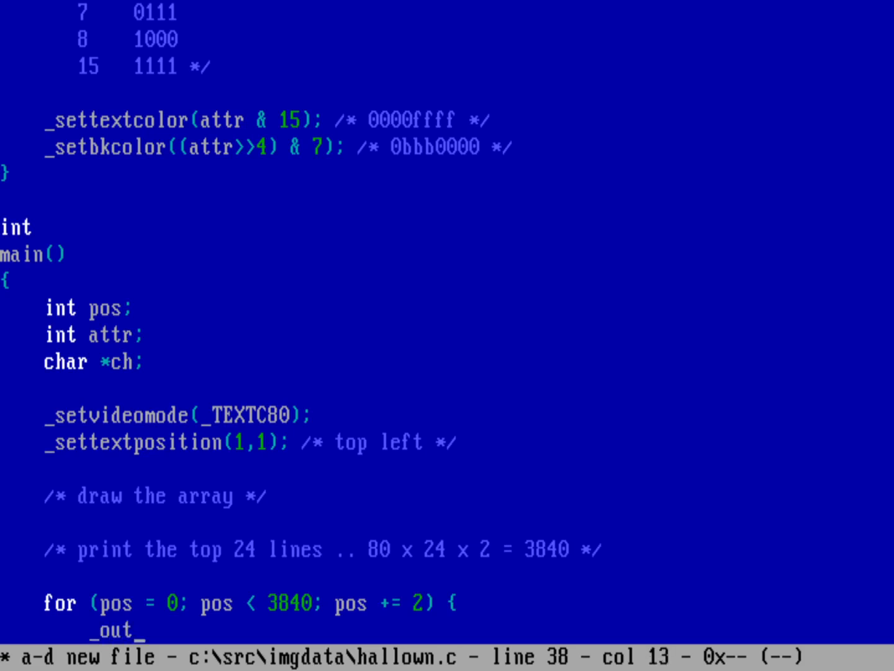
pyautogui.write('text')
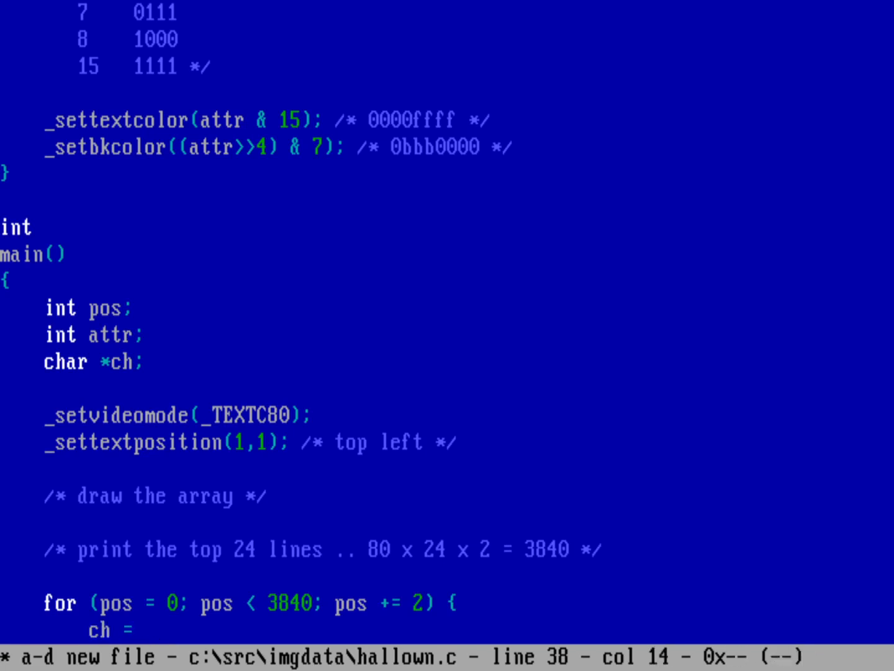
pyautogui.write('&IMAGE')
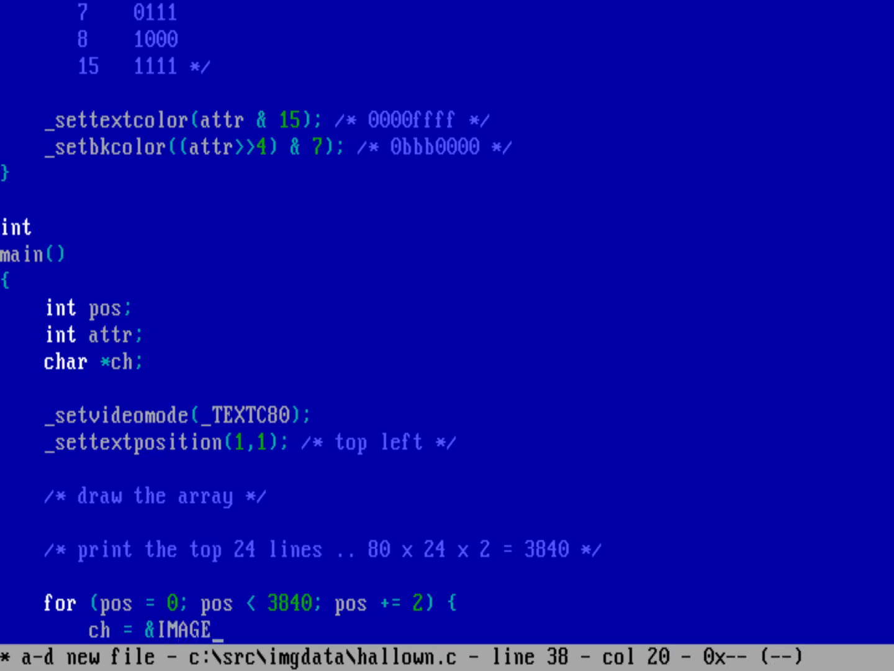
pyautogui.write('DATA')
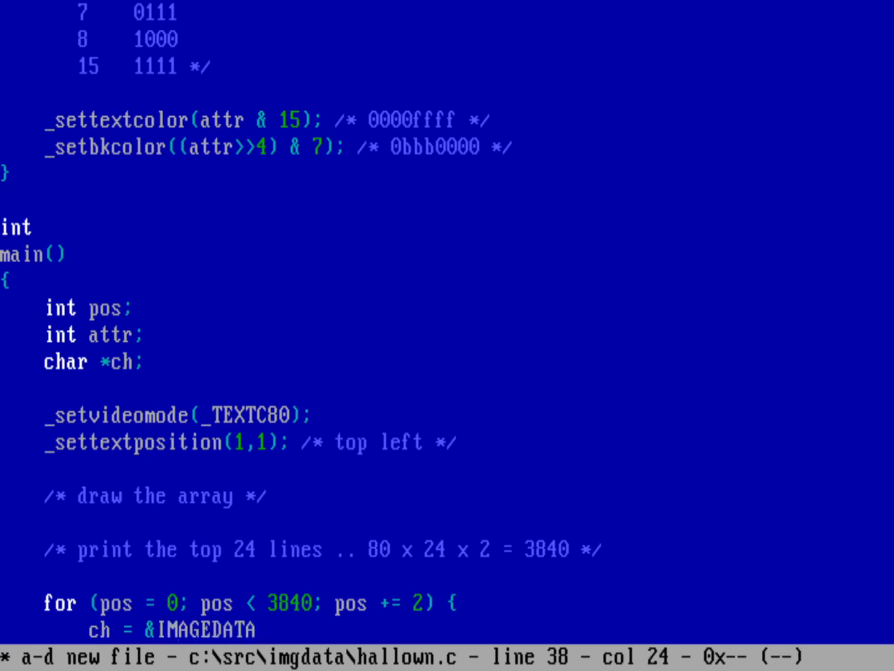
pyautogui.write('[pos]')
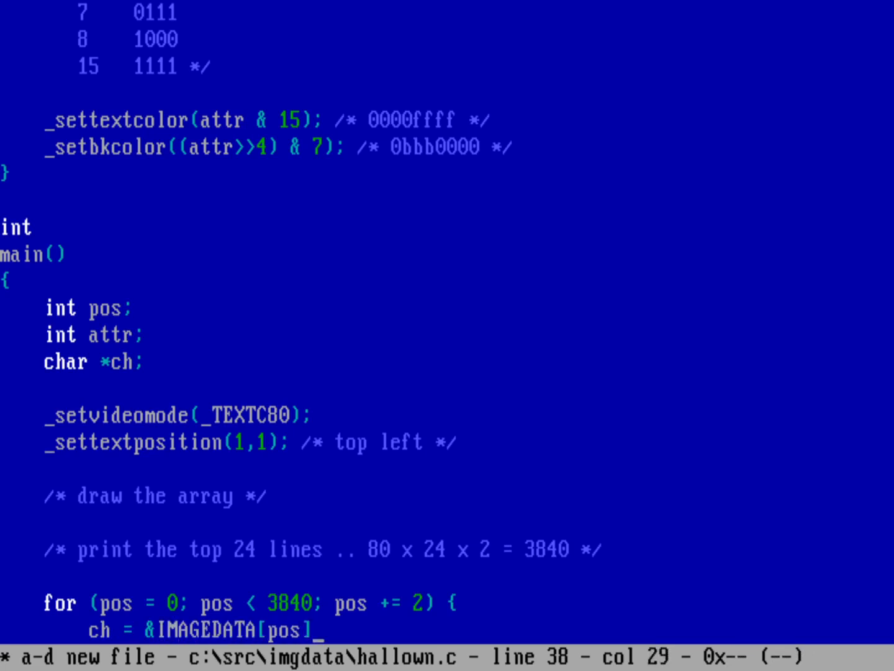
pyautogui.write(']; /*')
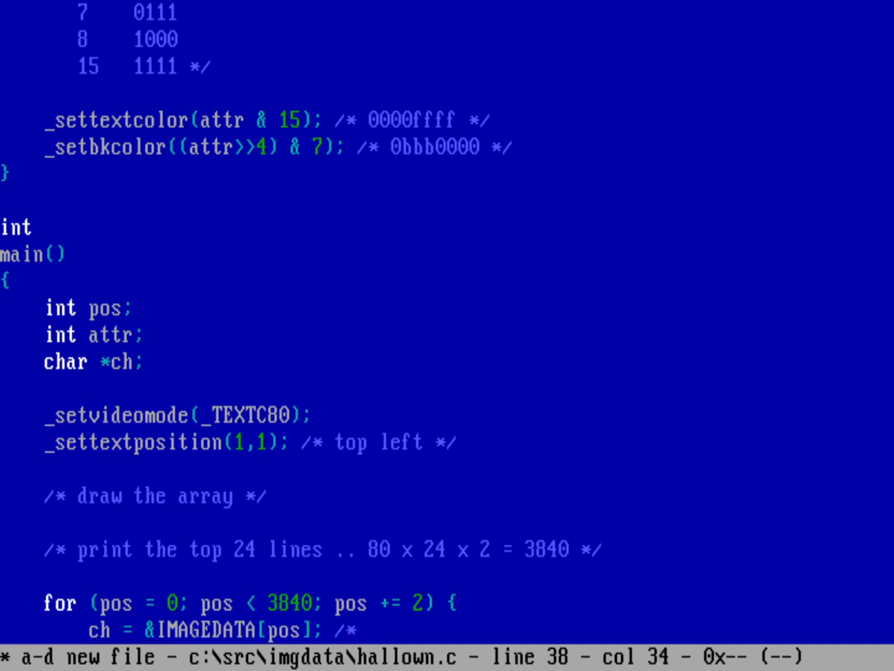
pyautogui.write('pointer assignment */')
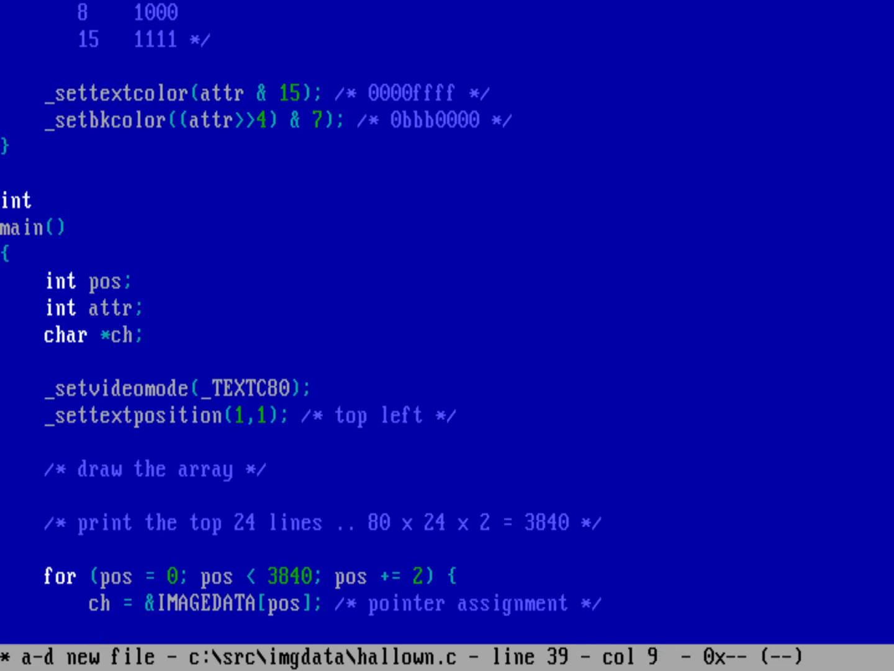
# Assign attr from IMAGEDATA[pos+1] and call textattr(attr).
pyautogui.write('attr =')
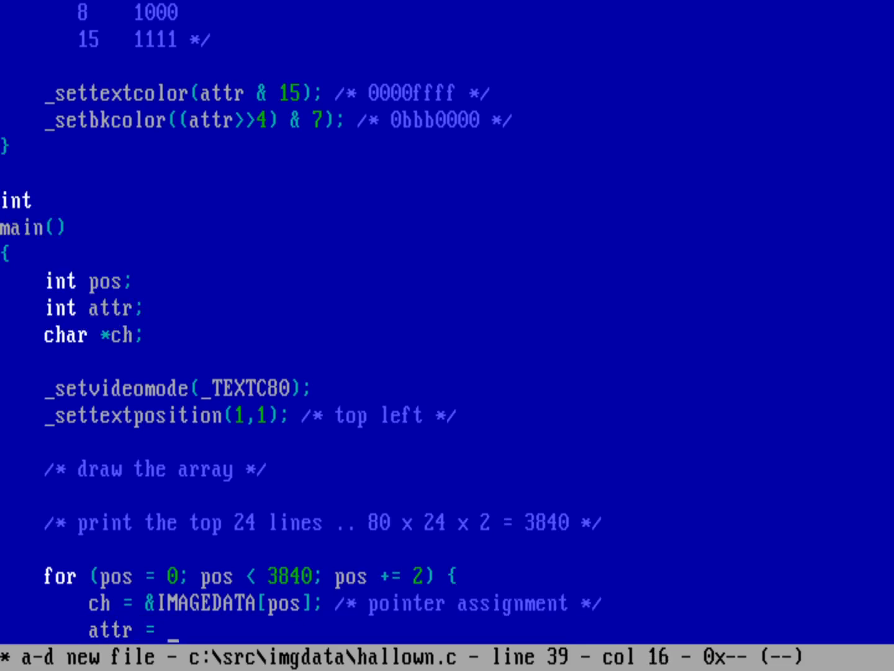
pyautogui.write('IMAGEDATA')
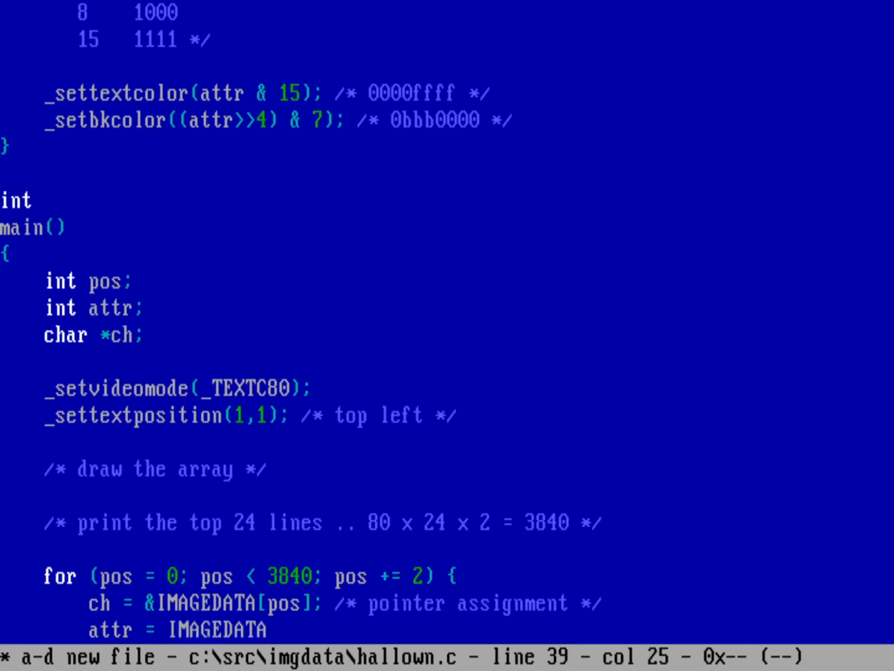
pyautogui.write('[pos+')
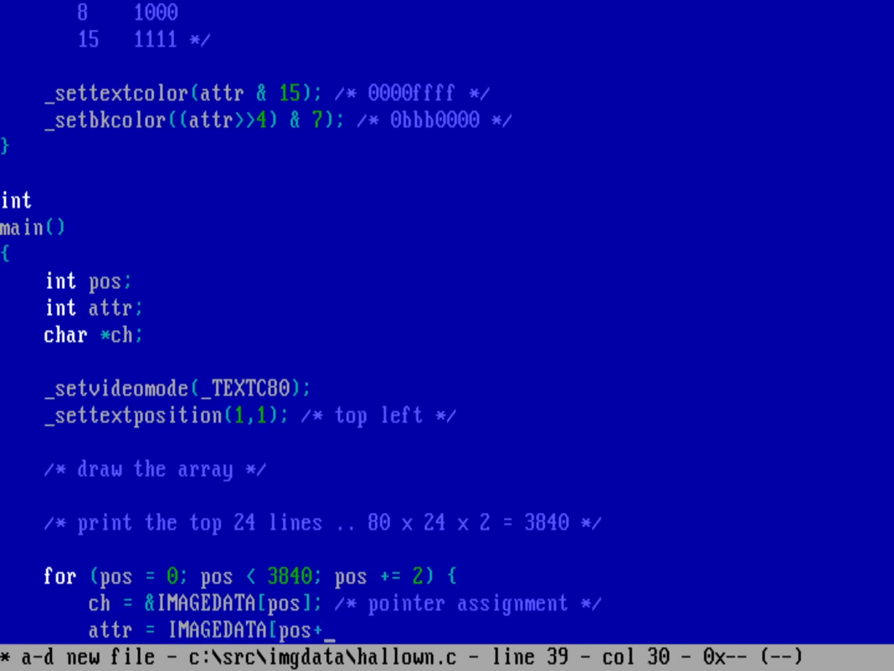
pyautogui.write('1];')
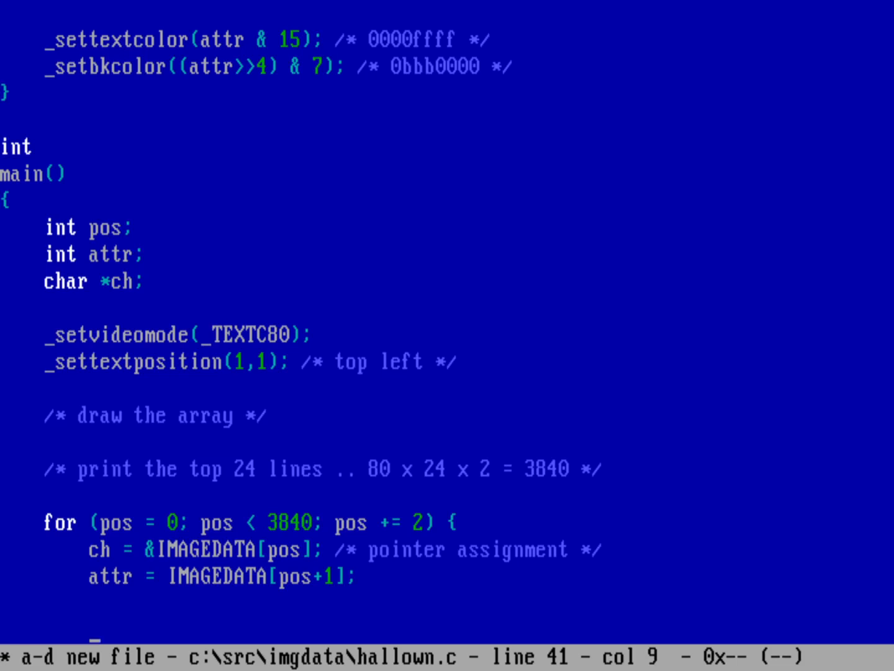
pyautogui.write('textat')
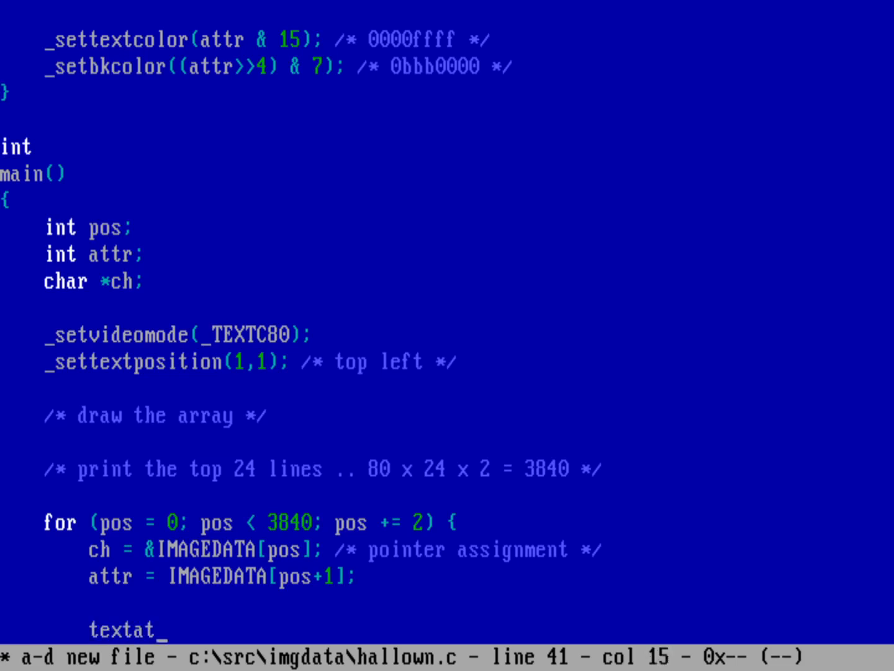
pyautogui.write('tr(')
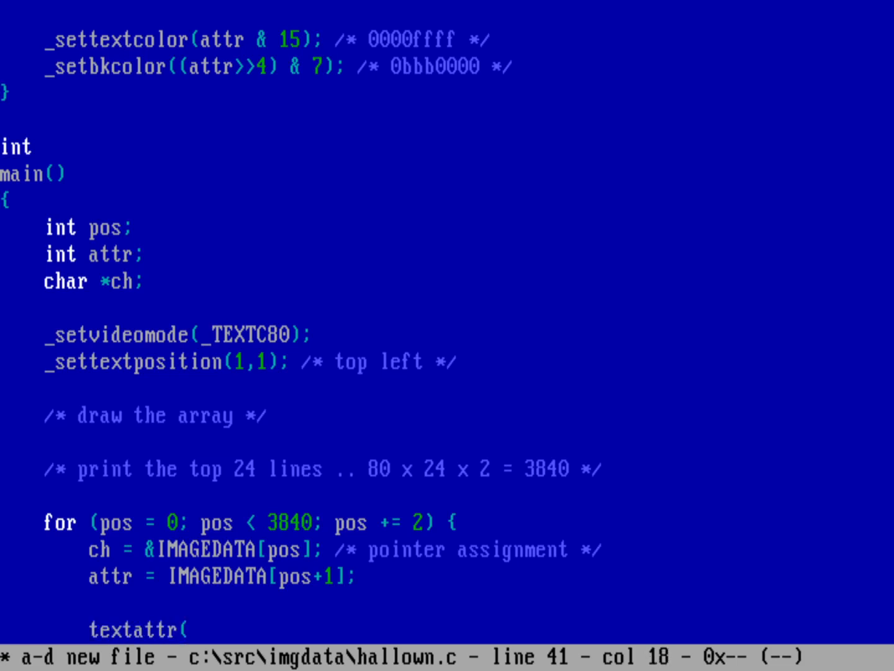
pyautogui.write('attr);')
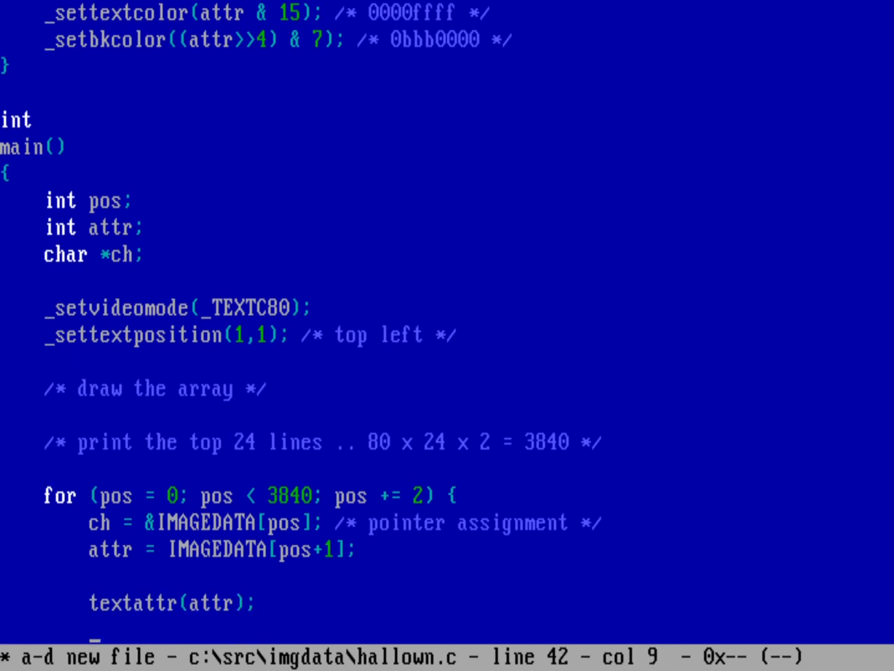
# Call _outmem(ch, 1), correcting the mistyped _outtext, and close the loop.
pyautogui.write('_out')
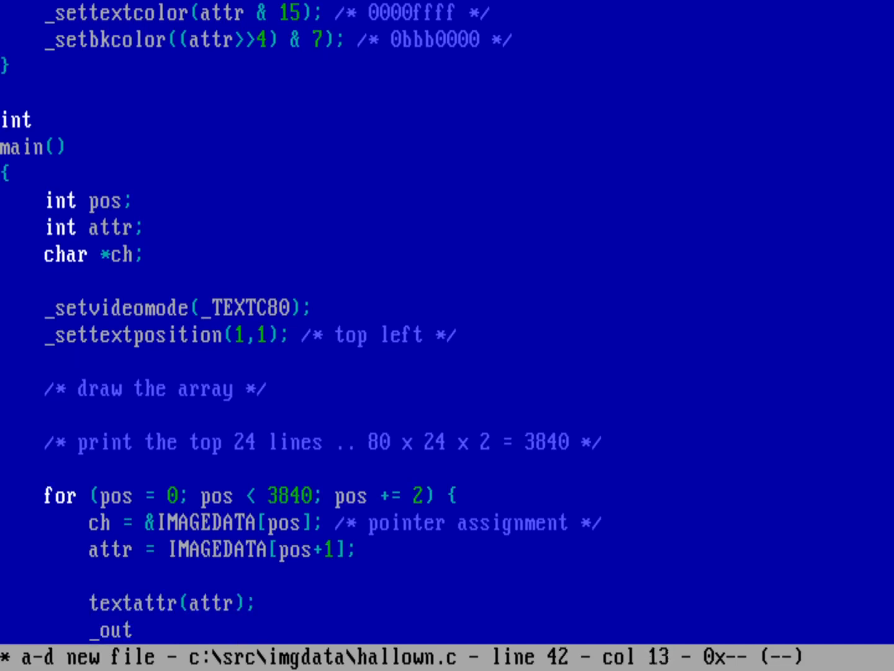
pyautogui.write('text')
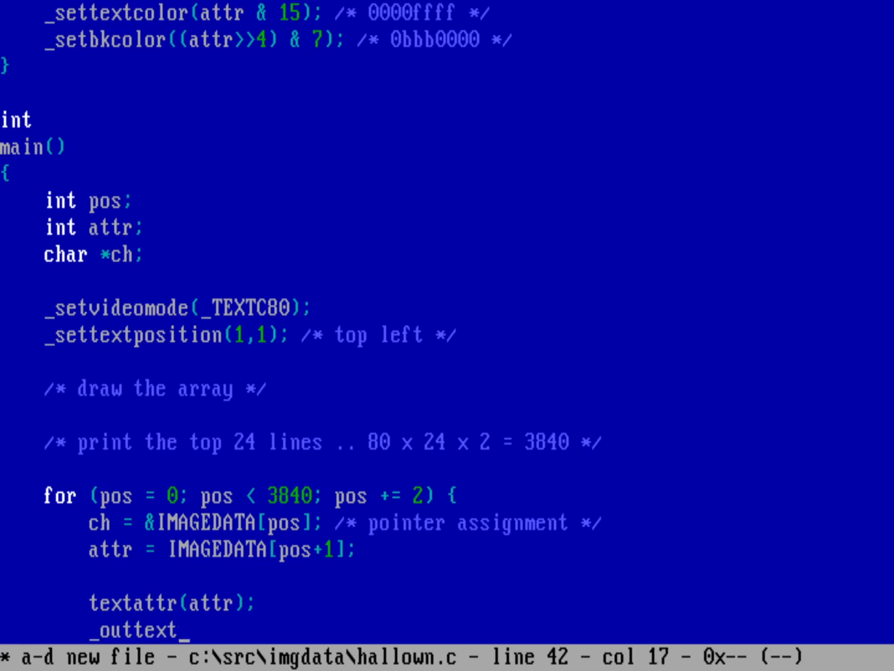
pyautogui.press('Backspace')
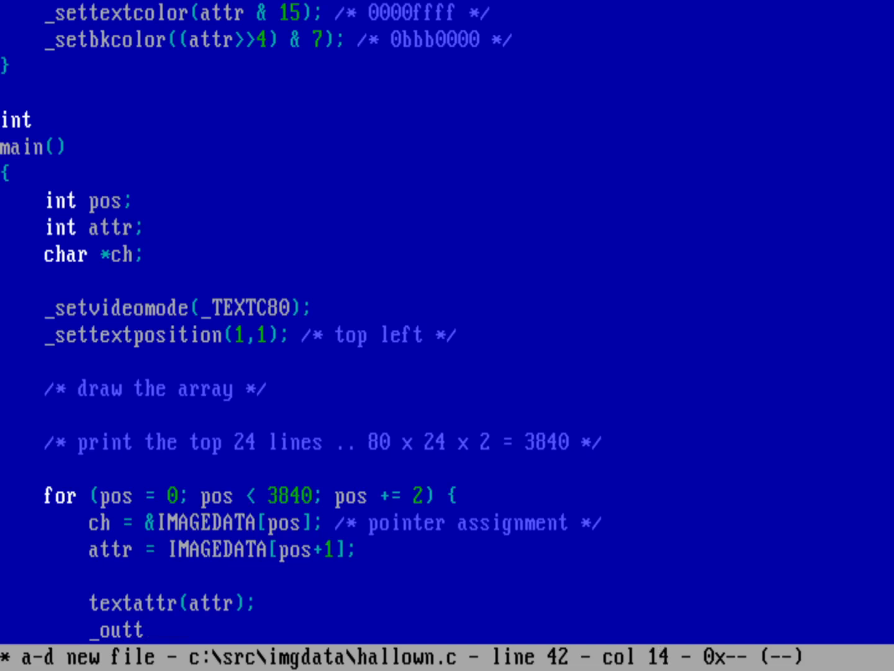
pyautogui.write('mem(')
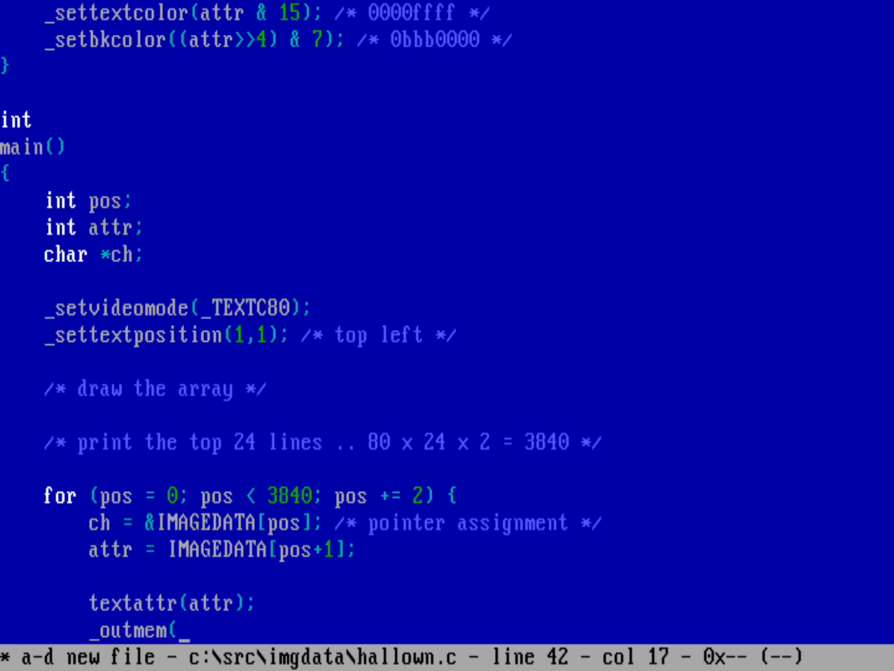
pyautogui.write('ch')
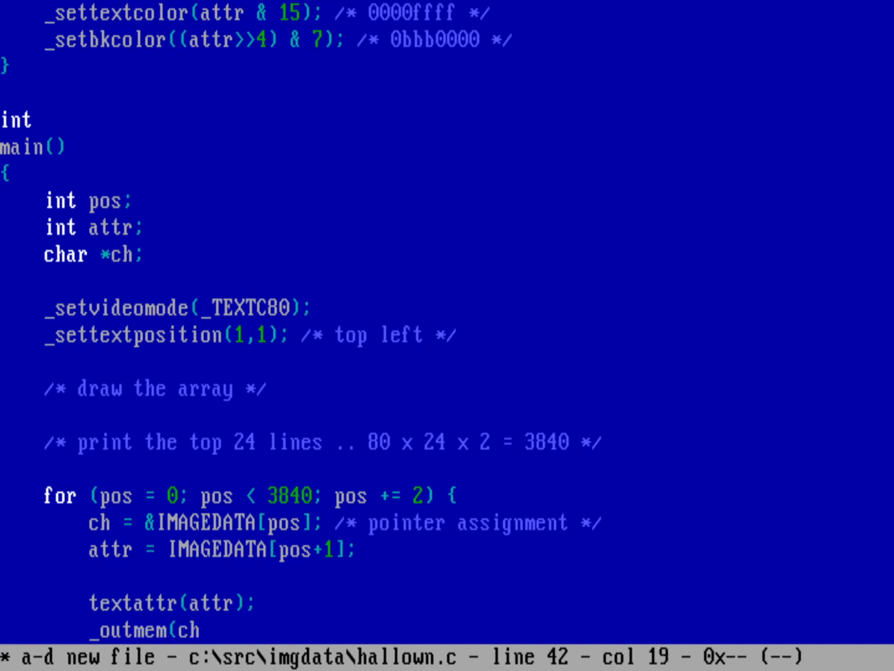
pyautogui.write(', 1')
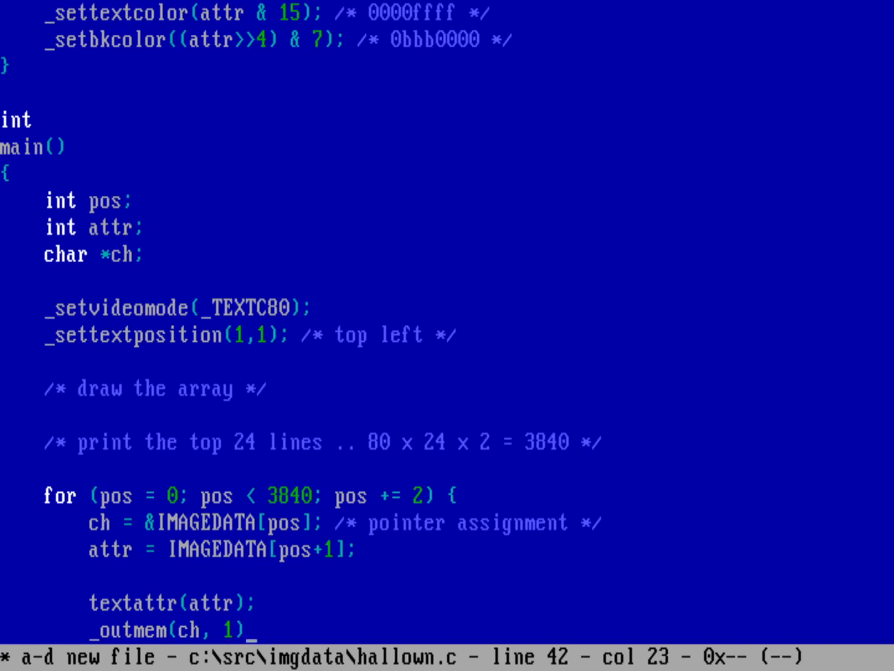
pyautogui.write(';')
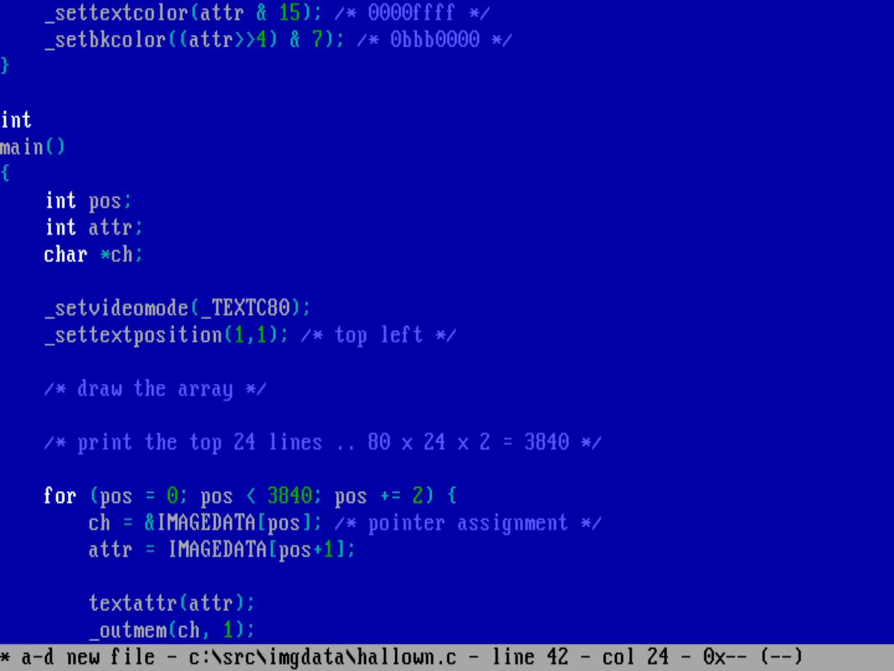
pyautogui.press('Down')
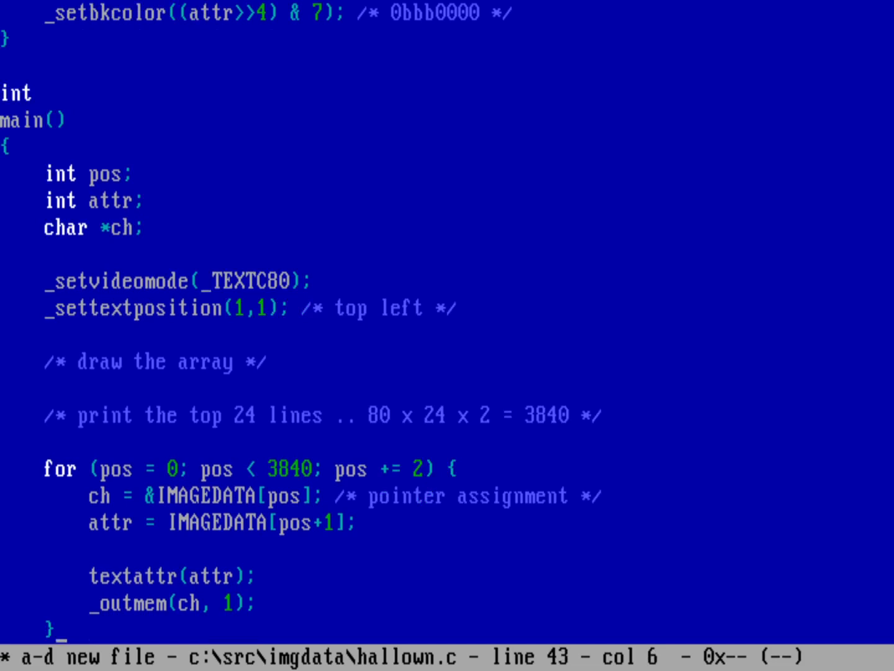
# Add a done comment and _settextposition(25,1) with a bottom left comment after the loop.
pyautogui.scroll(-3)
pyautogui.write('/* done */')
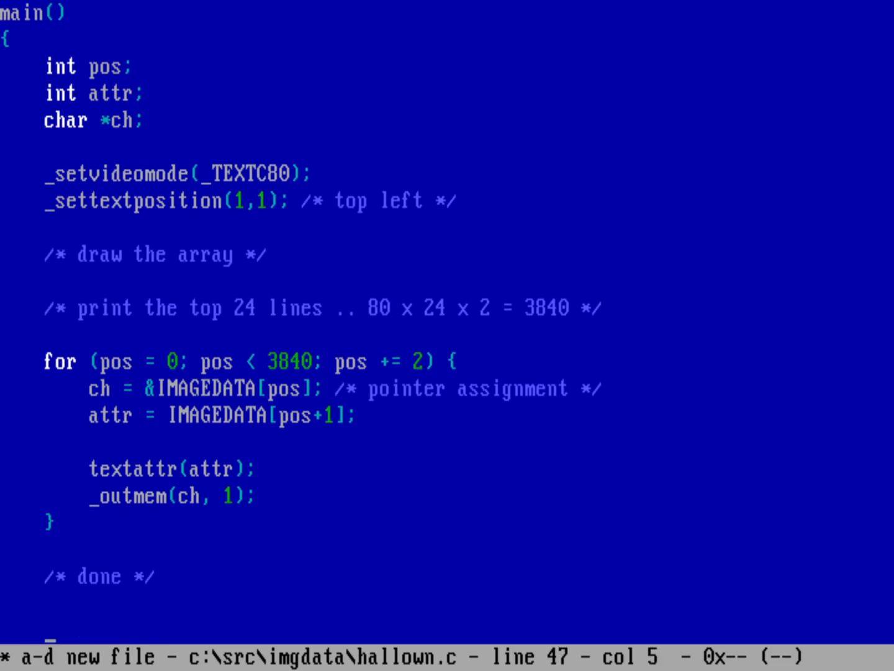
pyautogui.write('_settextposition')
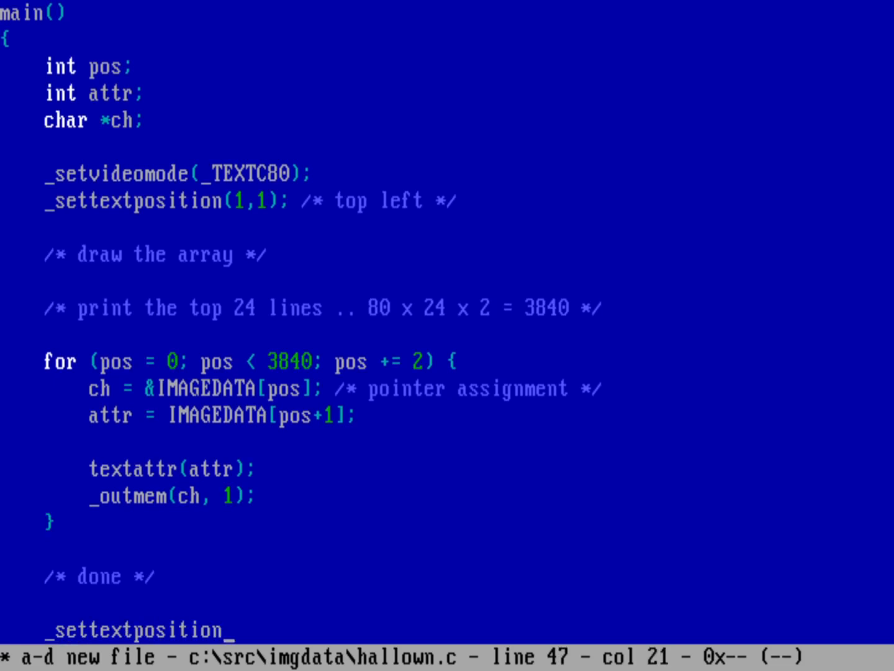
pyautogui.write('(25,1')
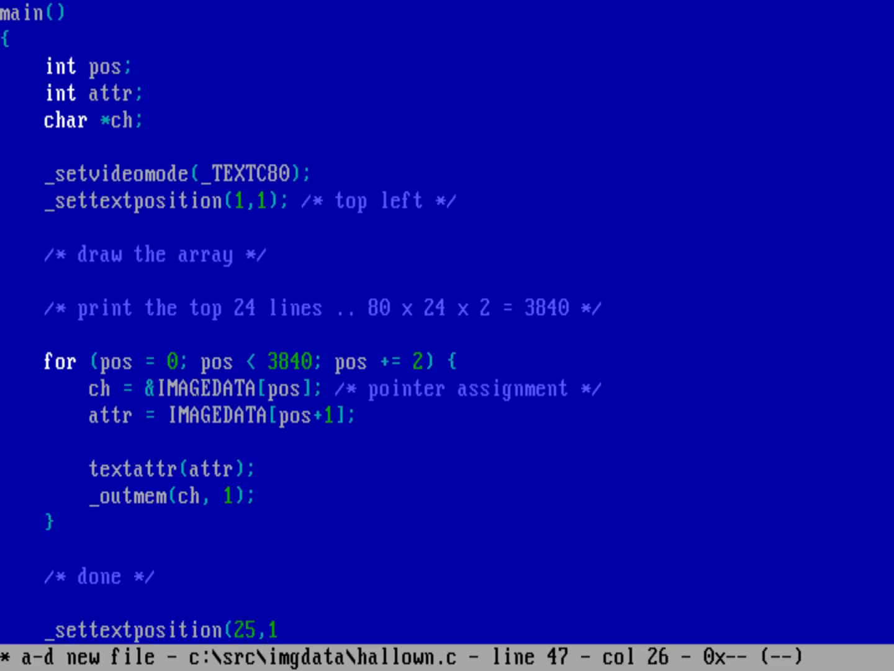
pyautogui.write('); /* bottom left */')
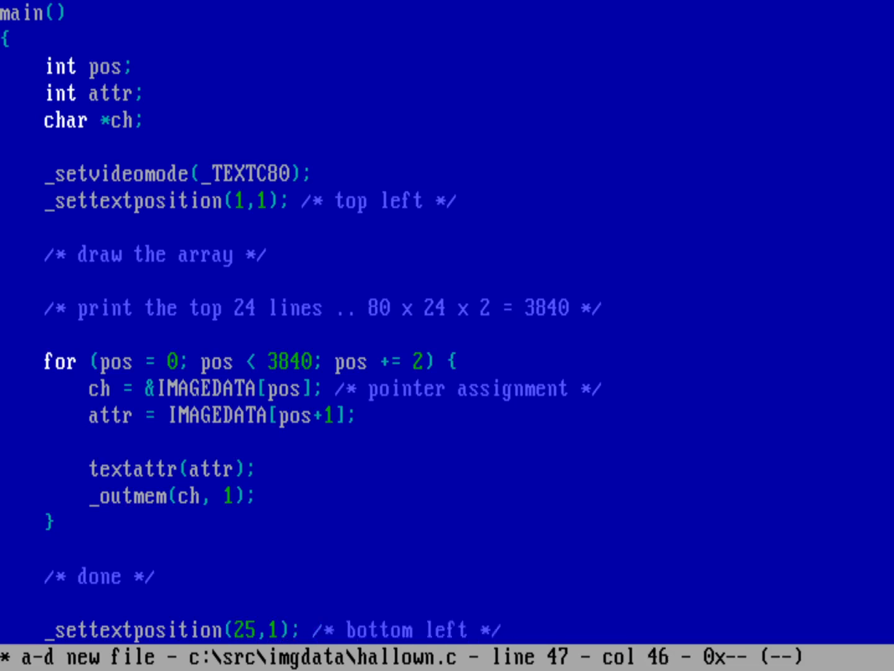
pyautogui.scroll(-3)
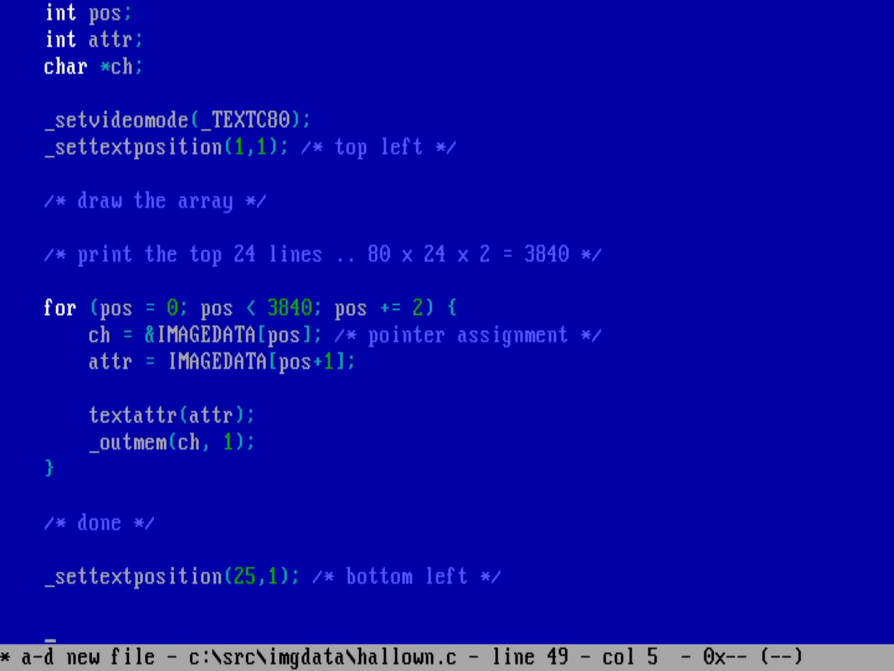
pyautogui.press('Right')
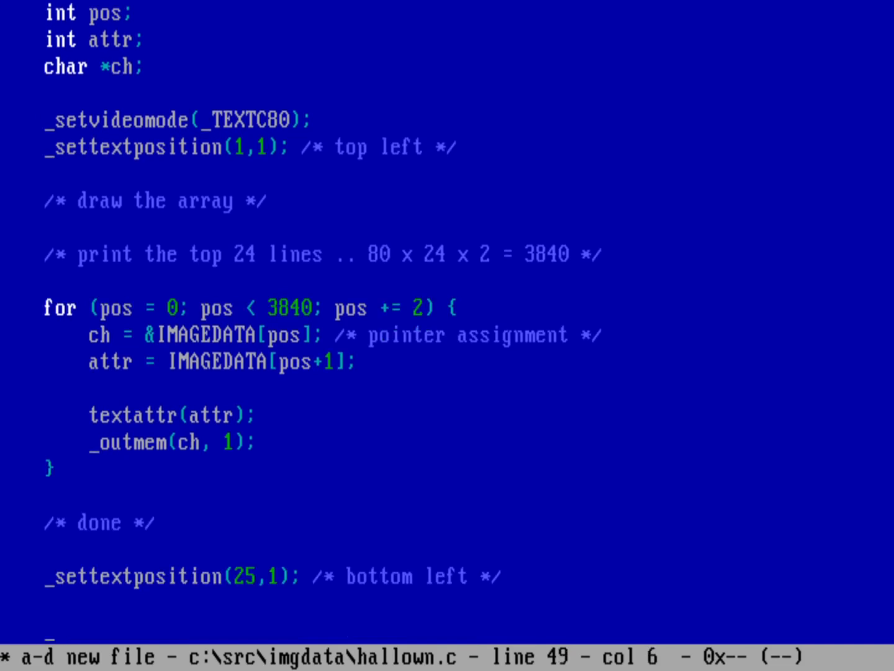
# Finish main with _outtext("Press any key to quit"), getch(); and return 0;.
pyautogui.write('_outtext("Press any k')
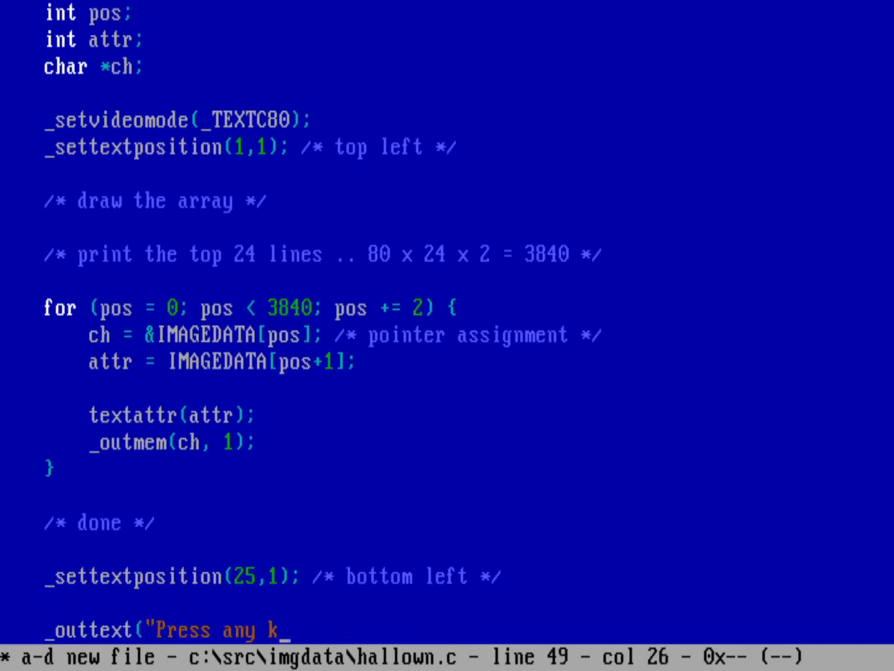
pyautogui.write('ey to quit");')
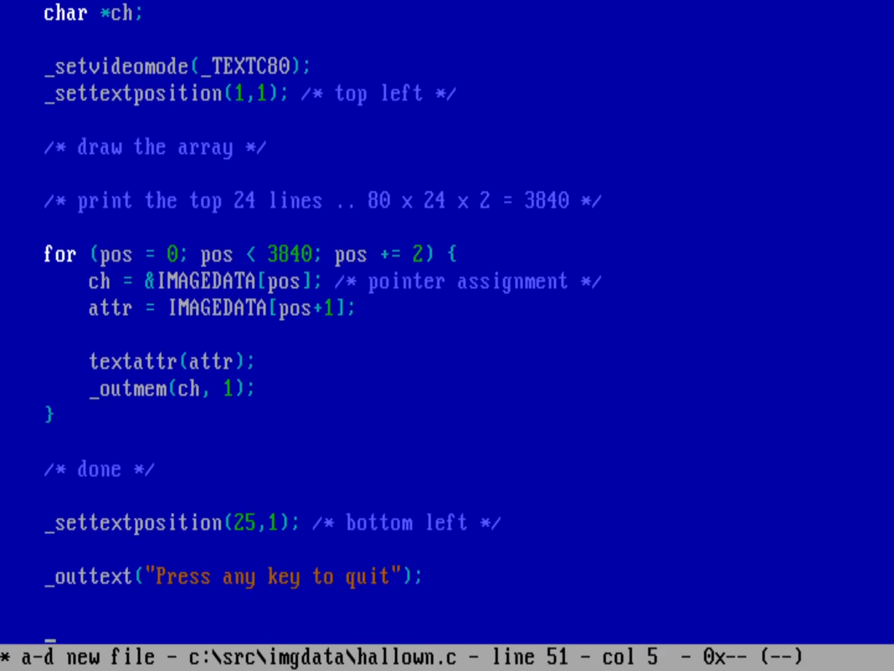
pyautogui.write('getch();')
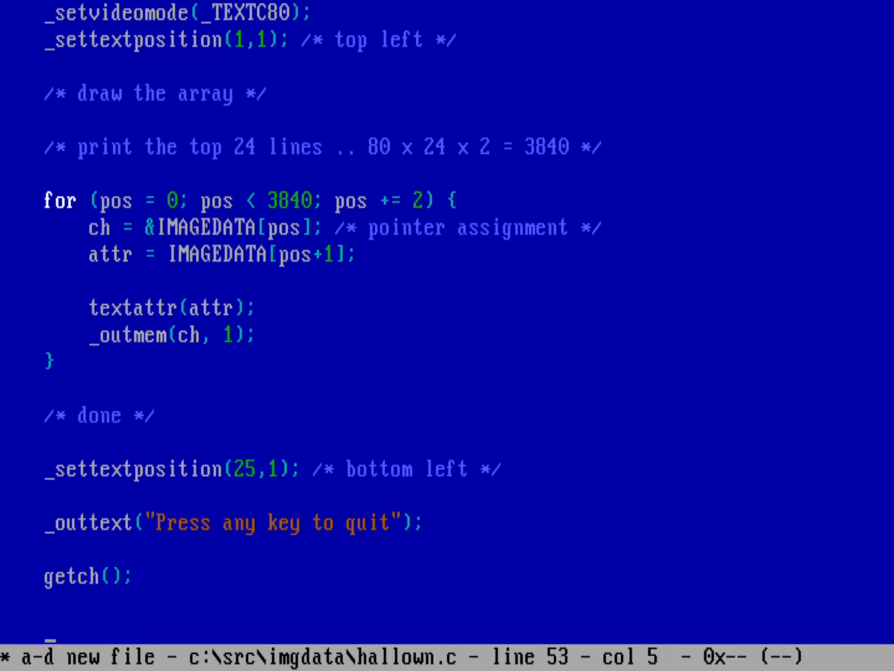
pyautogui.write('return;')
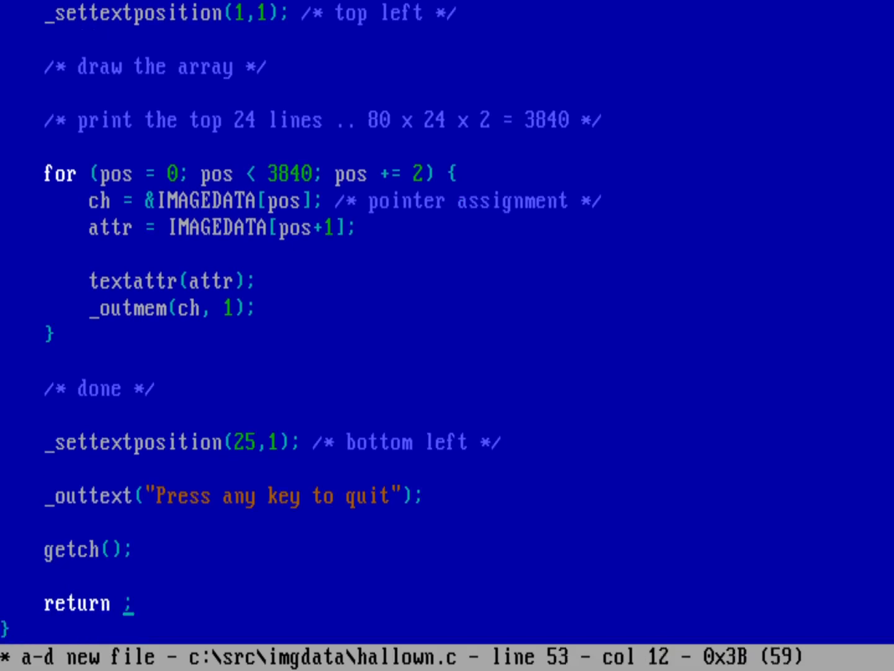
pyautogui.write('0')
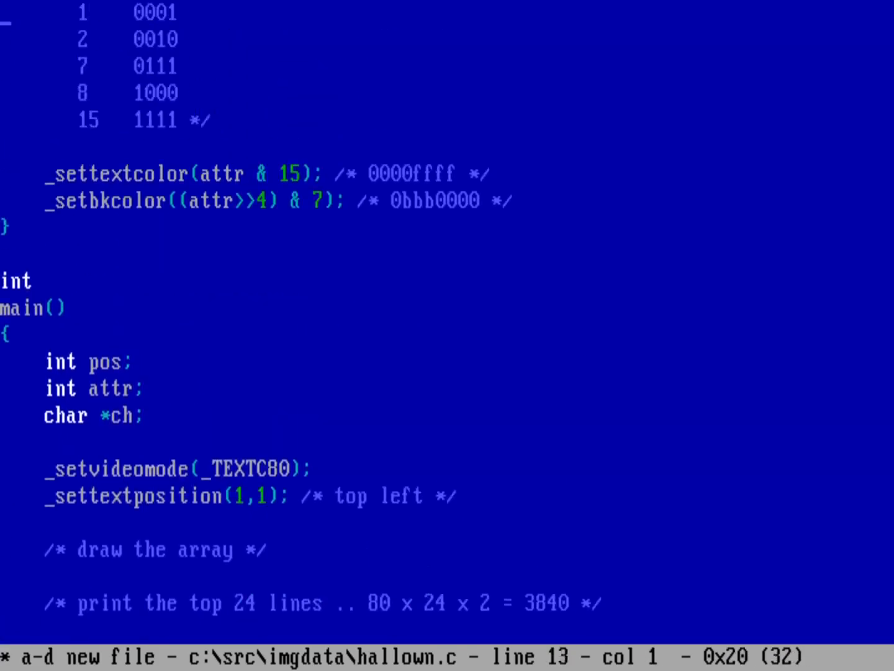
# Review the code, then save hallown.c and quit FED via File > Save and quit.
pyautogui.scroll(-3)
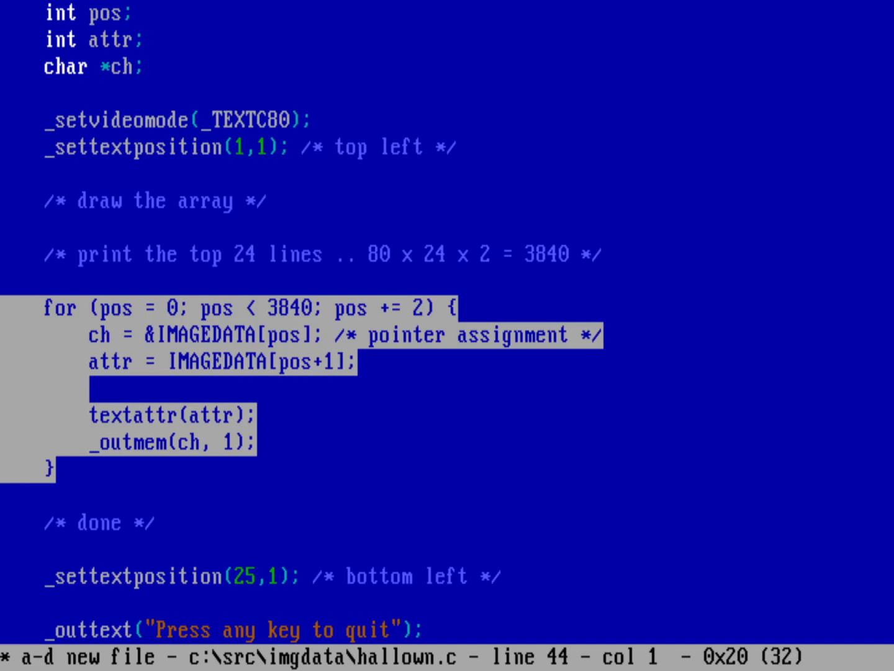
pyautogui.click(52, 13)
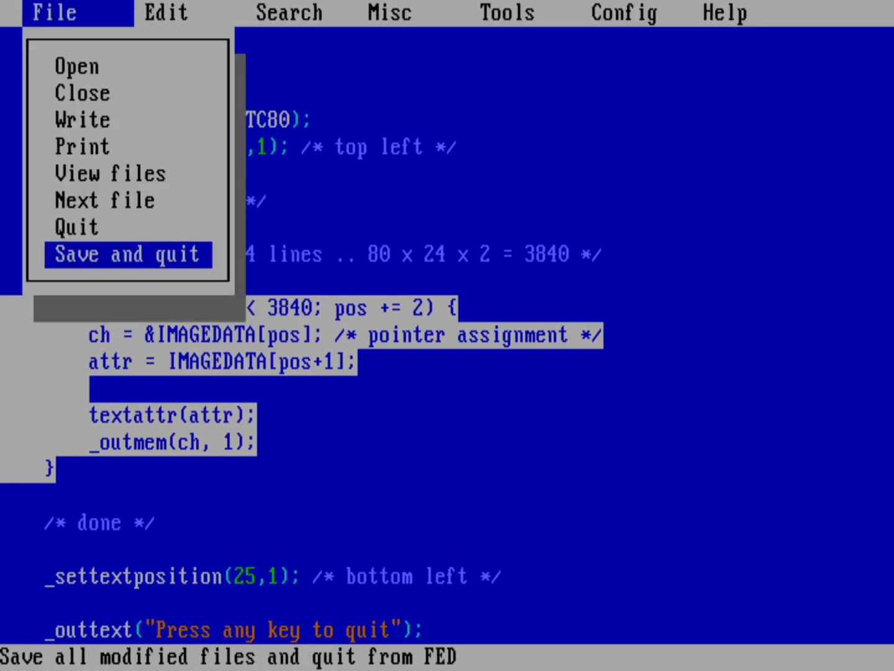
pyautogui.click(128, 253)
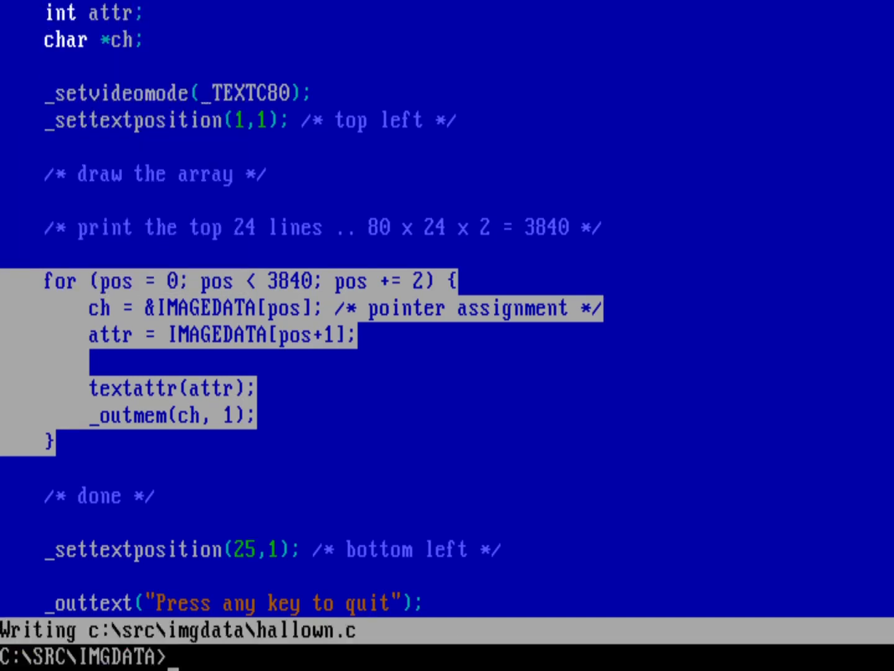
# List the folder, compile with wcl hallown.c, and run hallown to show HAPPY HALLOWEEN.
pyautogui.write('dir')
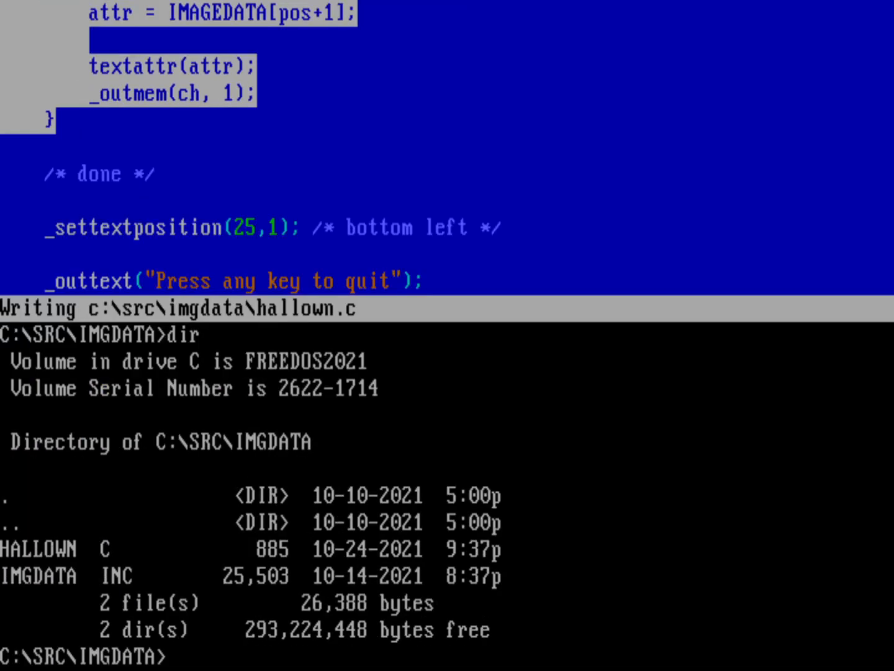
pyautogui.write('wcl')
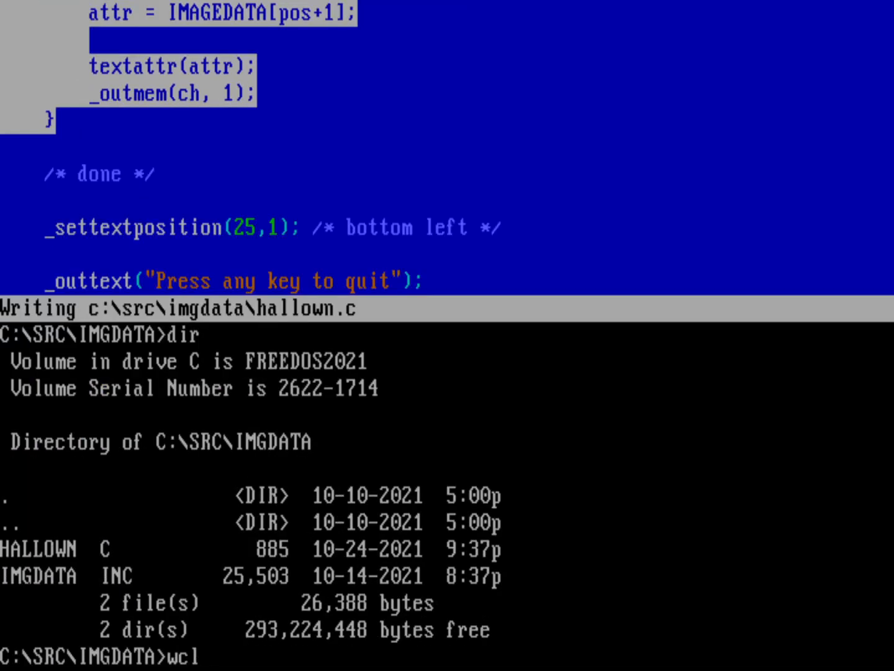
pyautogui.write('hallown')
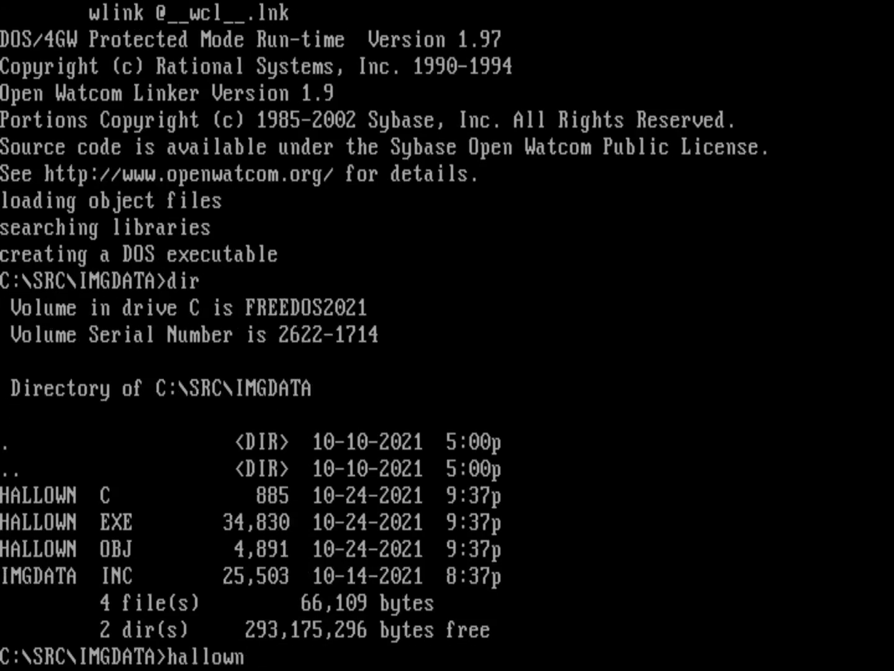
pyautogui.press('enter')
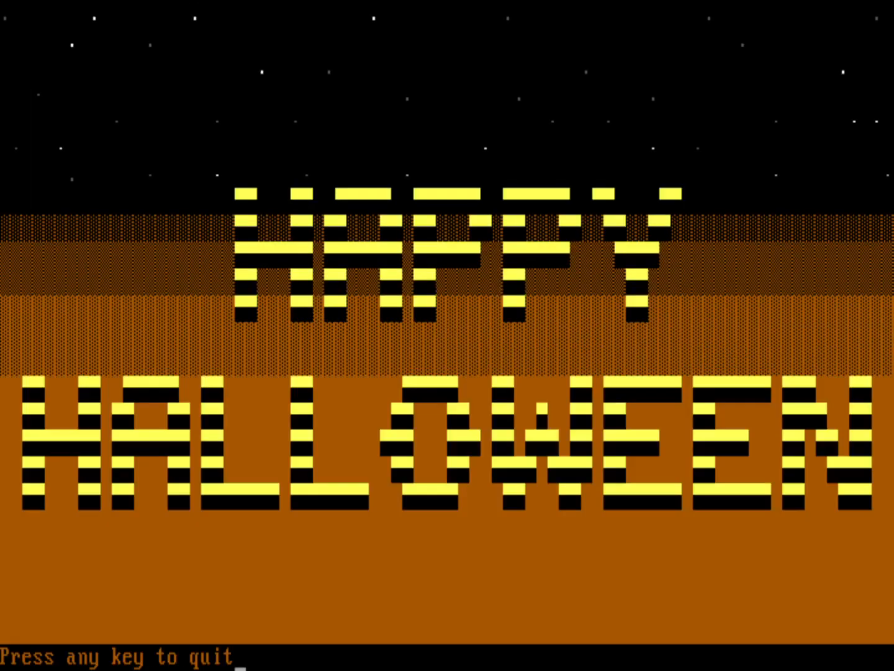